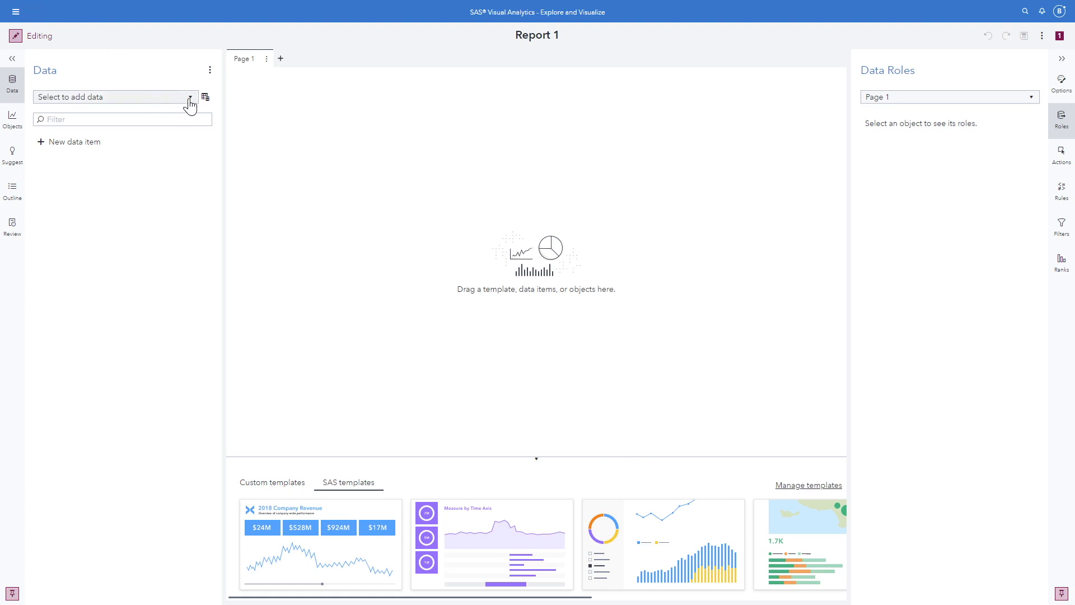
Choose ratings.csv as a local file to import, with target table 'ratings'
left_click(190, 97)
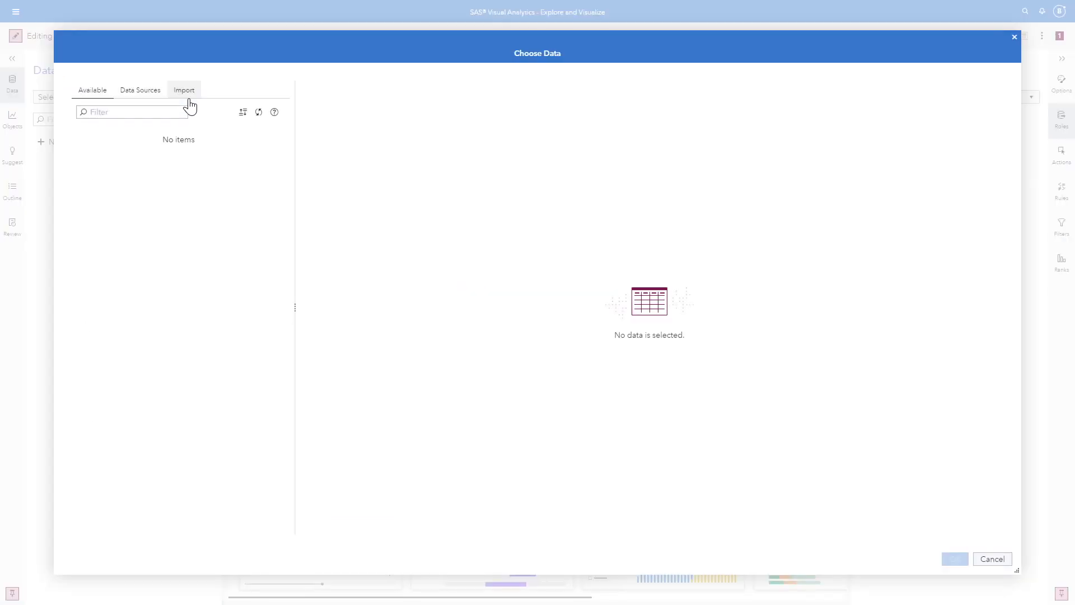
left_click(184, 89)
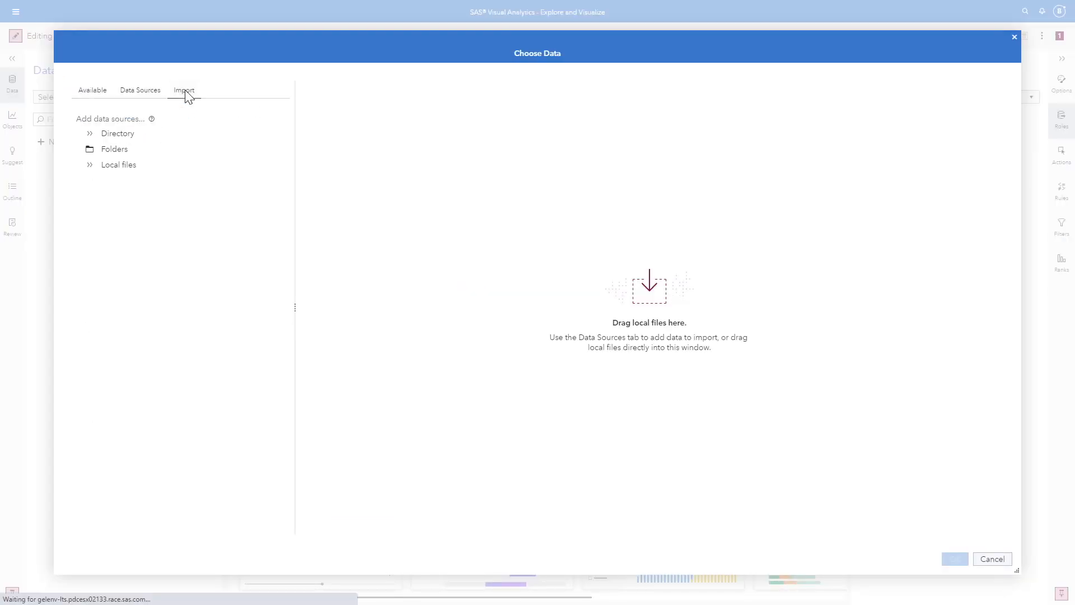
left_click(114, 149)
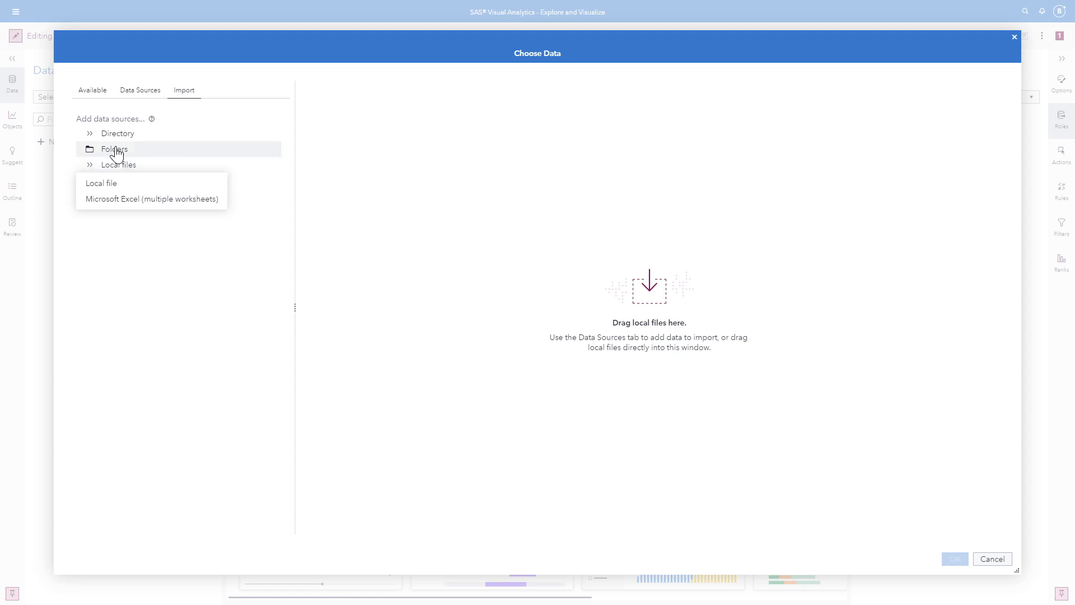
left_click(100, 183)
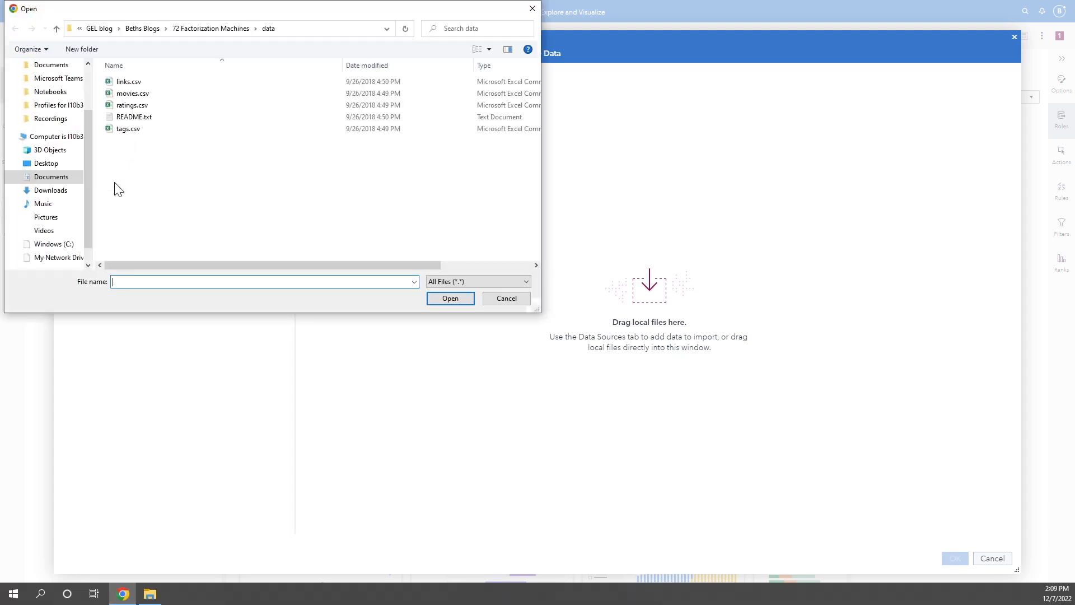
left_click(132, 105)
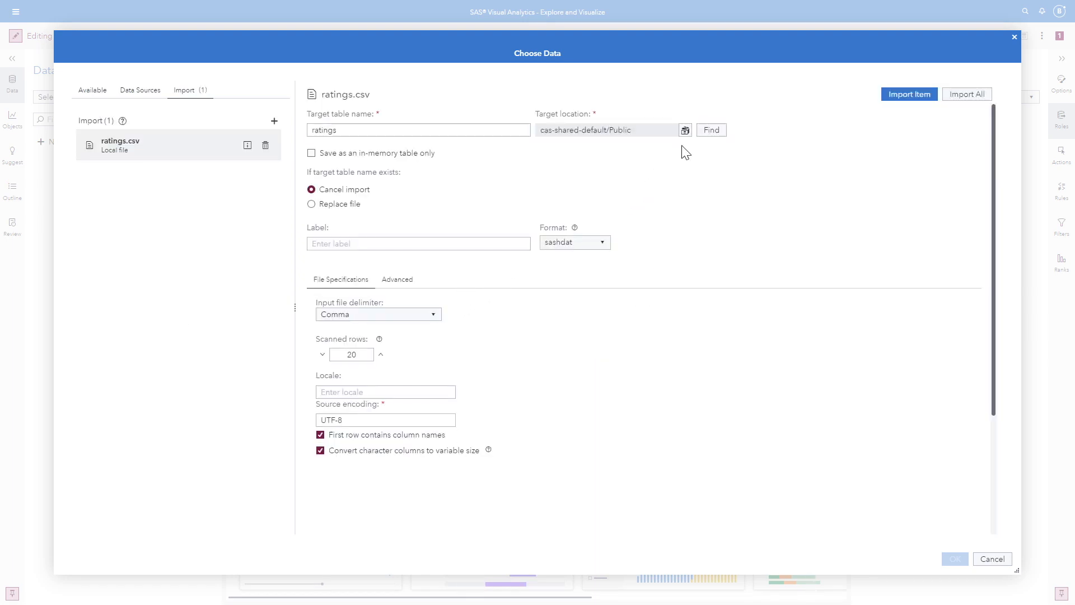
Import ratings.csv into CASUSER as table Bethratings2, replacing any existing table
left_click(684, 129)
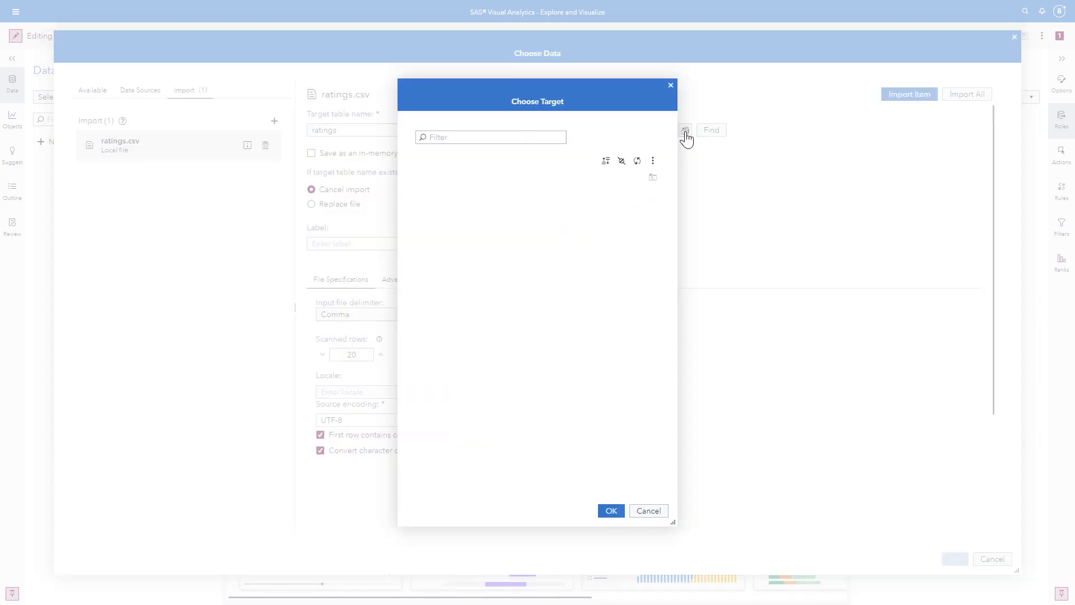
left_click(684, 130)
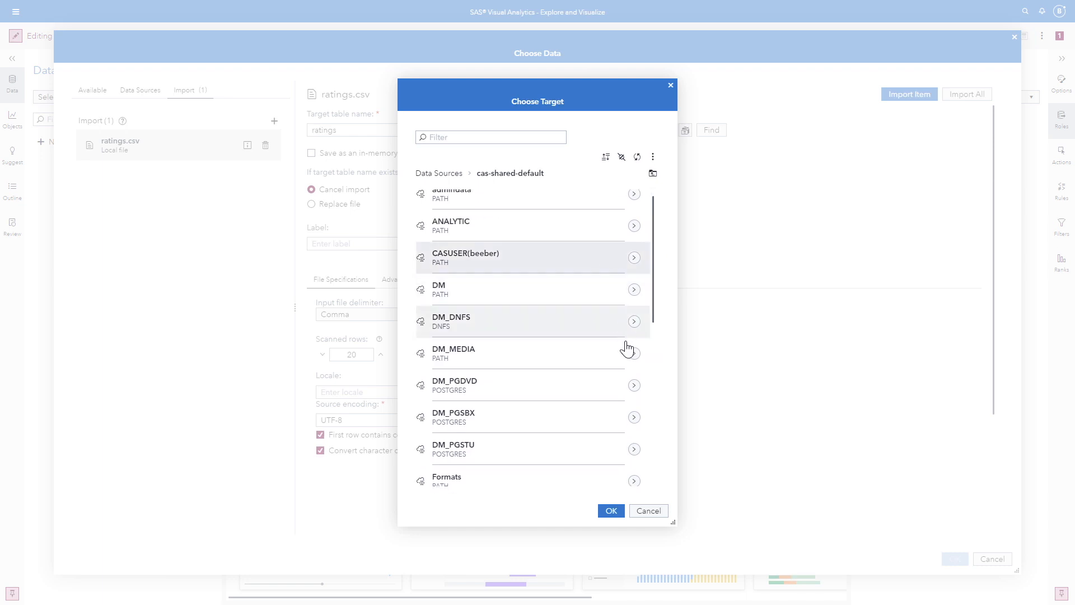
left_click(610, 511)
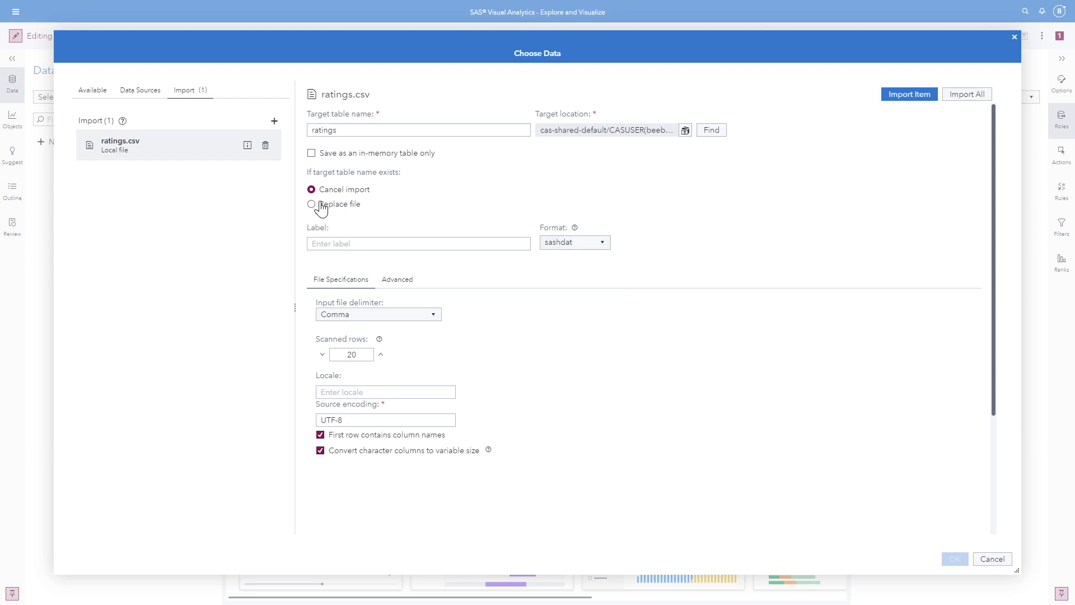
left_click(312, 204)
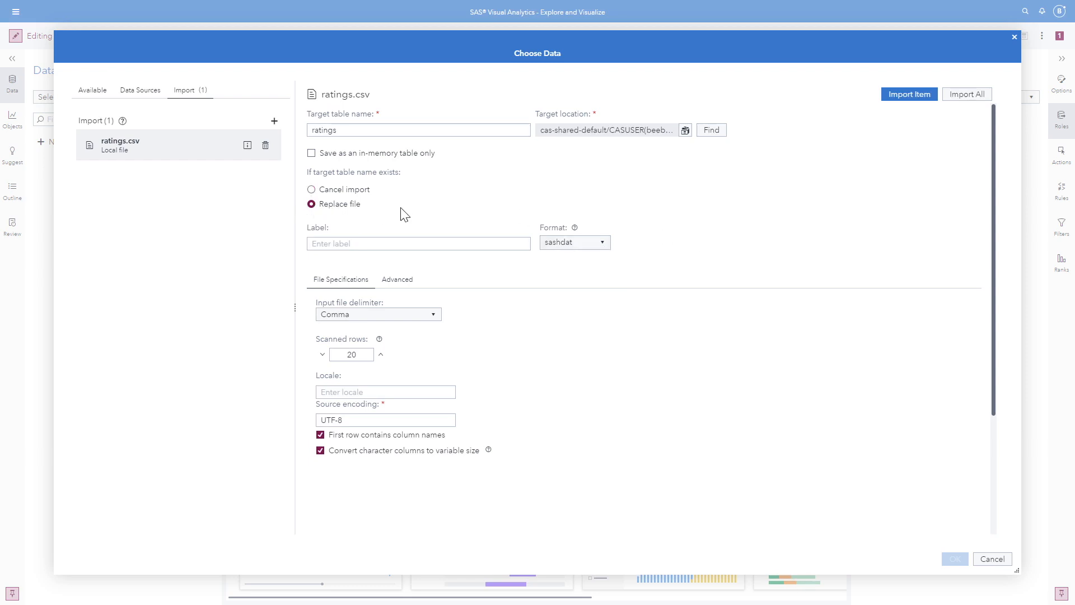
left_click(418, 129)
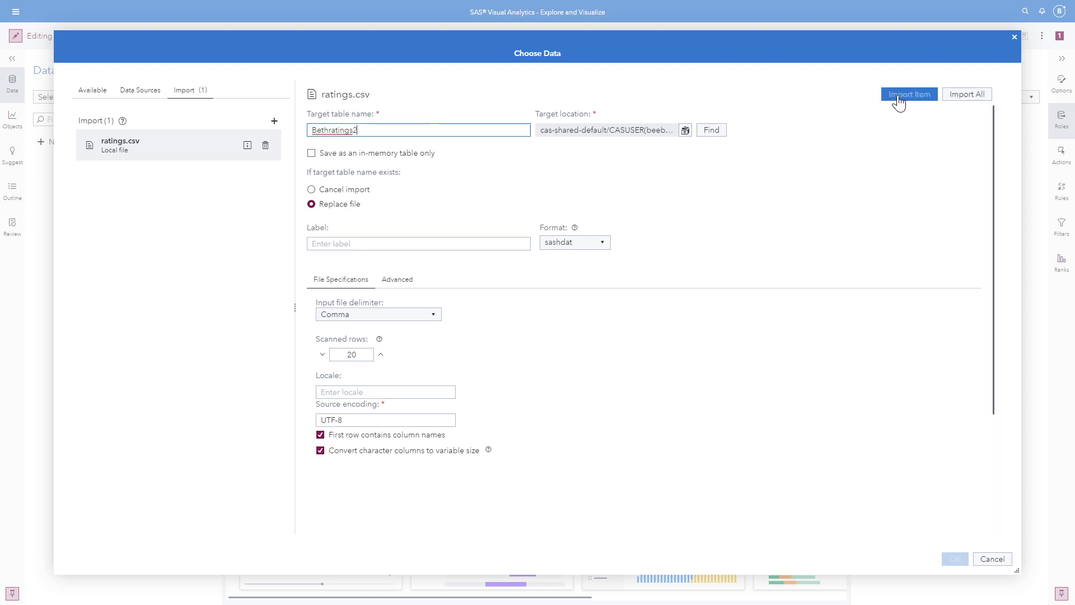
left_click(908, 94)
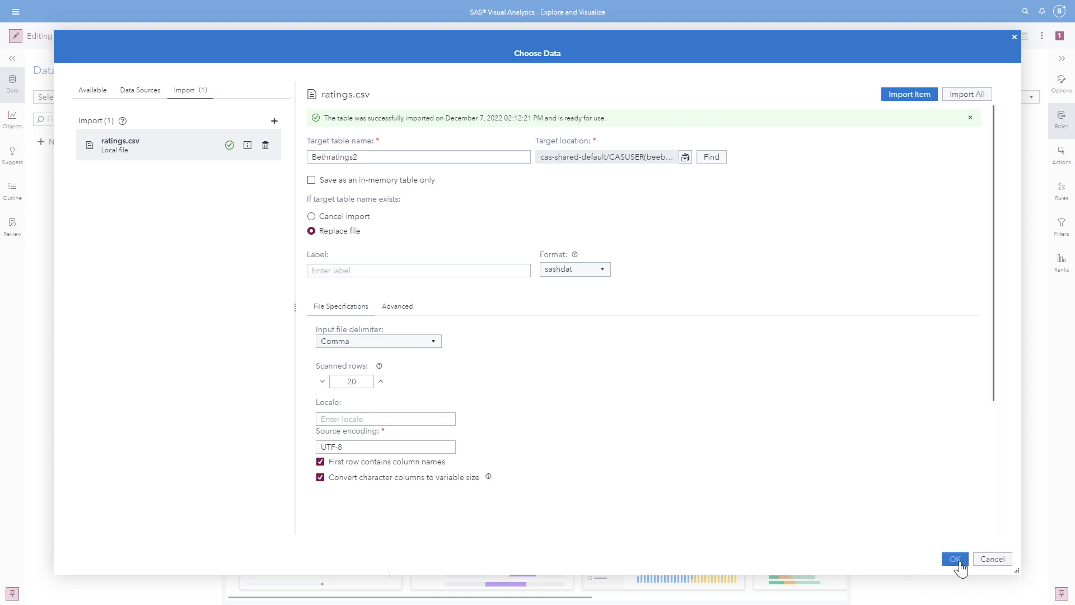
left_click(953, 559)
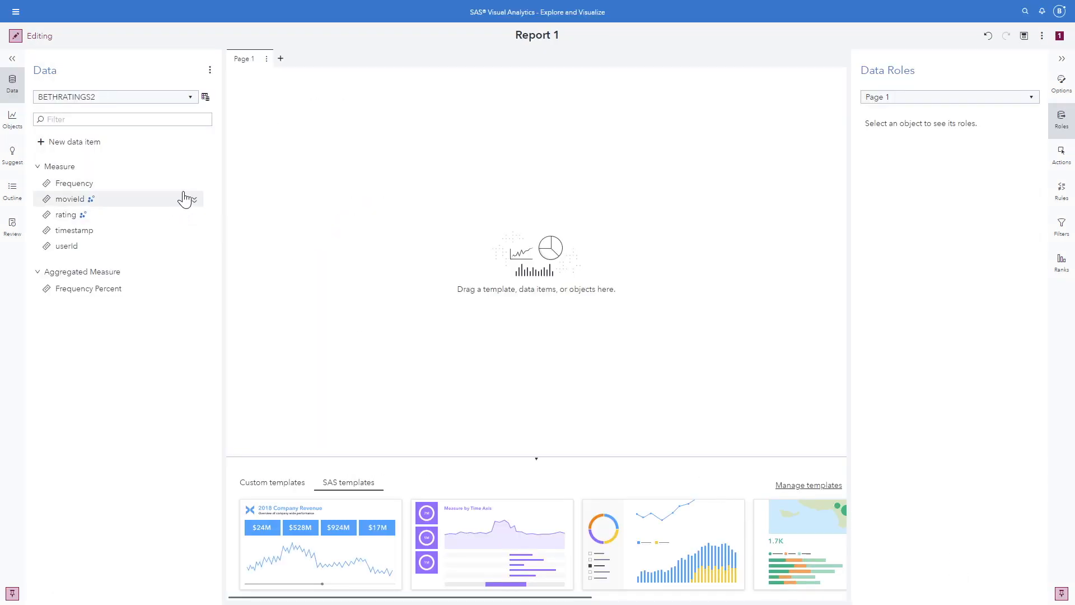
Change the movieId and userId classification to Category
left_click(68, 198)
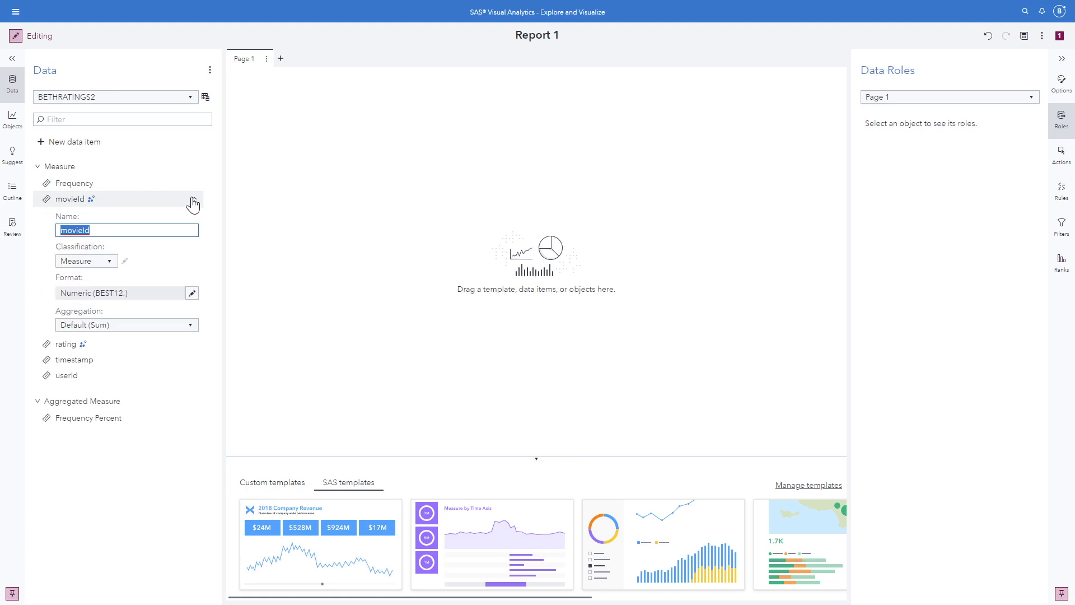
left_click(110, 261)
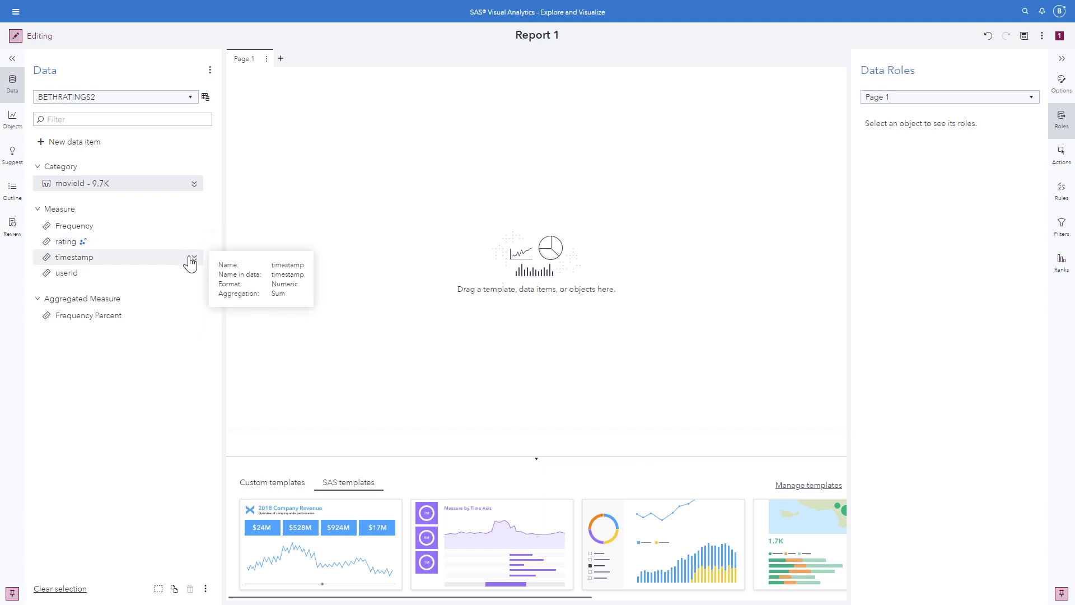
mouse_move(193, 277)
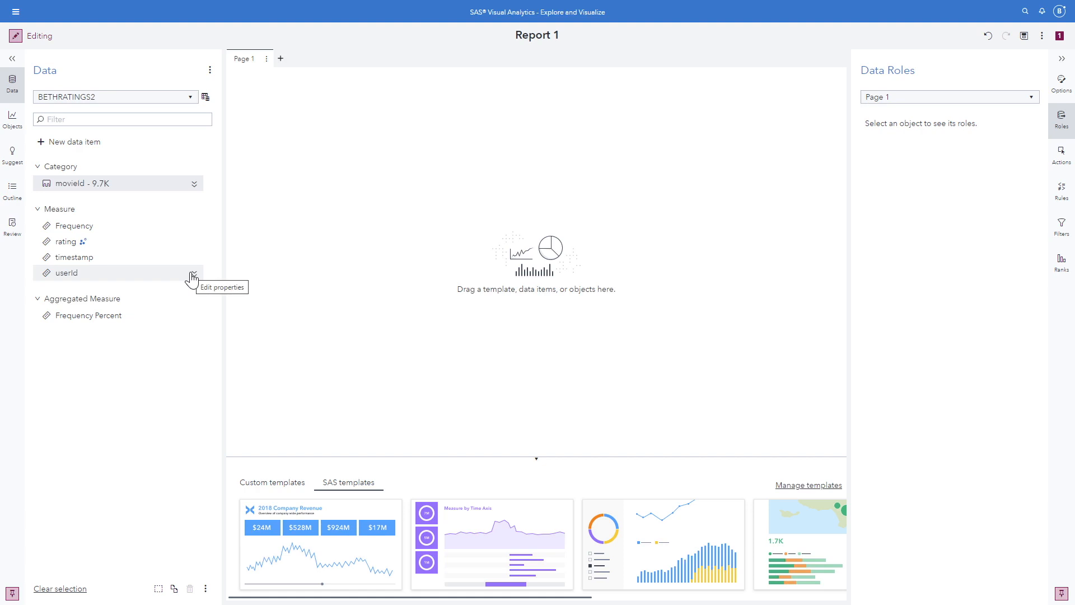
left_click(193, 276)
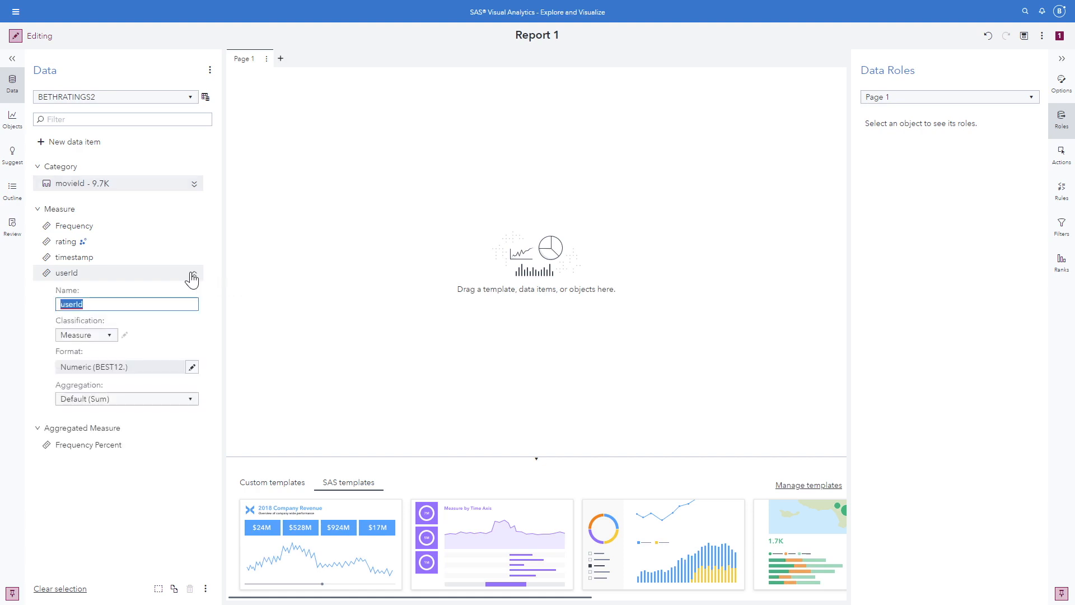
mouse_move(110, 341)
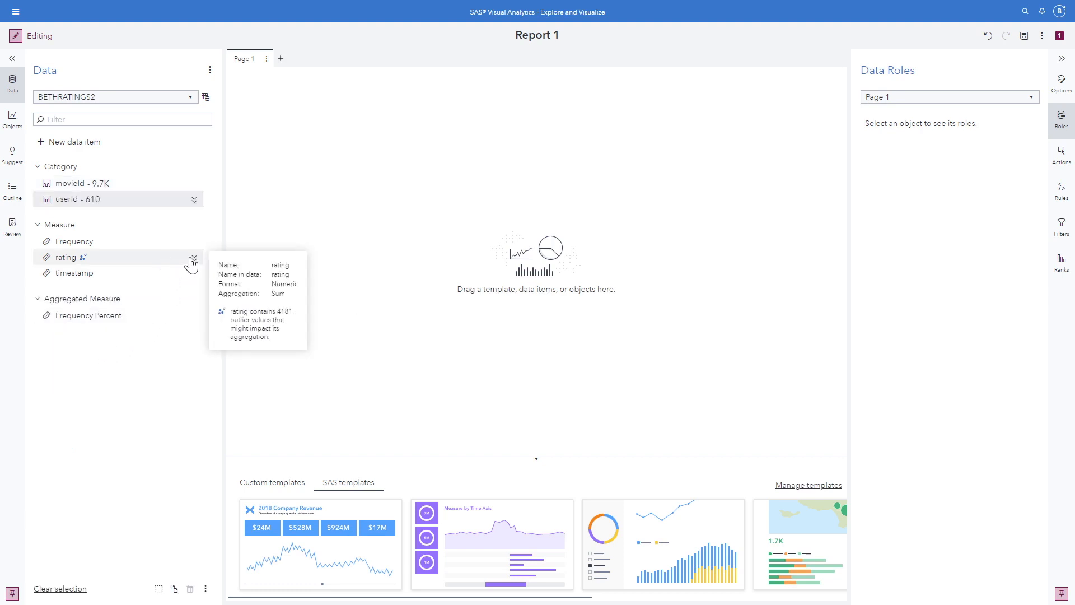
Set the rating measure's aggregation to Average
left_click(194, 257)
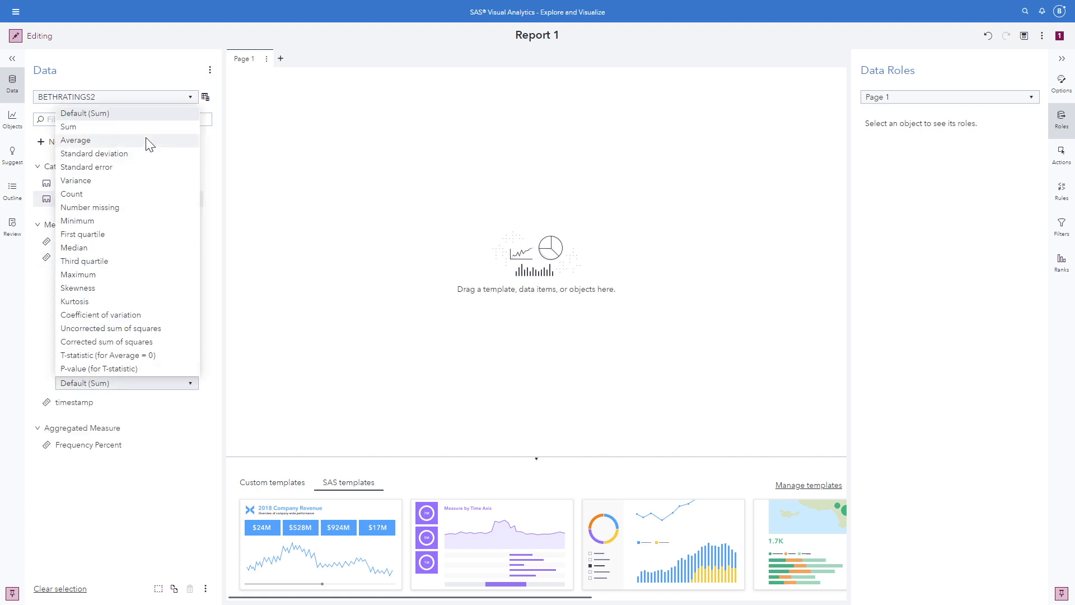
left_click(76, 140)
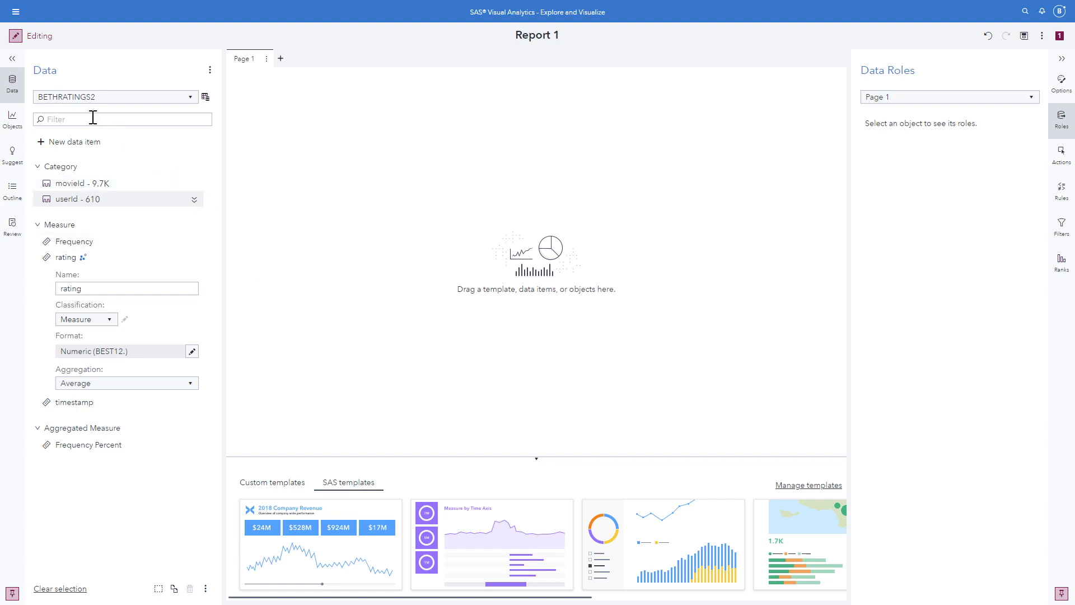
left_click(12, 120)
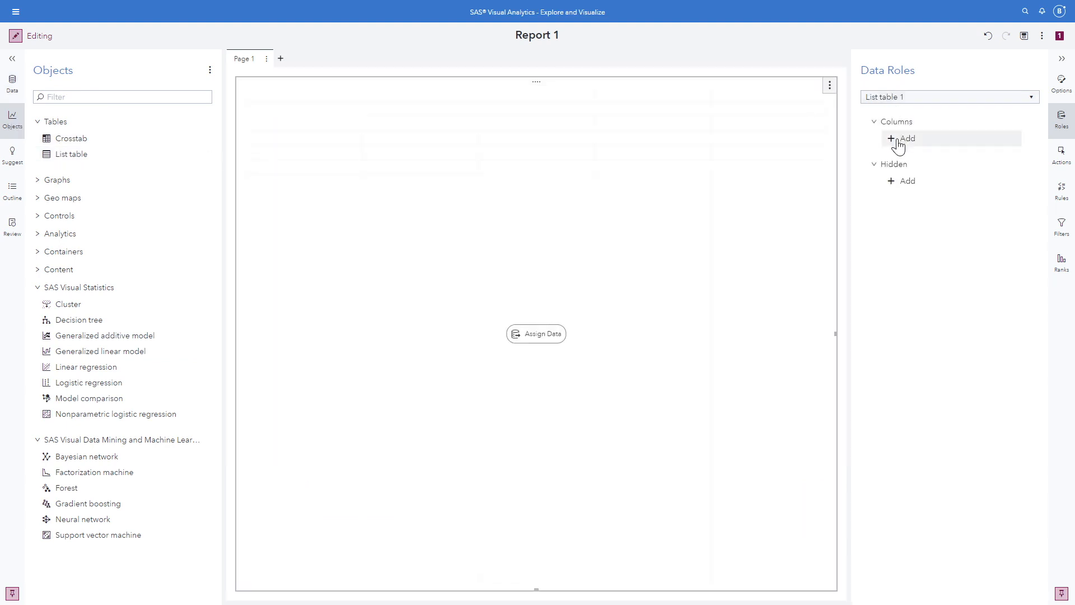
Add movieId and rating as the list table's columns
left_click(907, 138)
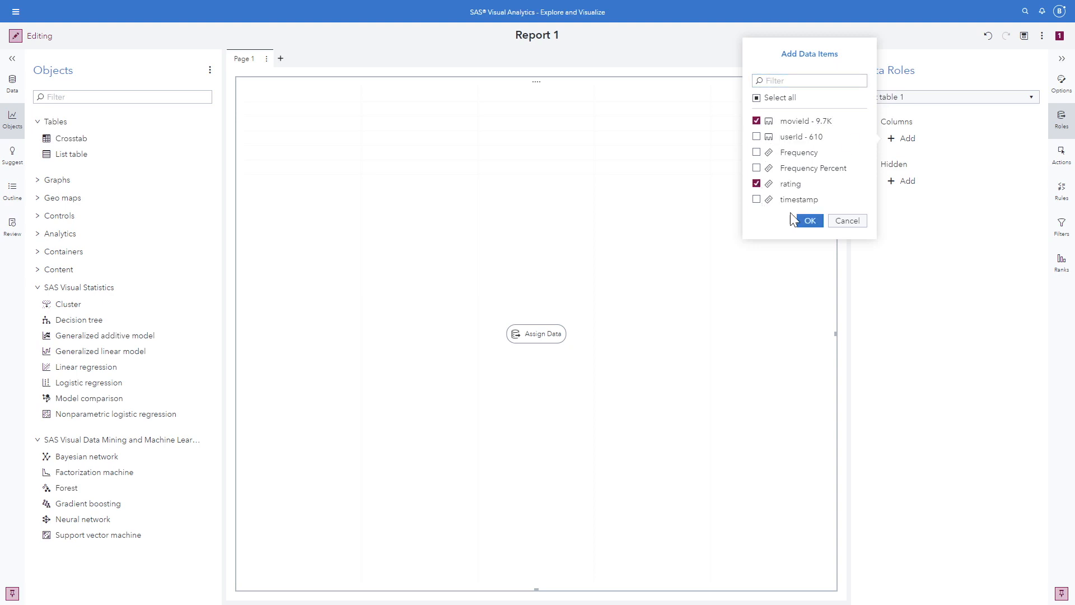
left_click(809, 220)
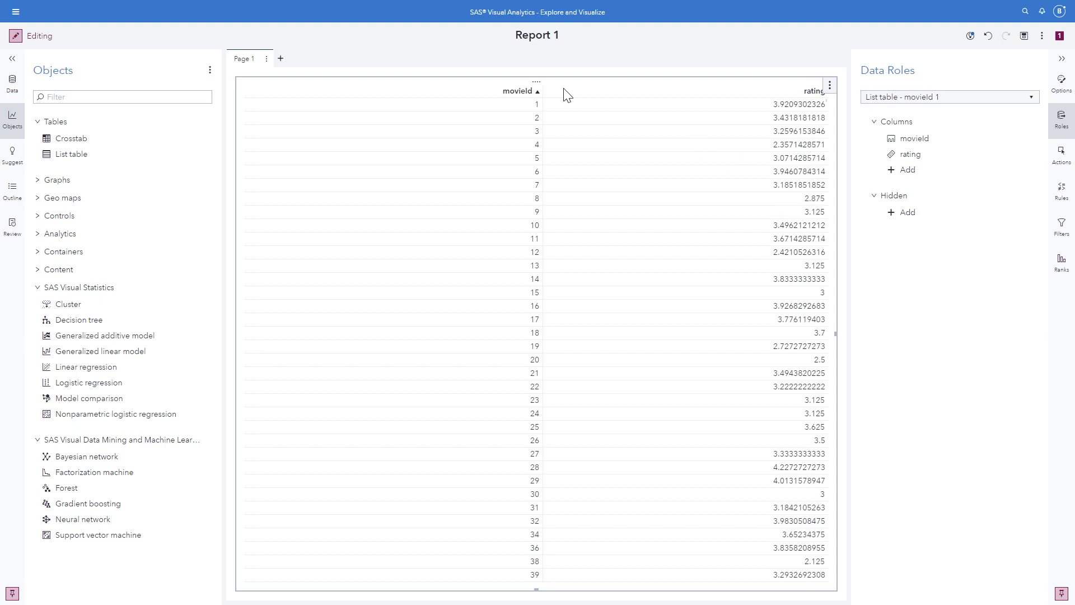
mouse_move(280, 58)
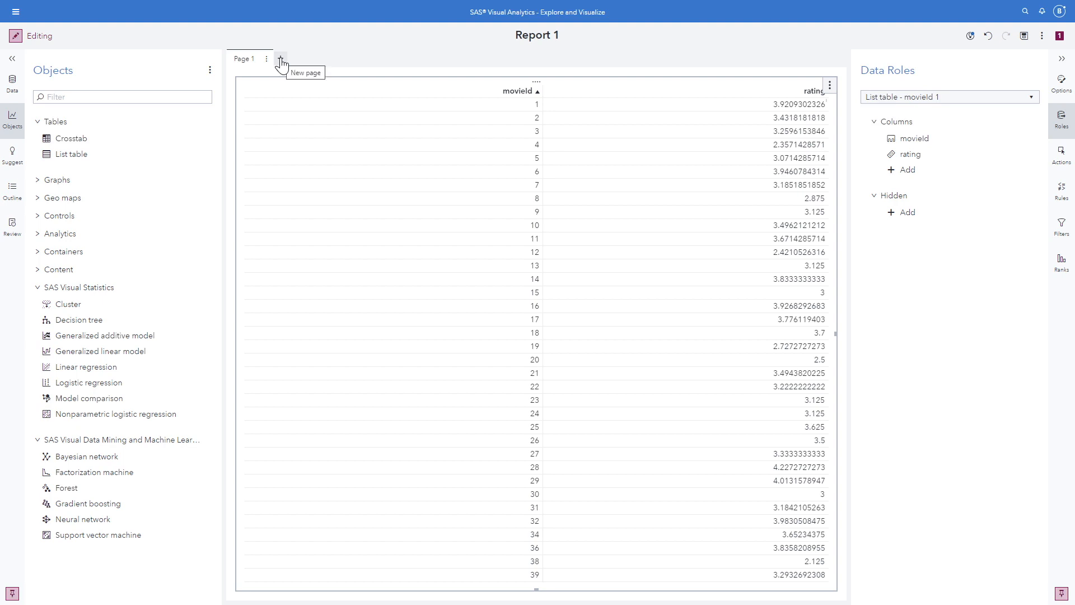
left_click(280, 58)
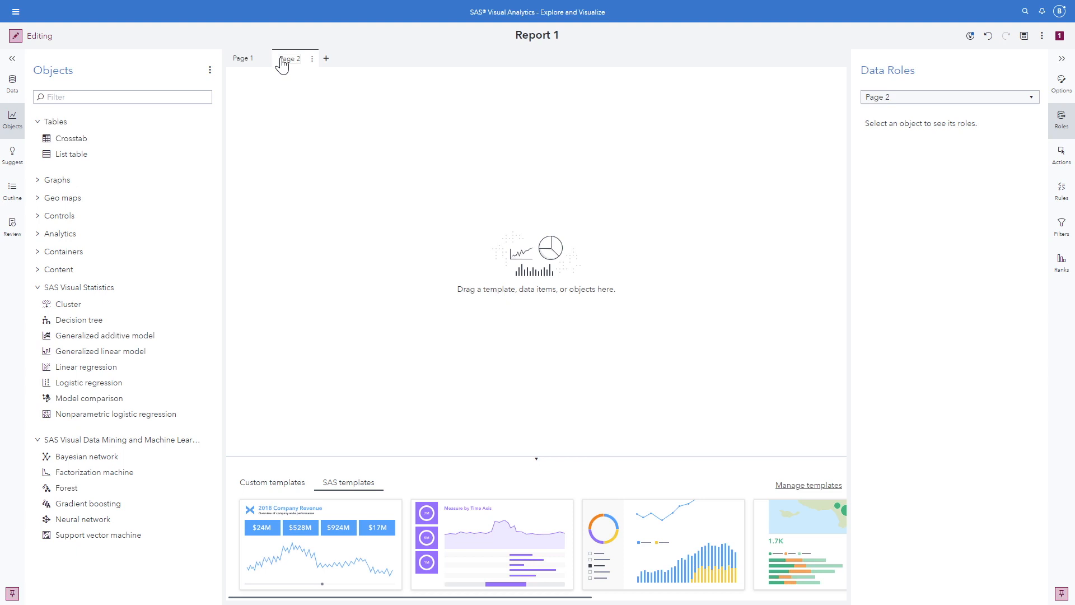
double_click(289, 59)
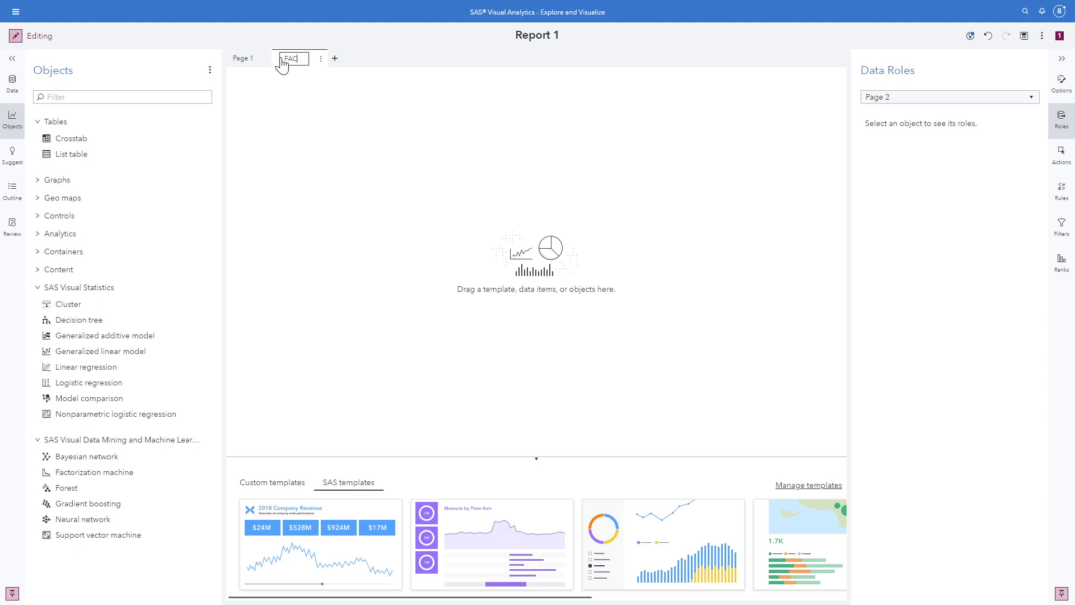
type("CTMAC")
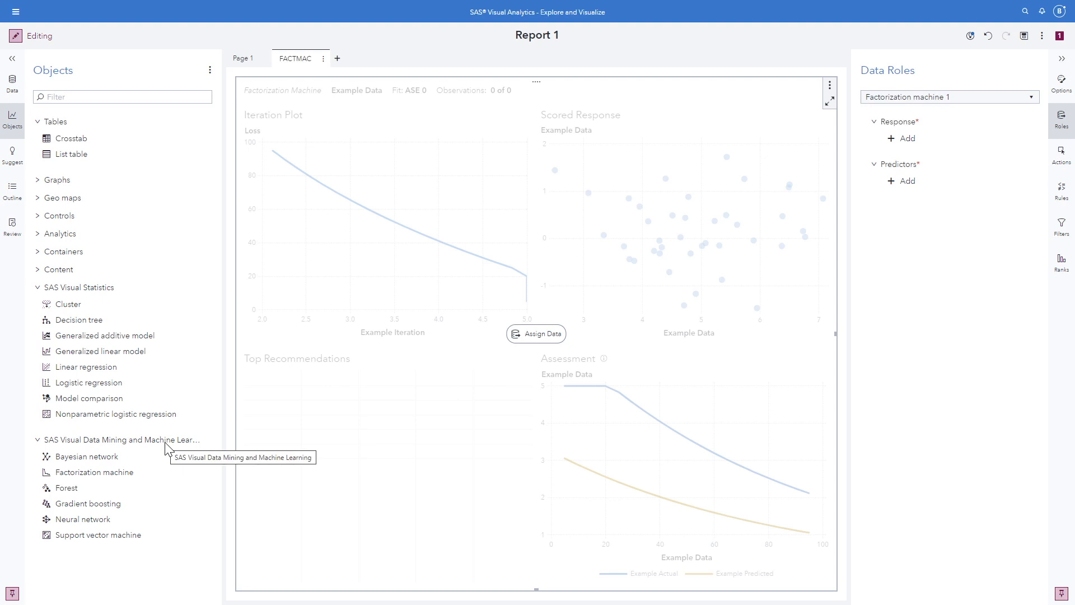
mouse_move(111, 291)
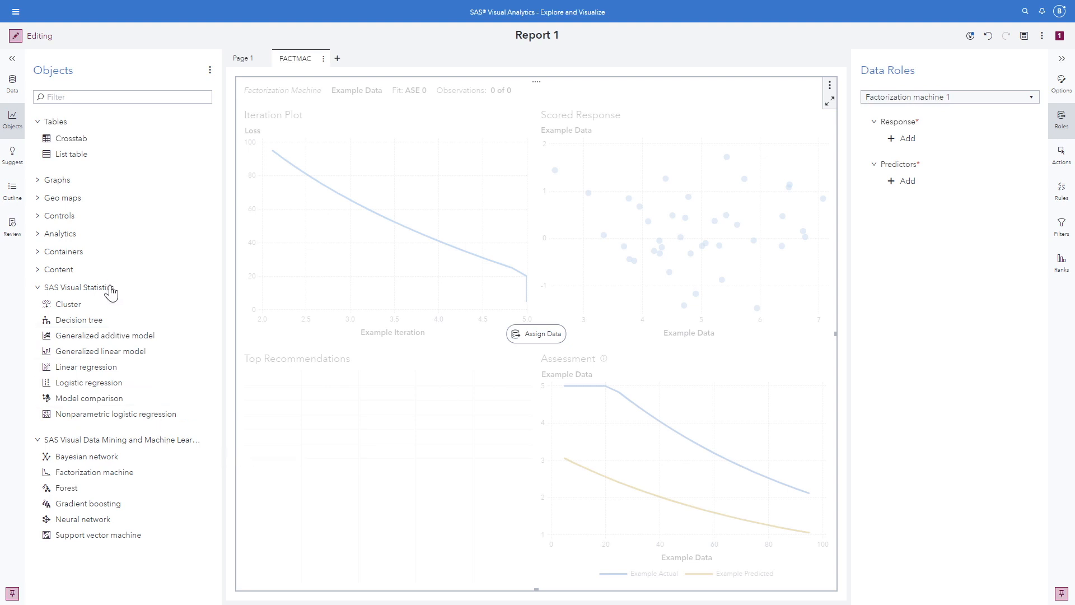
mouse_move(116, 307)
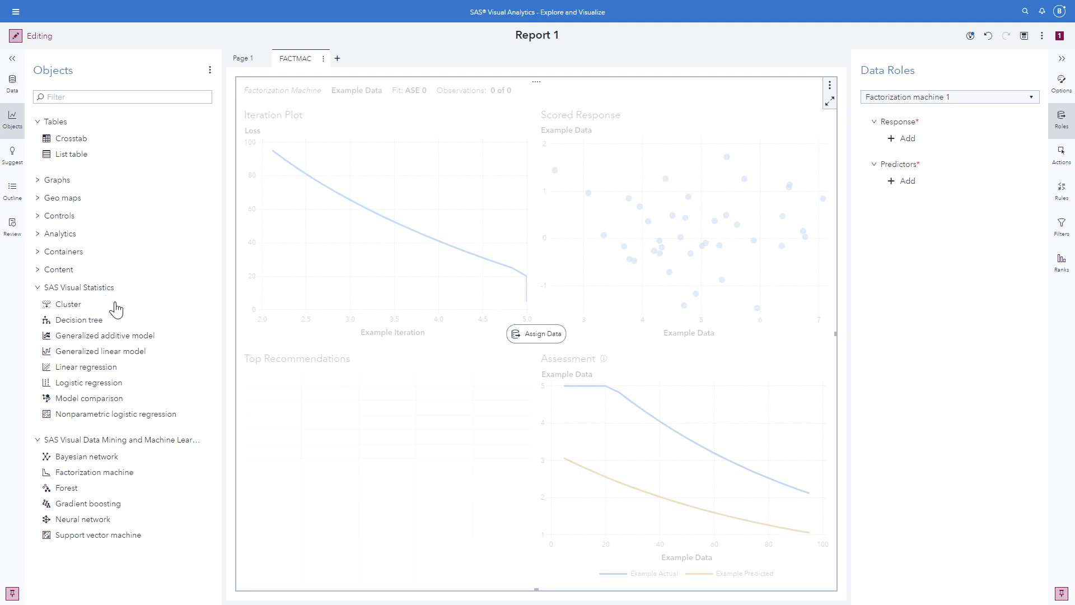
mouse_move(156, 440)
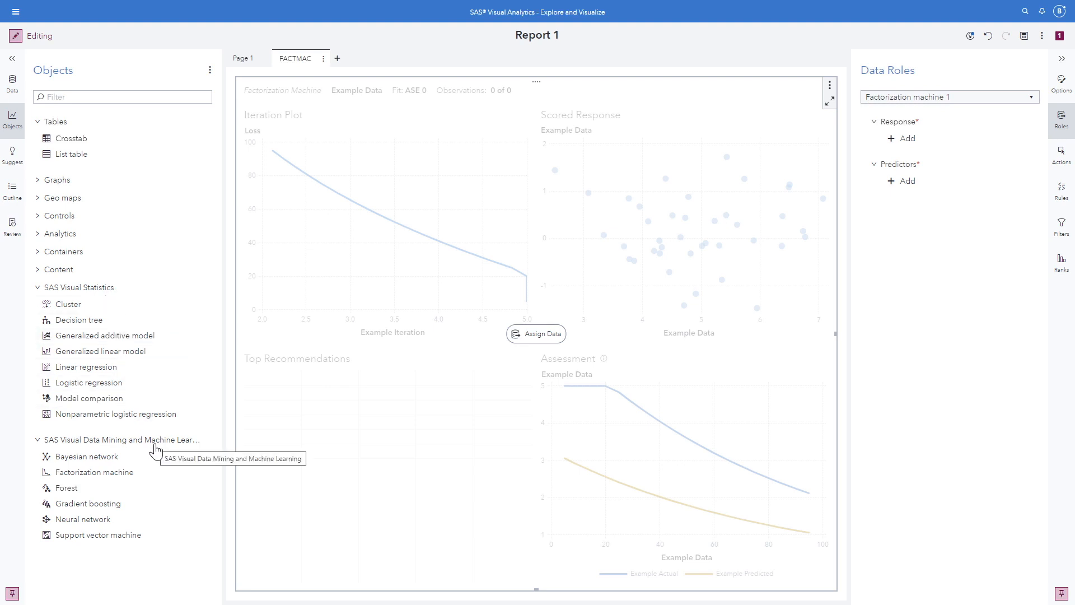
mouse_move(199, 427)
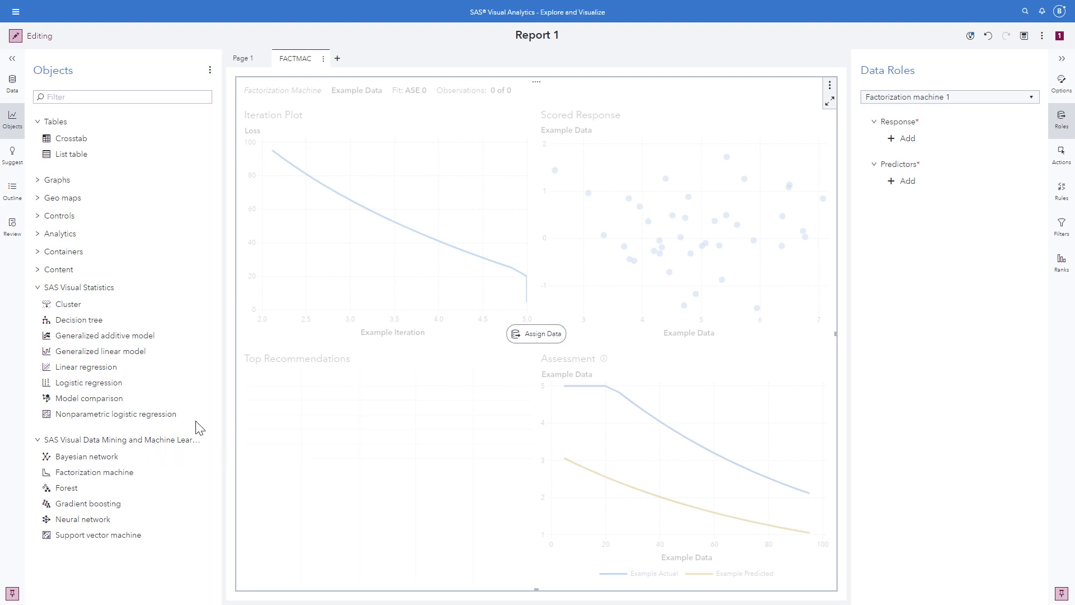
Assign rating as the response, and movieId and userId as predictors
left_click(904, 139)
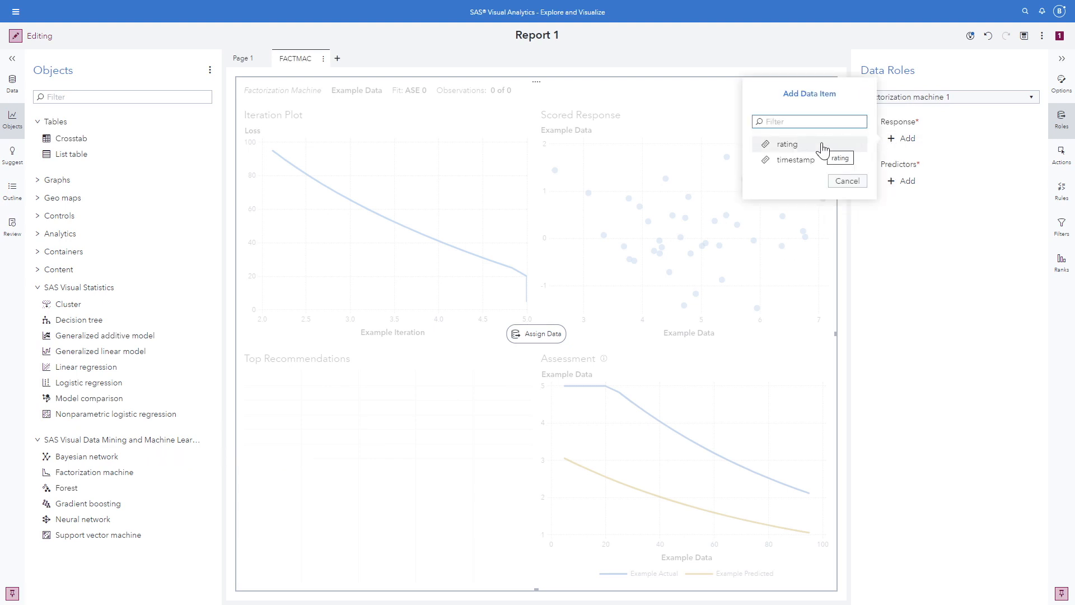
left_click(786, 144)
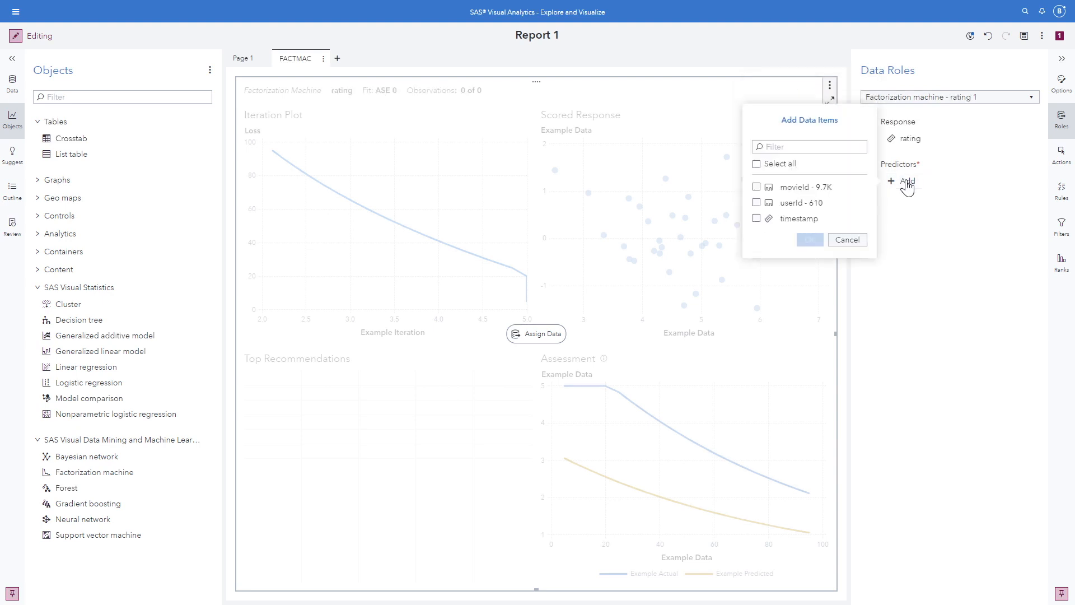
left_click(756, 186)
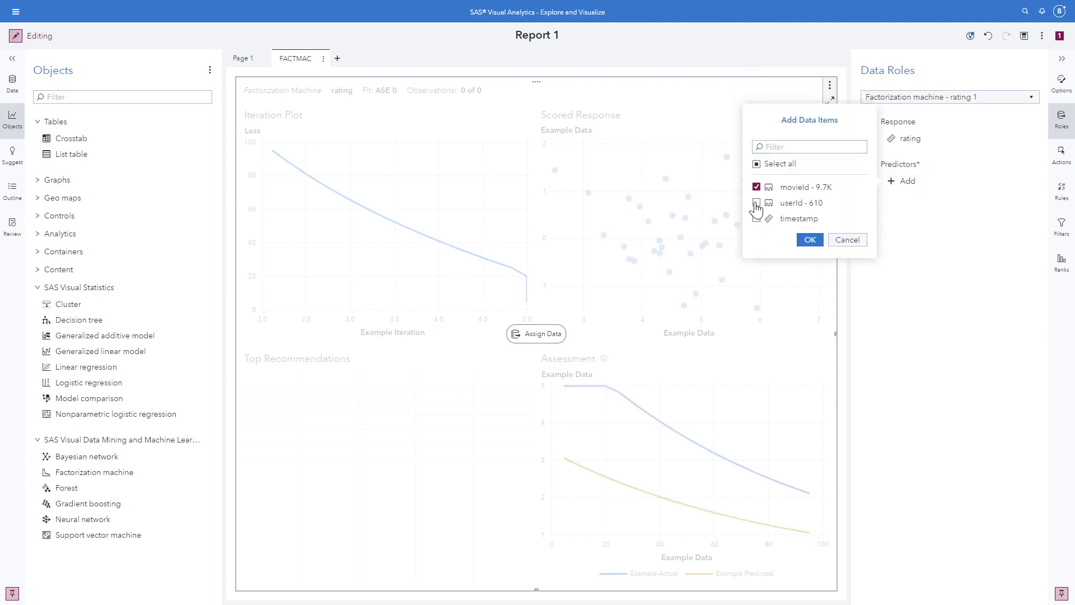
left_click(756, 202)
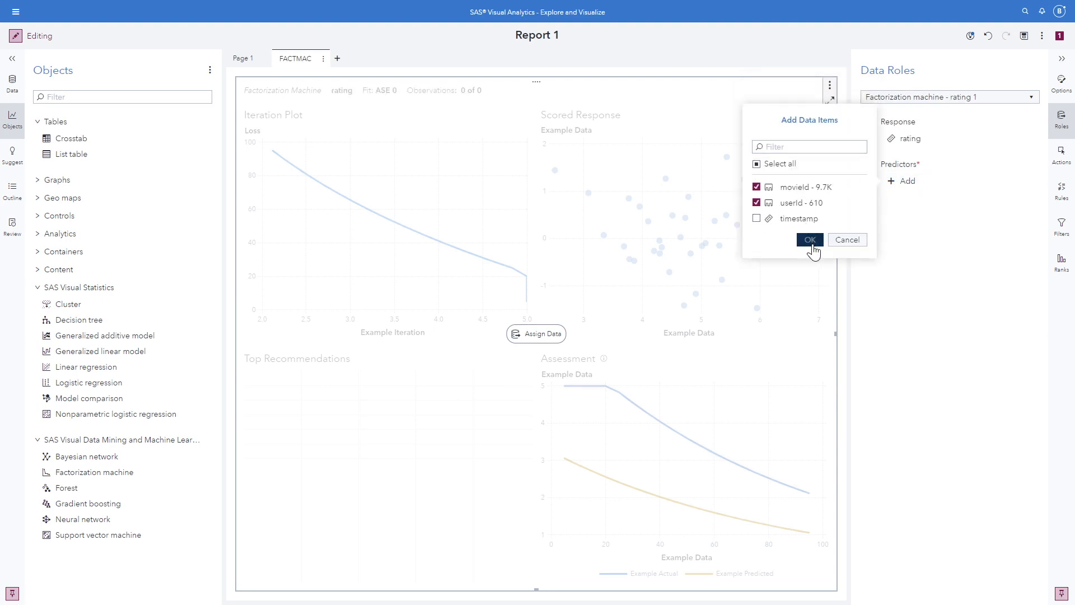
left_click(810, 239)
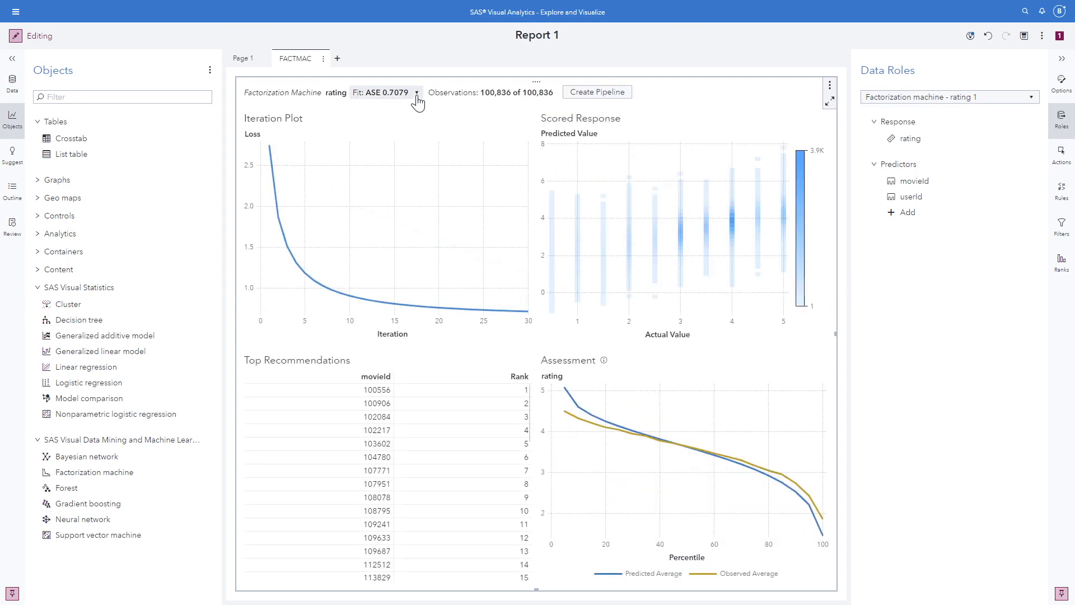
View the ASE, observed average and SSE, then send the model to a new pipeline
left_click(416, 93)
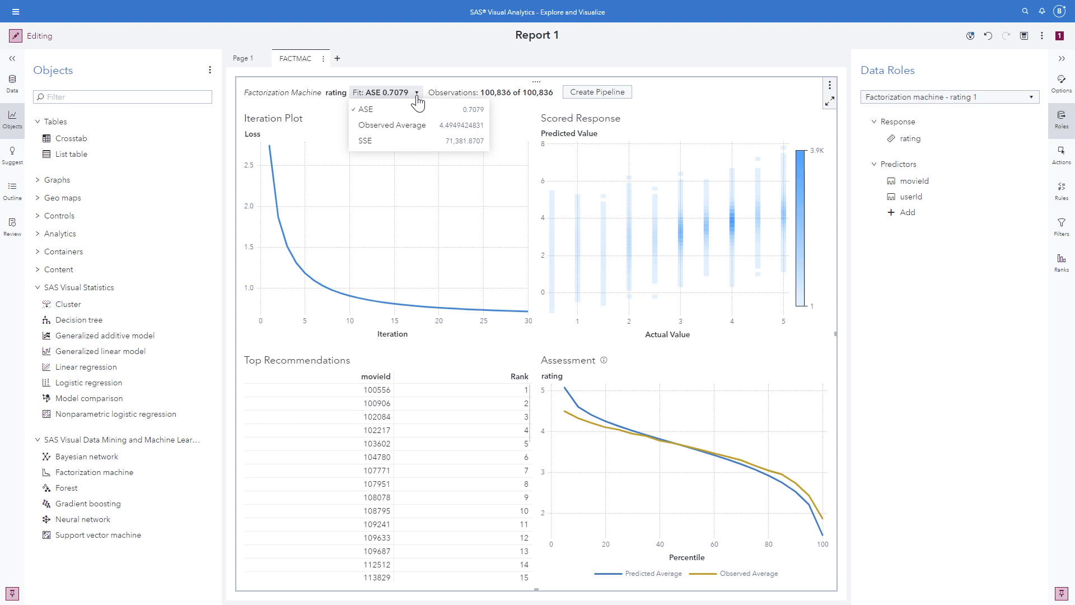
mouse_move(513, 103)
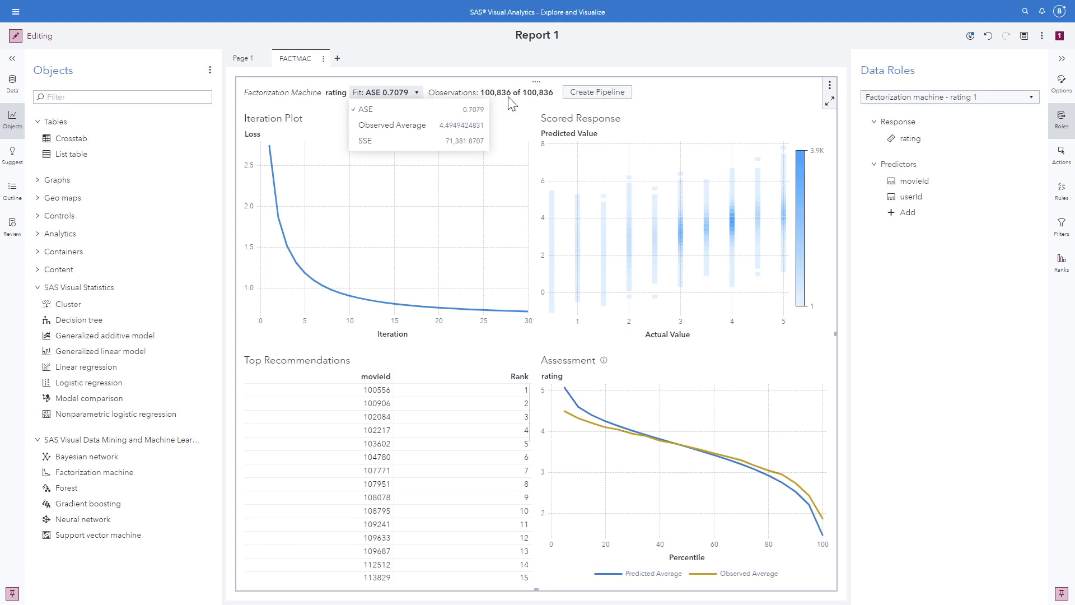
mouse_move(391, 124)
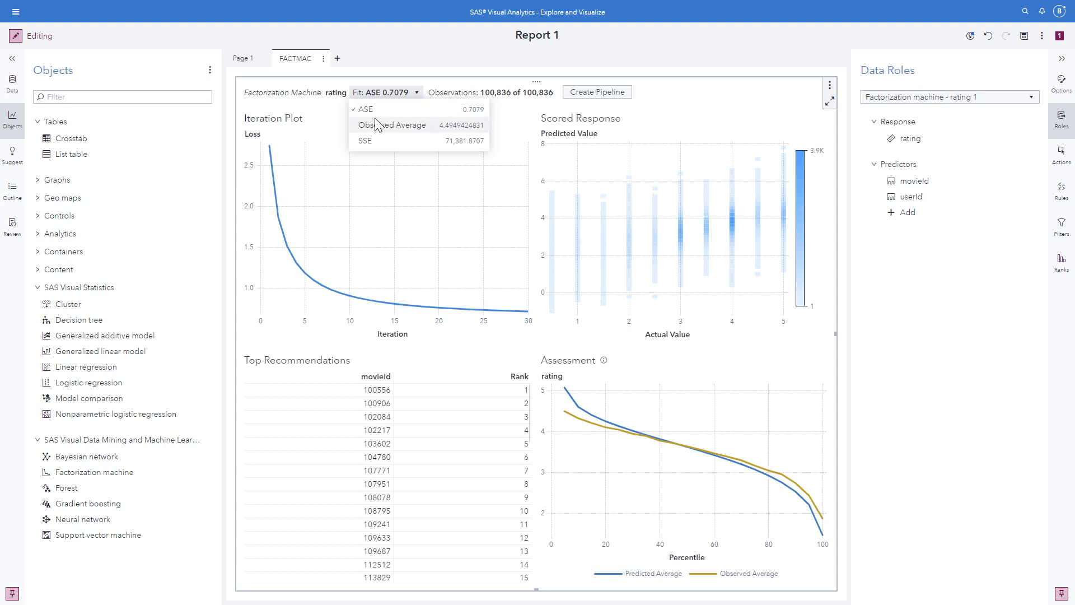
mouse_move(324, 134)
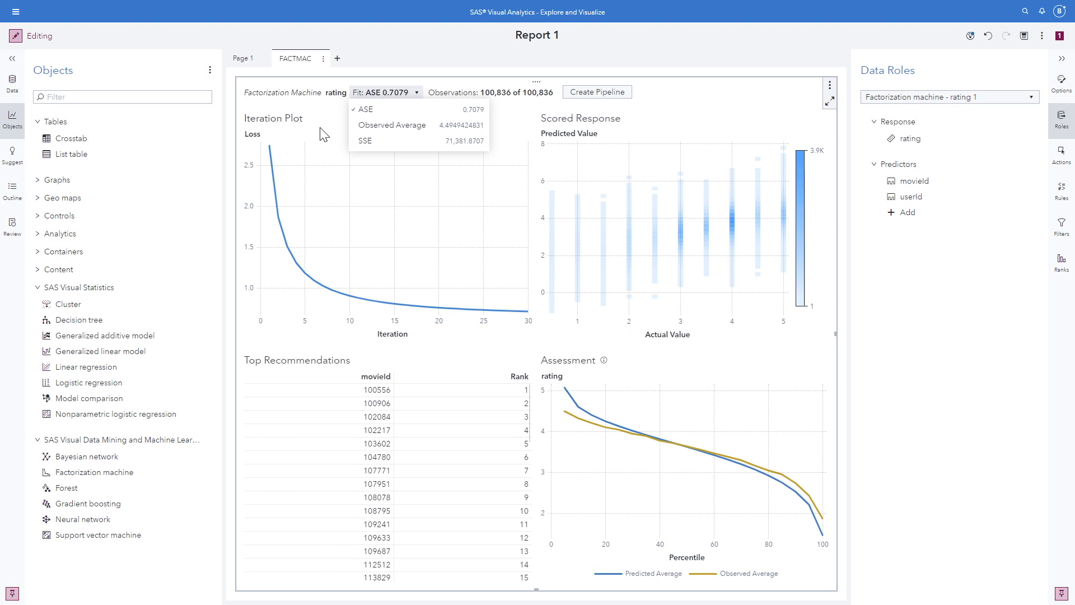
mouse_move(280, 190)
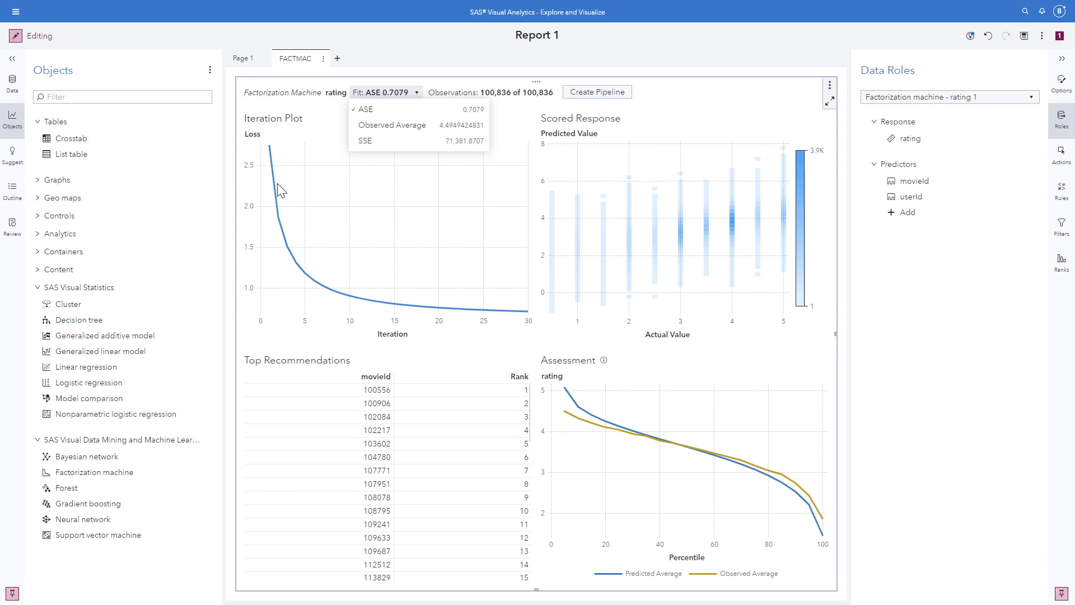
mouse_move(507, 327)
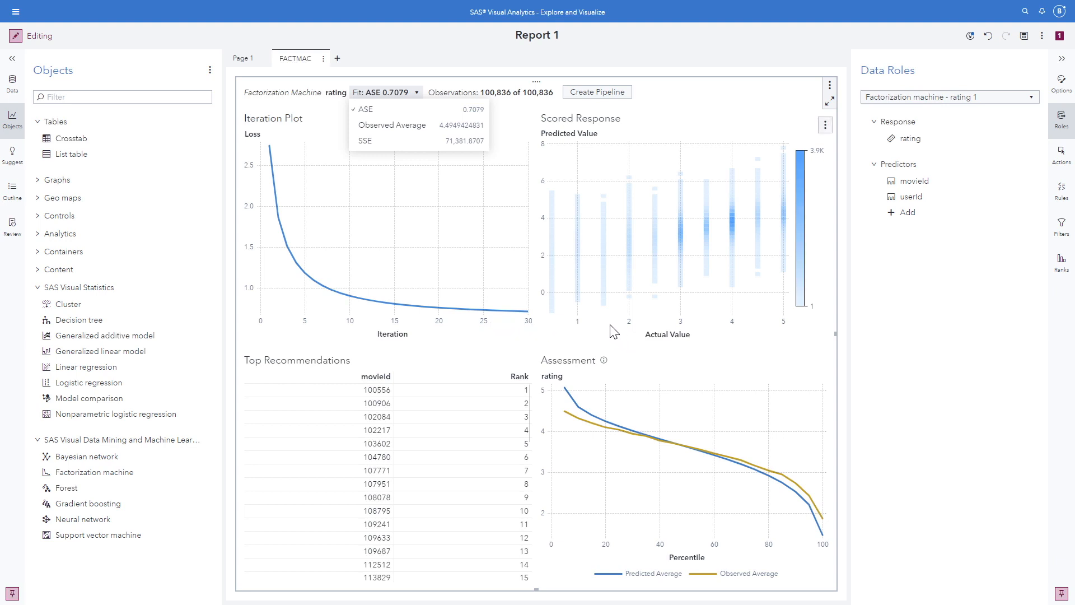
mouse_move(666, 341)
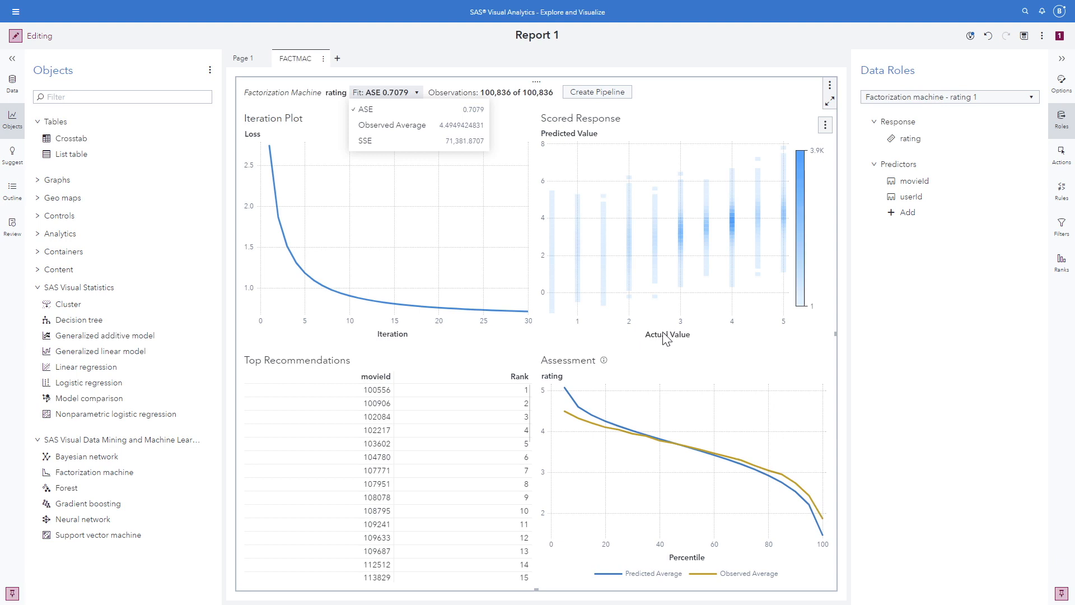
mouse_move(689, 351)
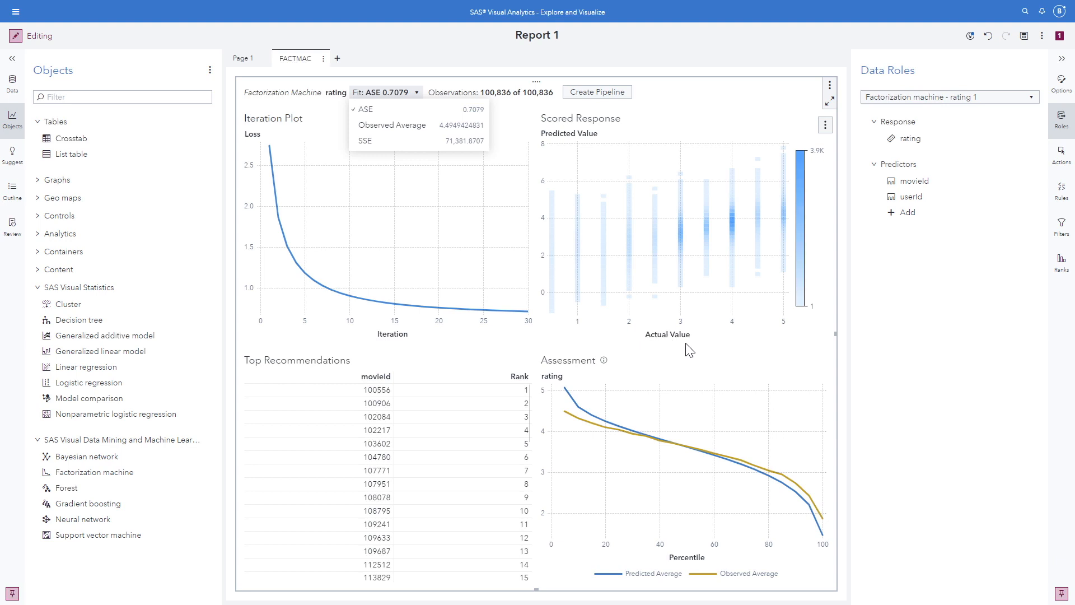
mouse_move(534, 375)
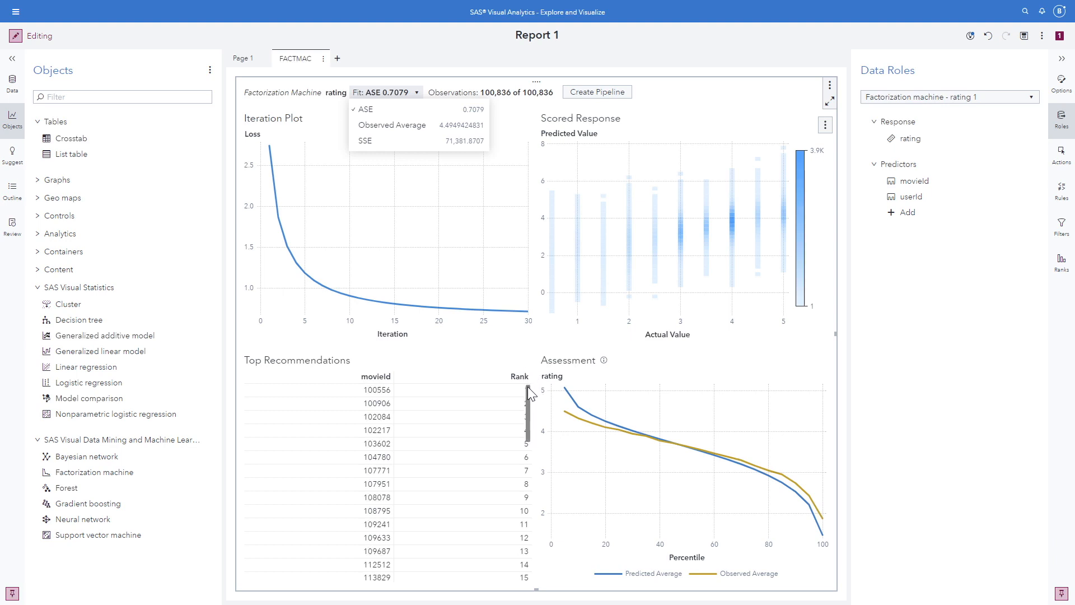
mouse_move(397, 398)
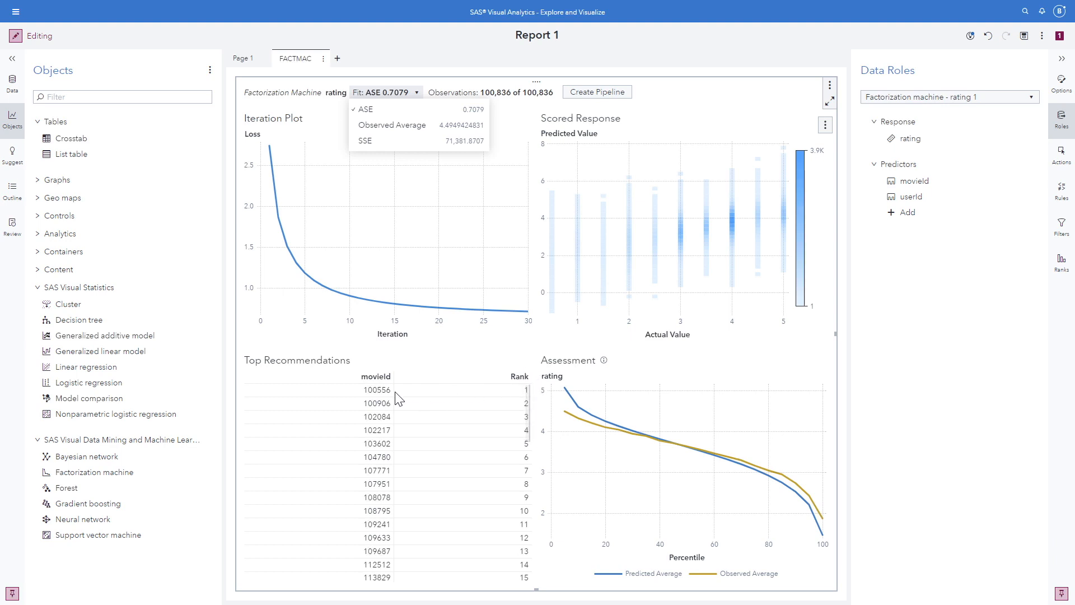
mouse_move(393, 408)
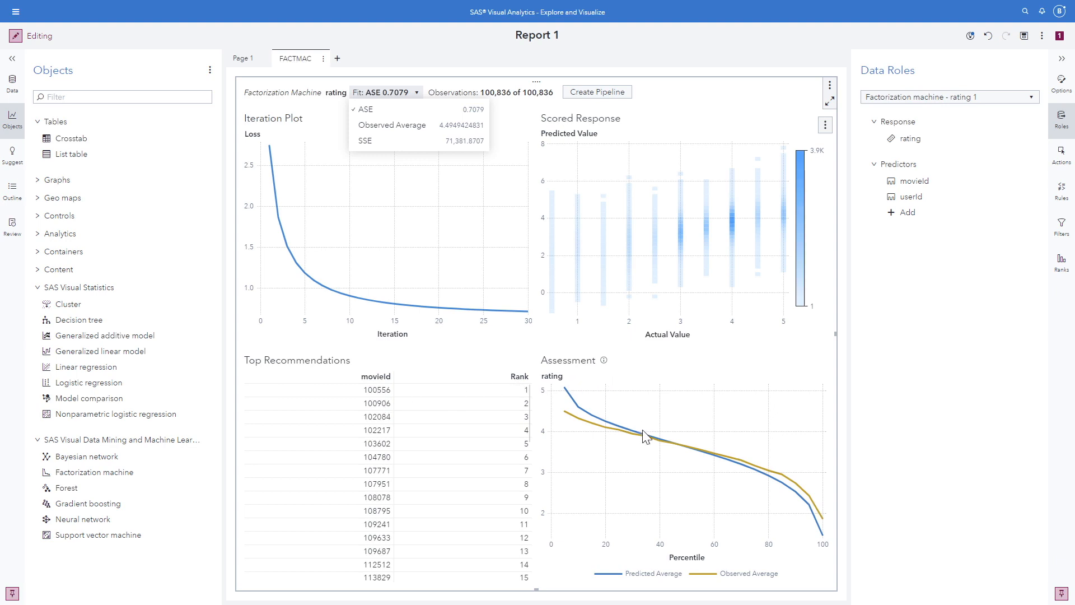
mouse_move(754, 583)
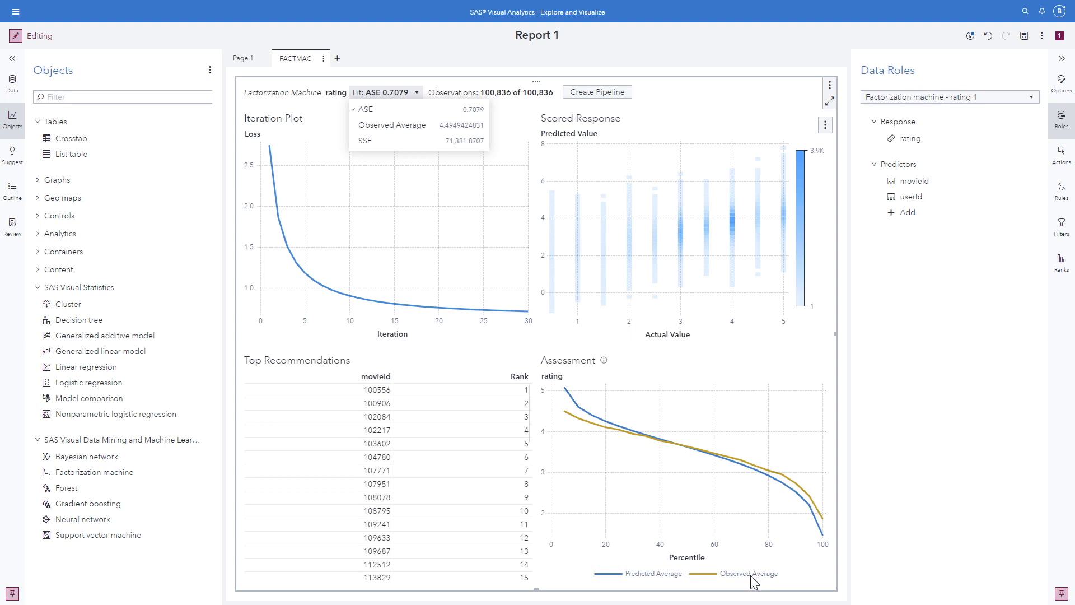
mouse_move(702, 224)
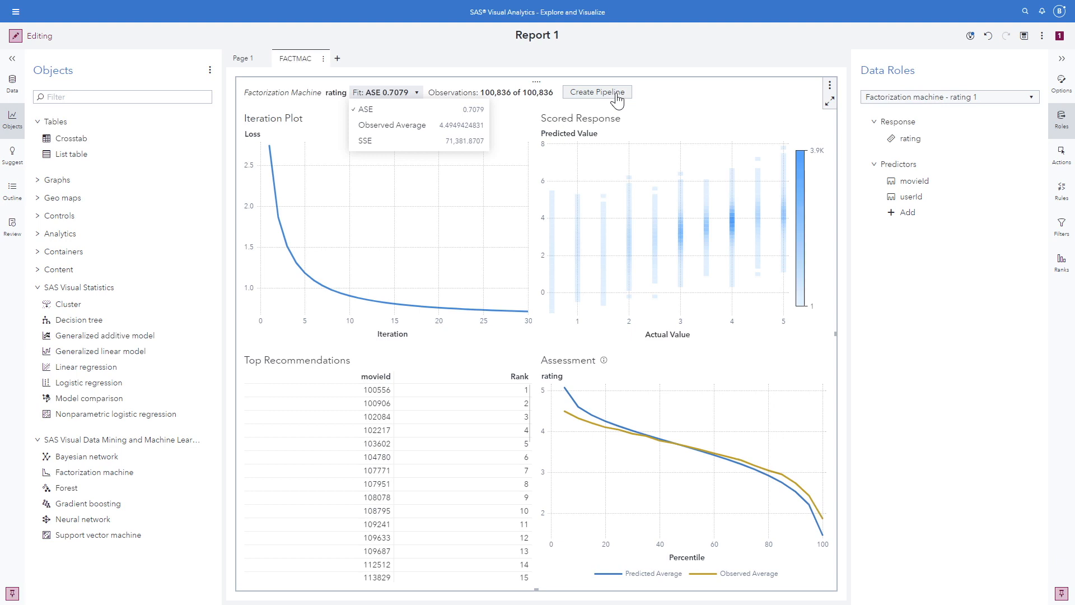
left_click(595, 92)
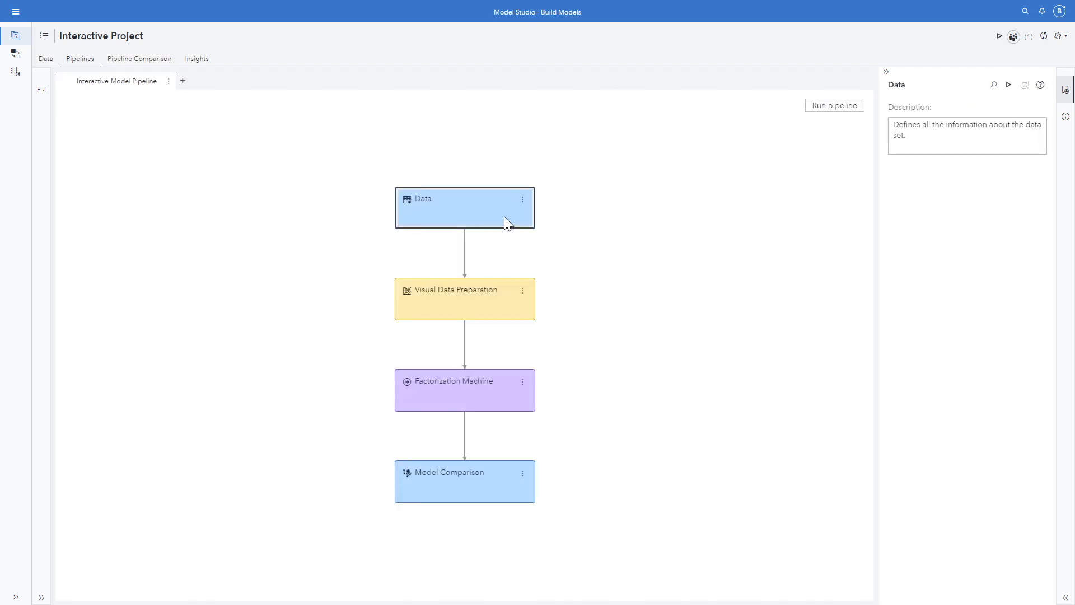
mouse_move(523, 316)
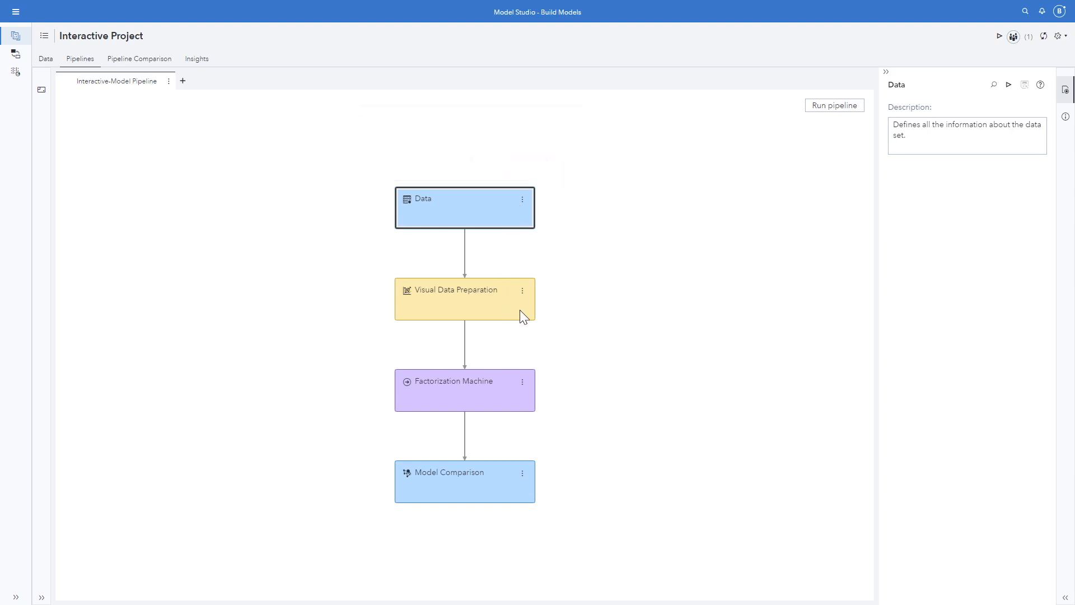
mouse_move(464, 299)
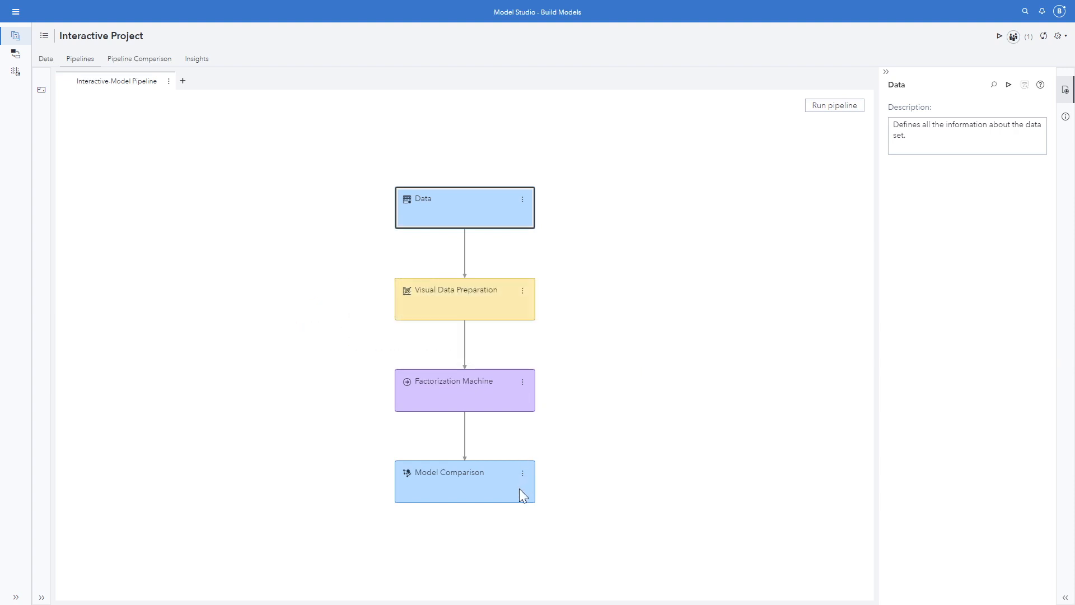
mouse_move(851, 119)
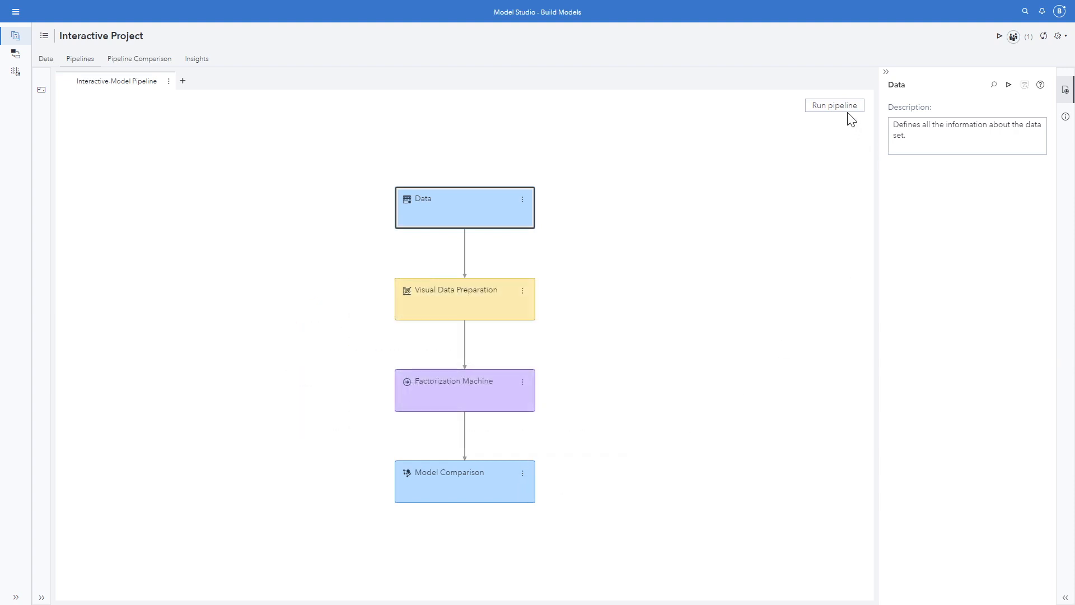
Run the data, preparation, factorization machine and model comparison nodes to completion
left_click(834, 105)
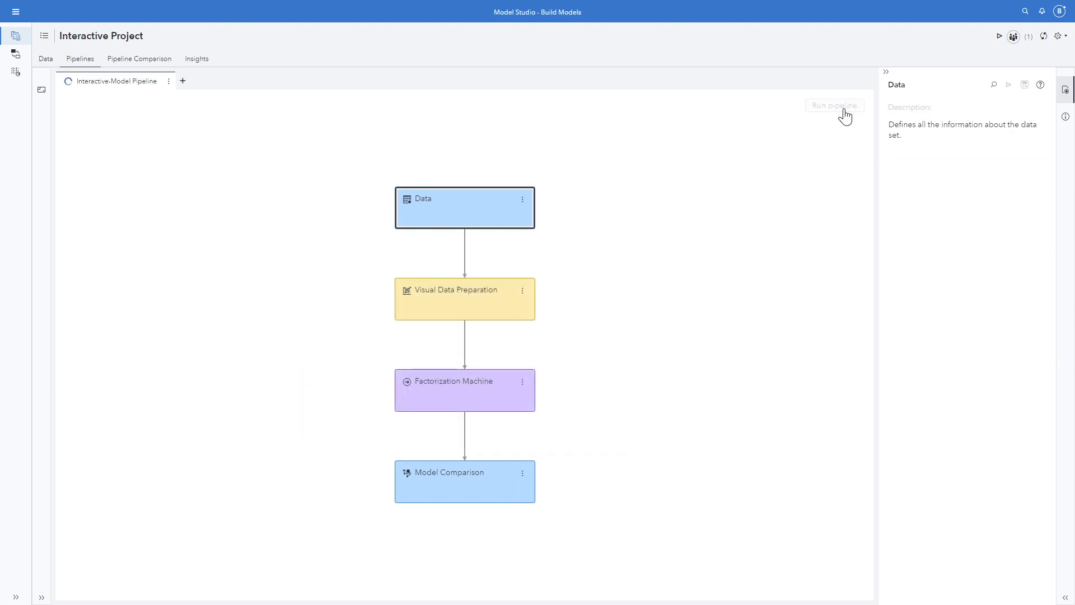
left_click(834, 105)
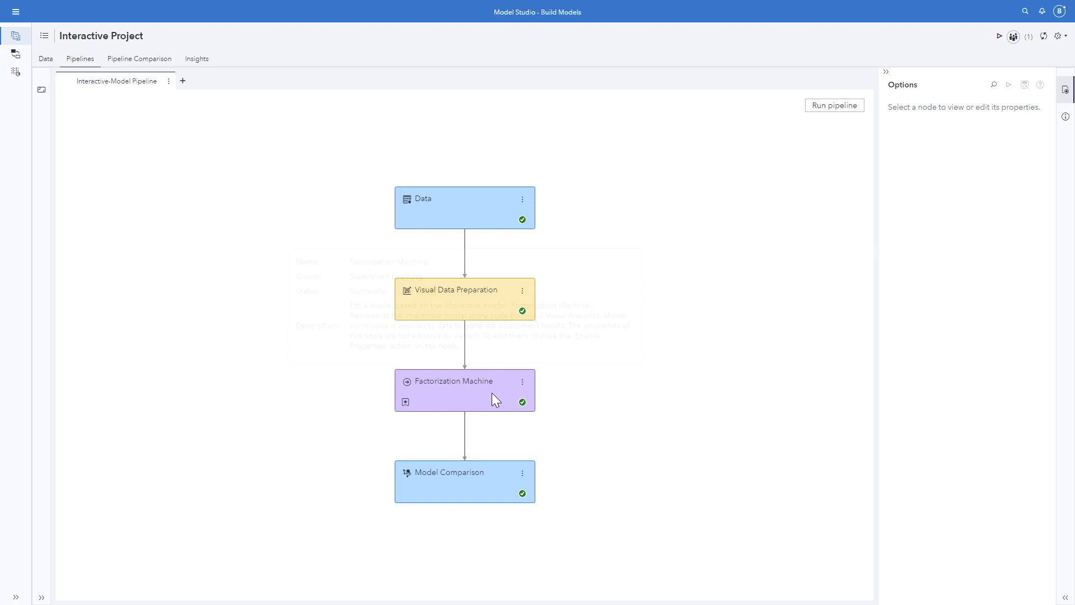
right_click(465, 390)
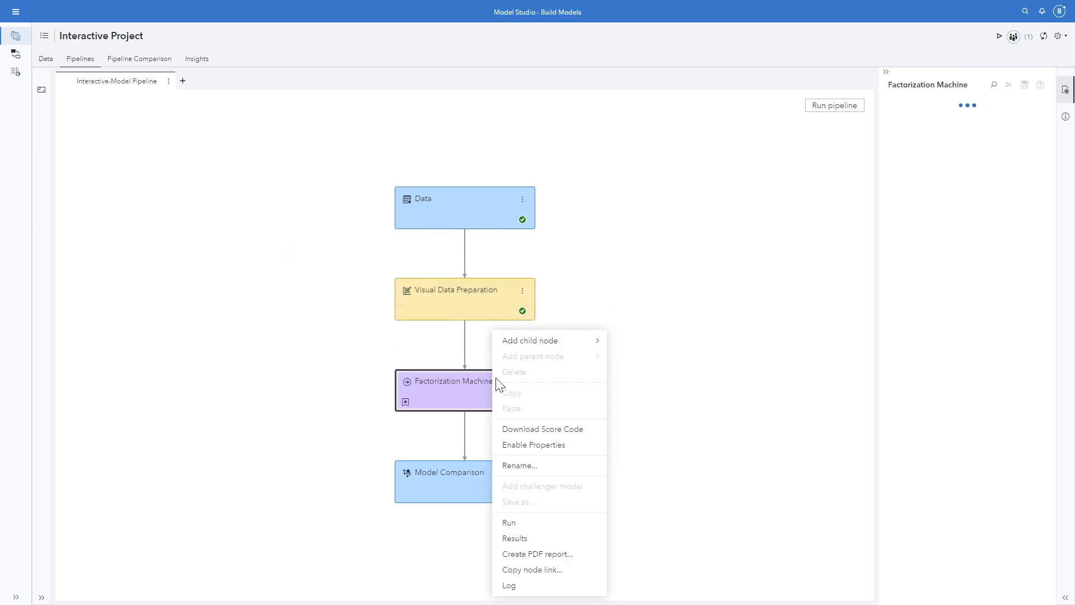
left_click(515, 538)
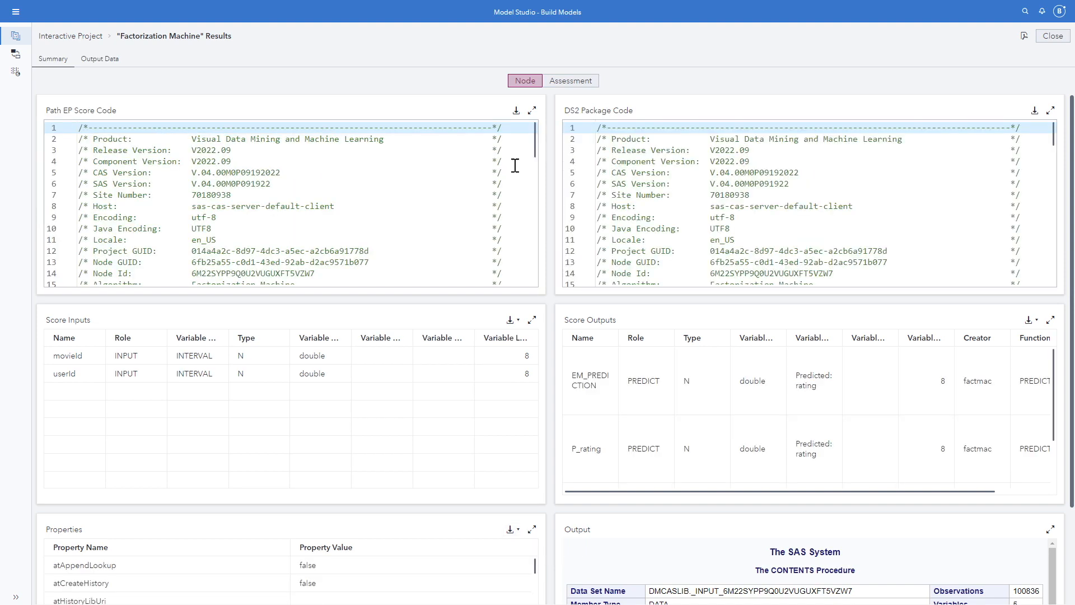
mouse_move(539, 154)
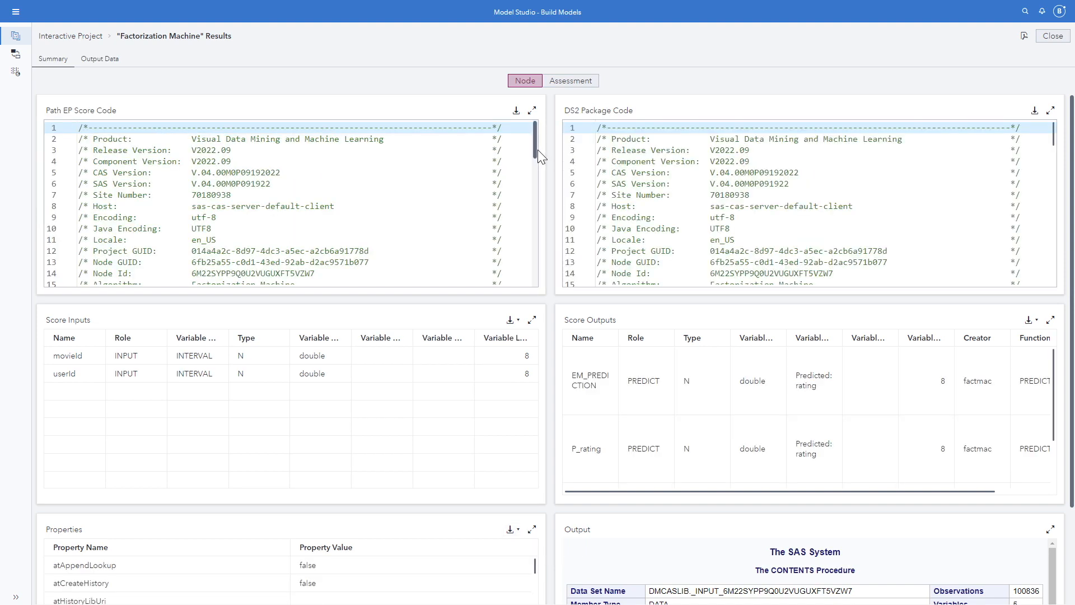
mouse_move(532, 110)
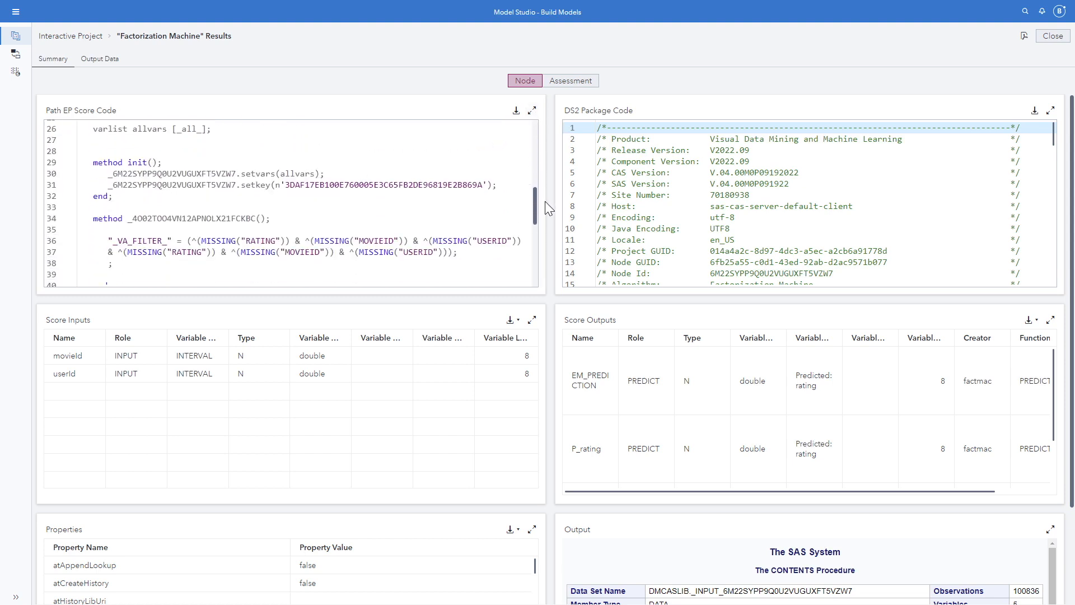
scroll("down", 3)
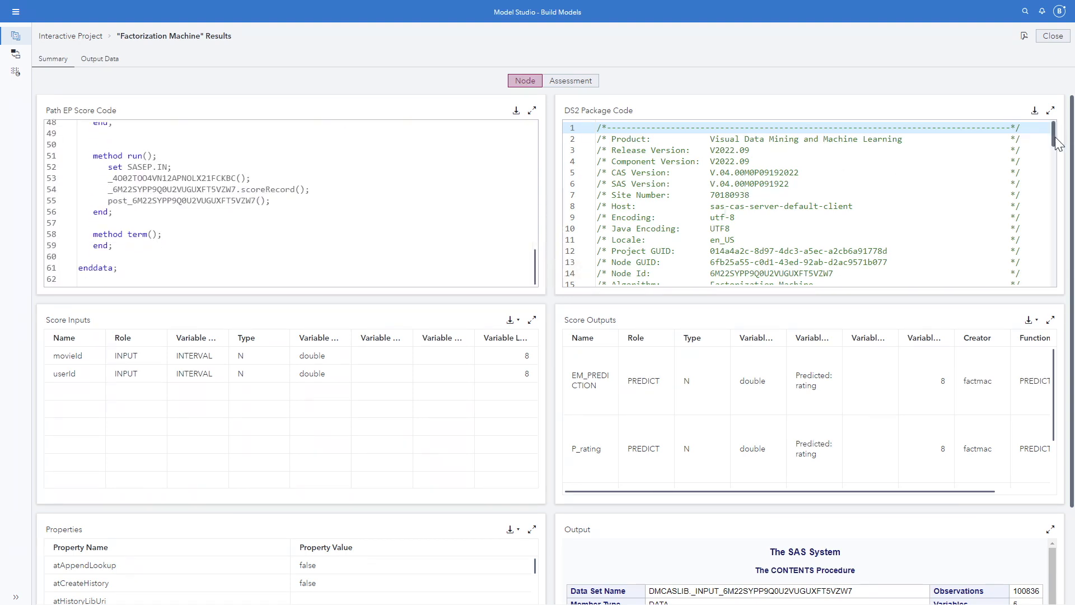
scroll("down", 3)
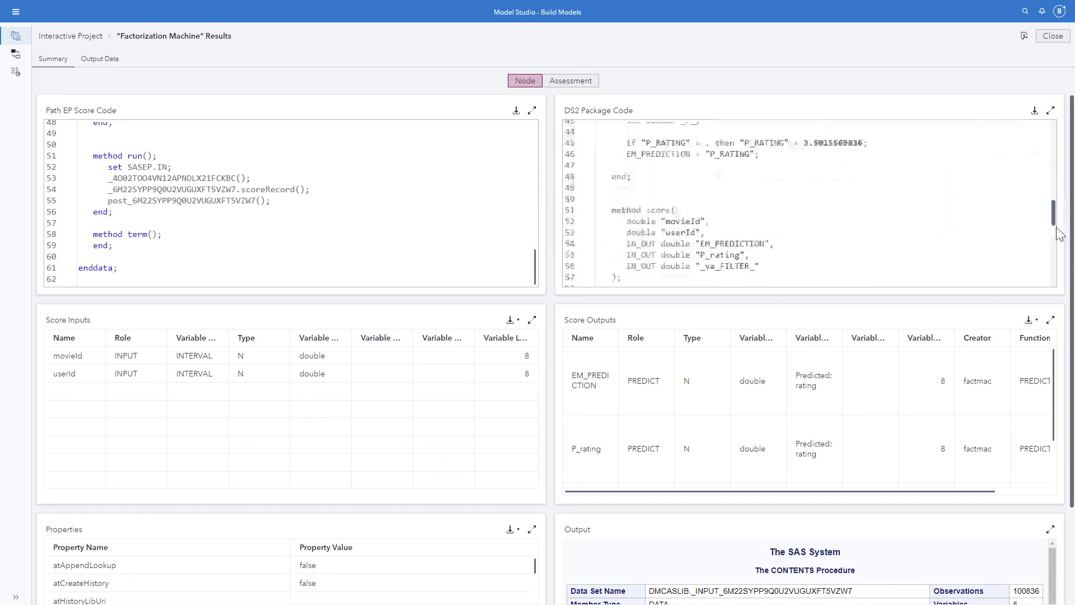
scroll("down", 3)
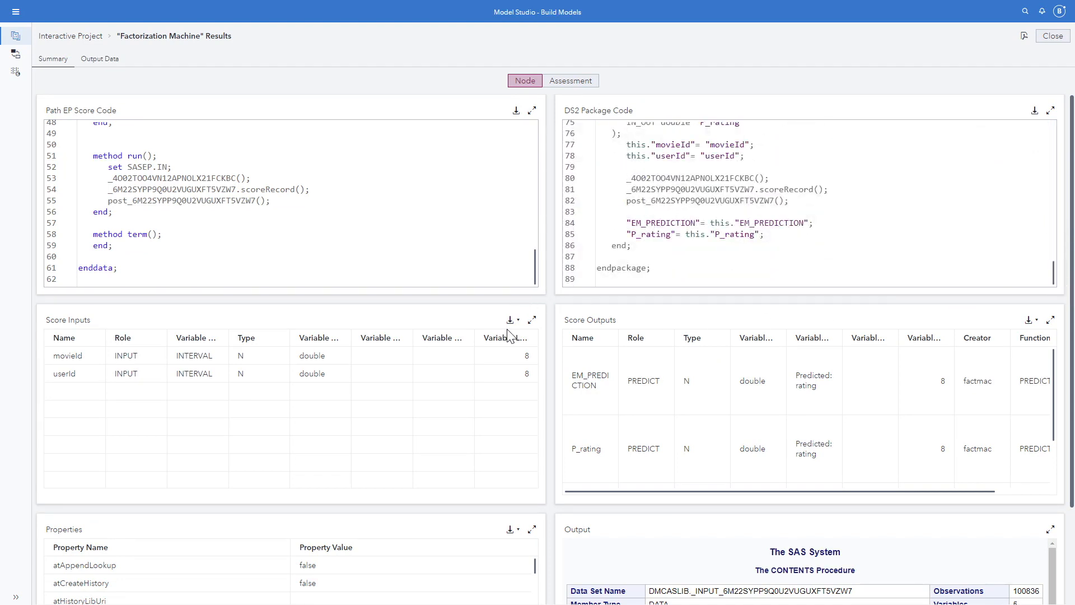
mouse_move(245, 372)
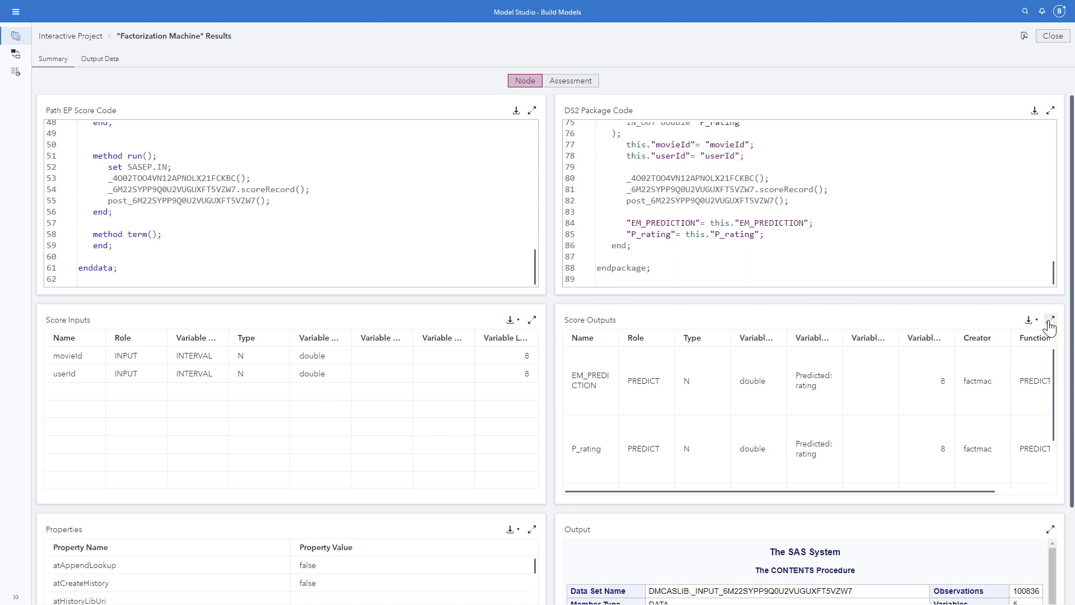
left_click(1050, 320)
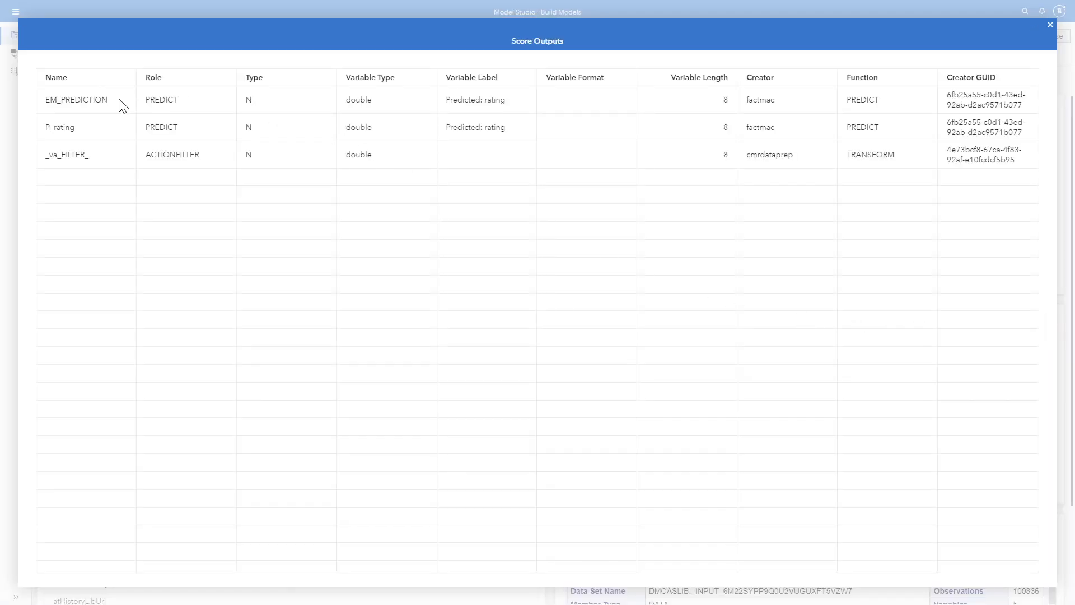
mouse_move(168, 144)
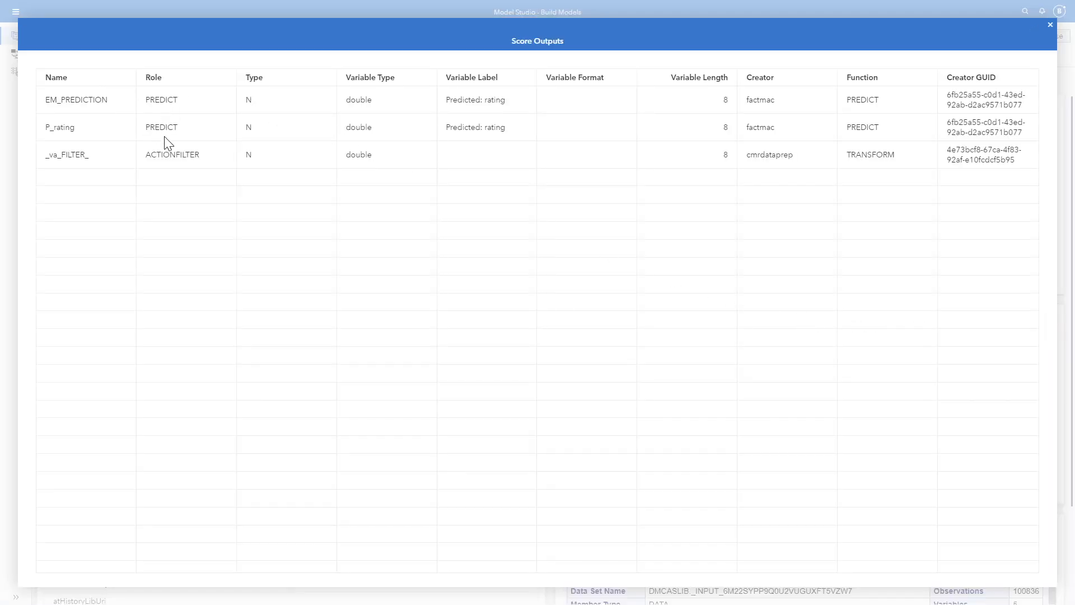
mouse_move(245, 171)
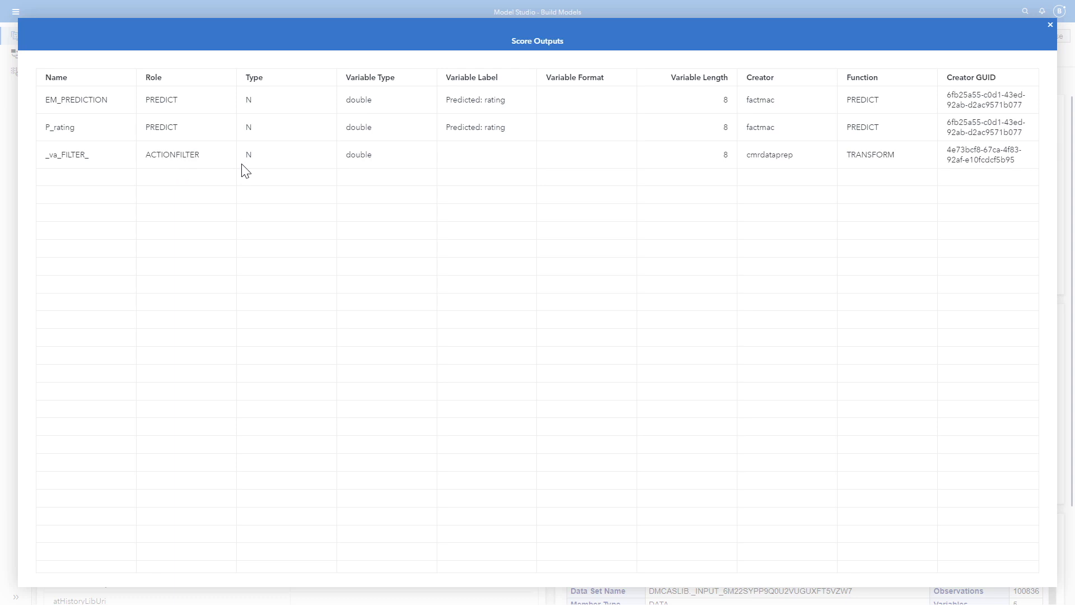
mouse_move(1037, 37)
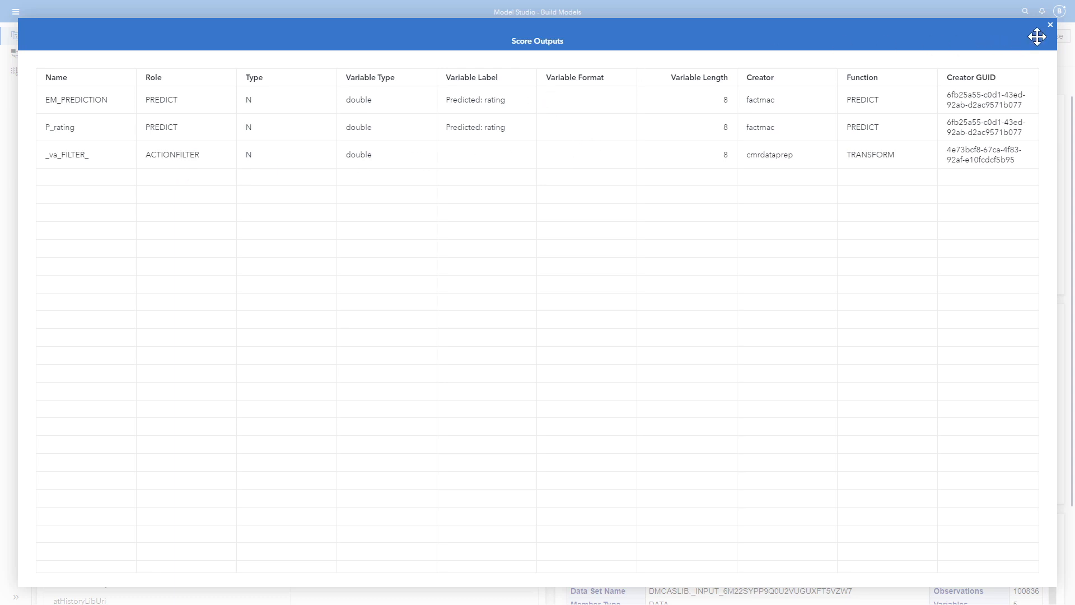
left_click(1050, 25)
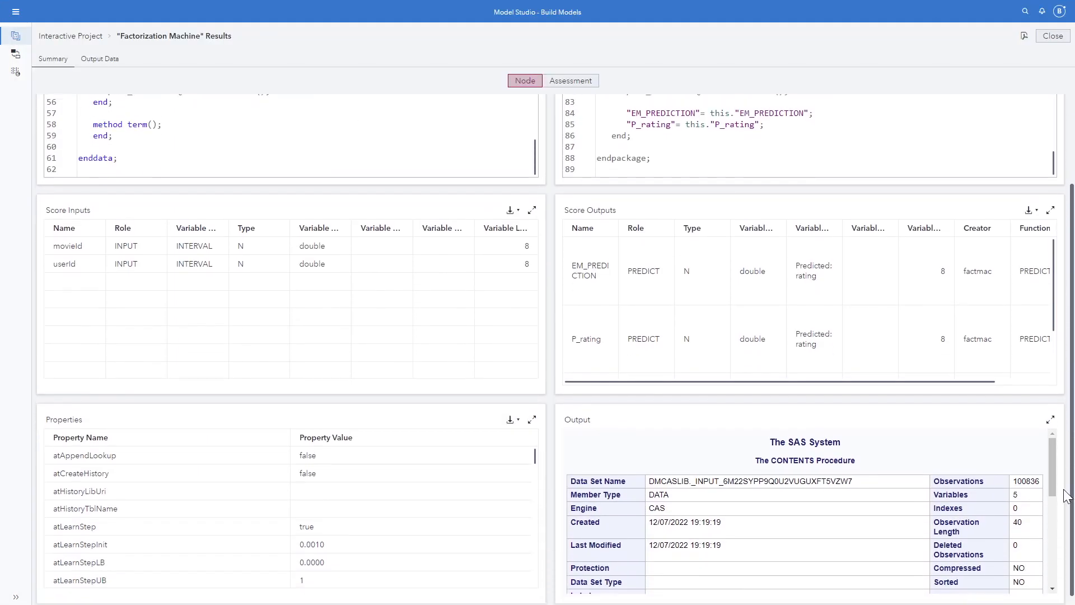
scroll("down", 3)
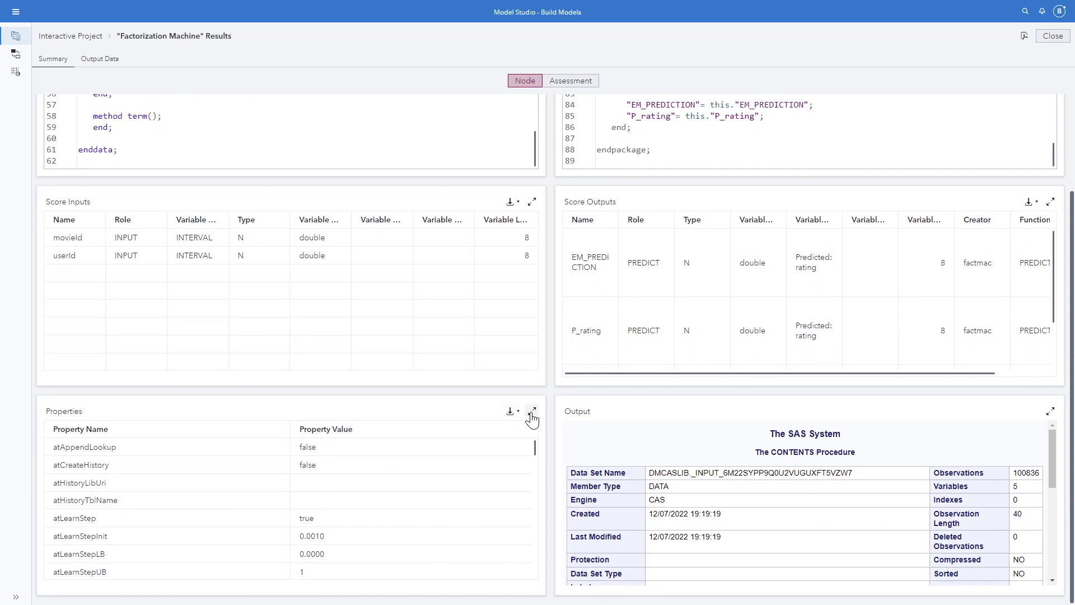
left_click(532, 412)
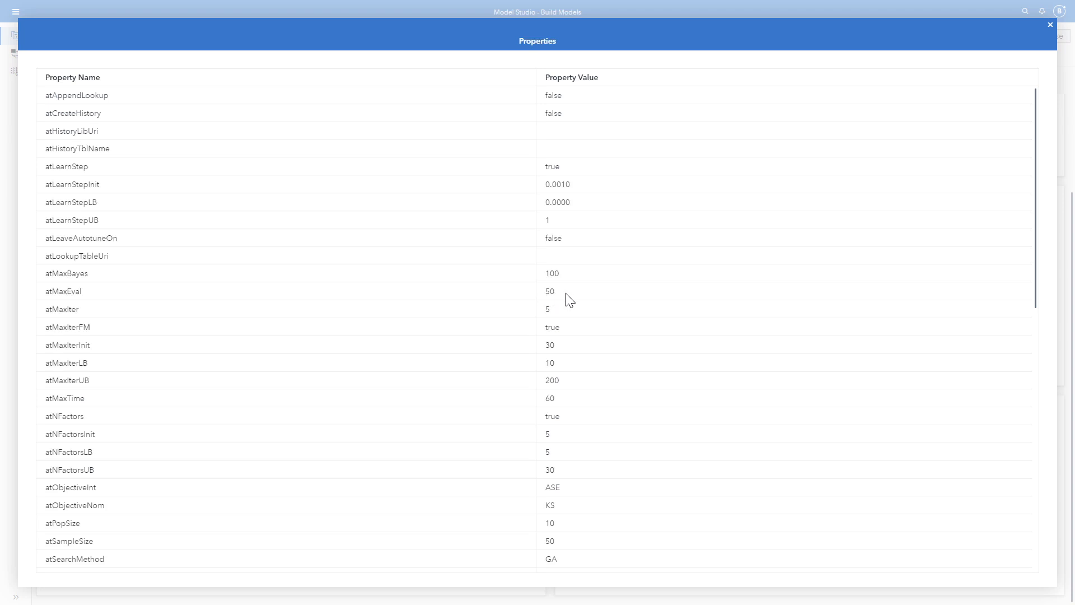
mouse_move(573, 301)
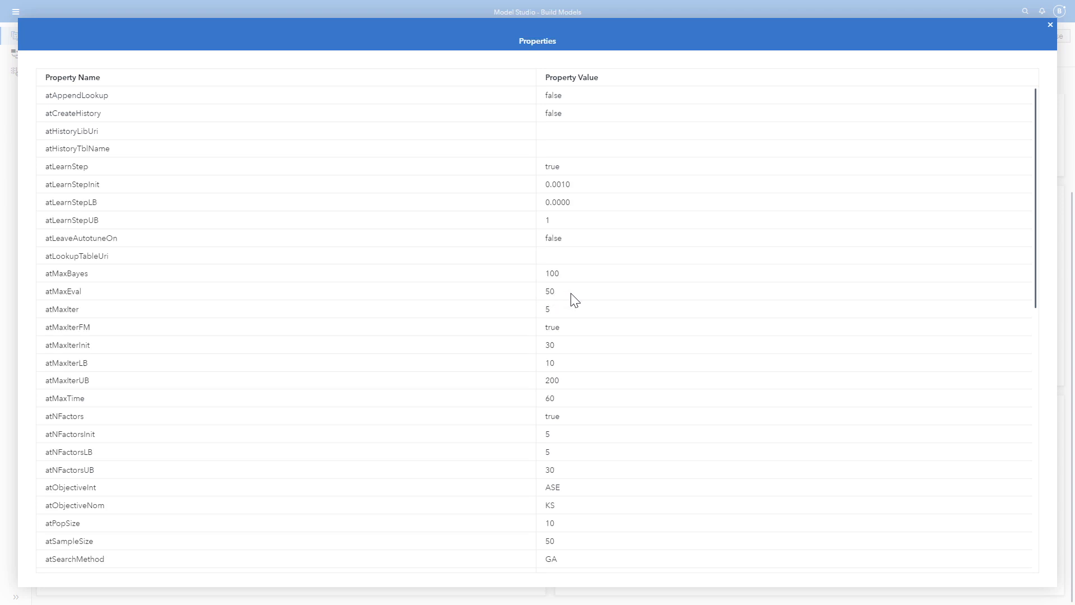
mouse_move(584, 294)
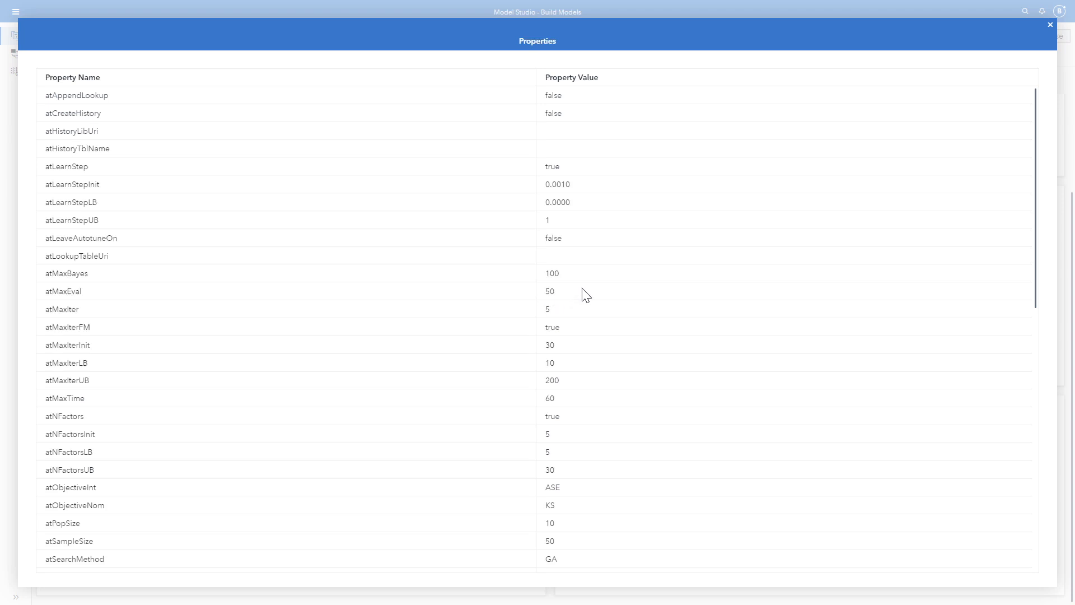
mouse_move(1050, 33)
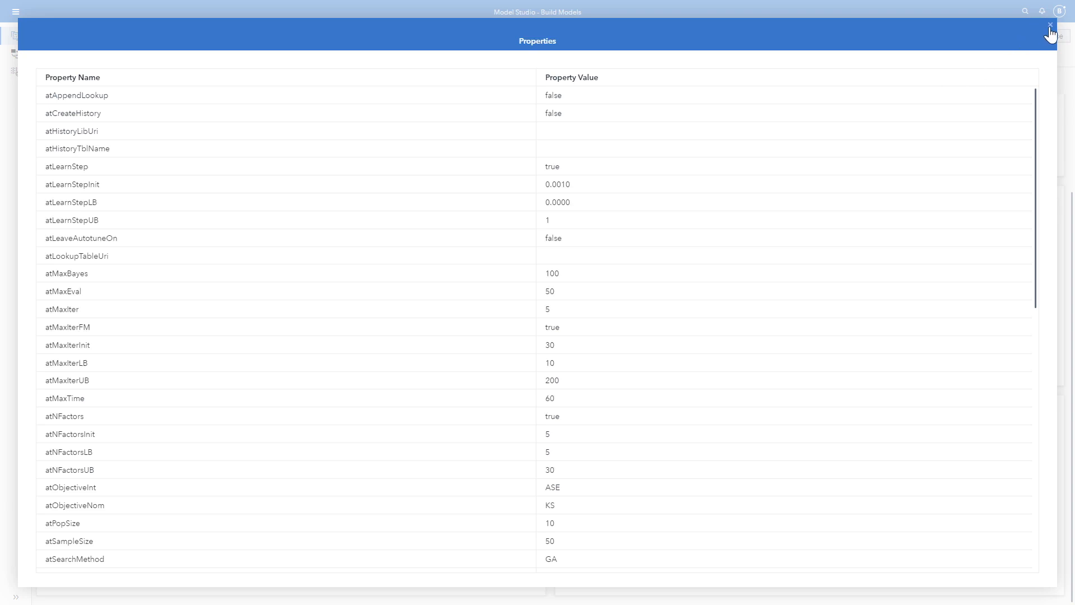
left_click(1050, 26)
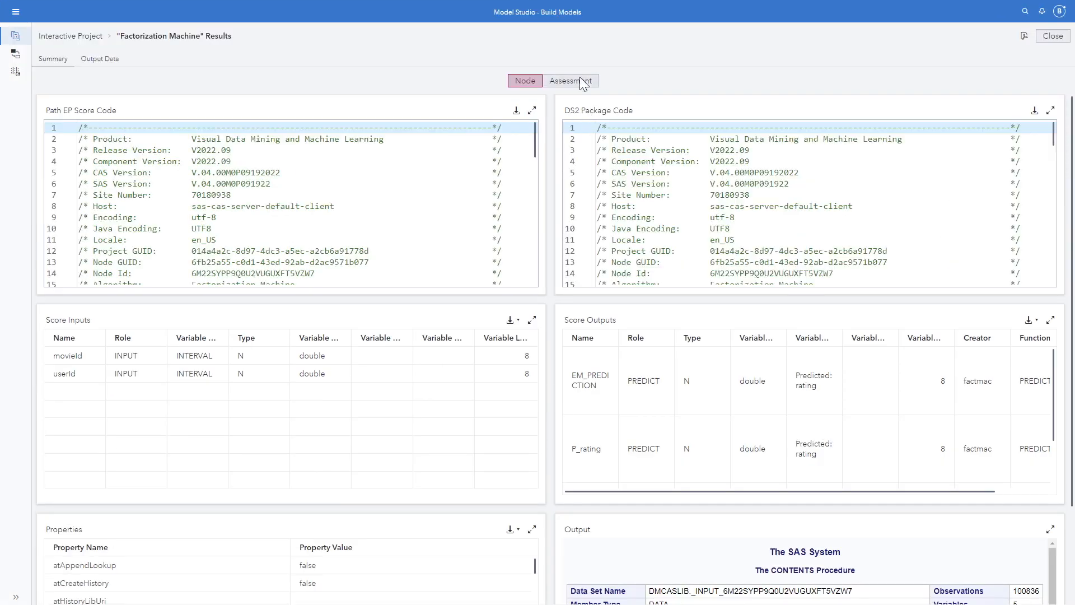
Show the Predicted by actual assessment report and enlarge the Fit Statistics table (ASE 0.7079)
left_click(570, 80)
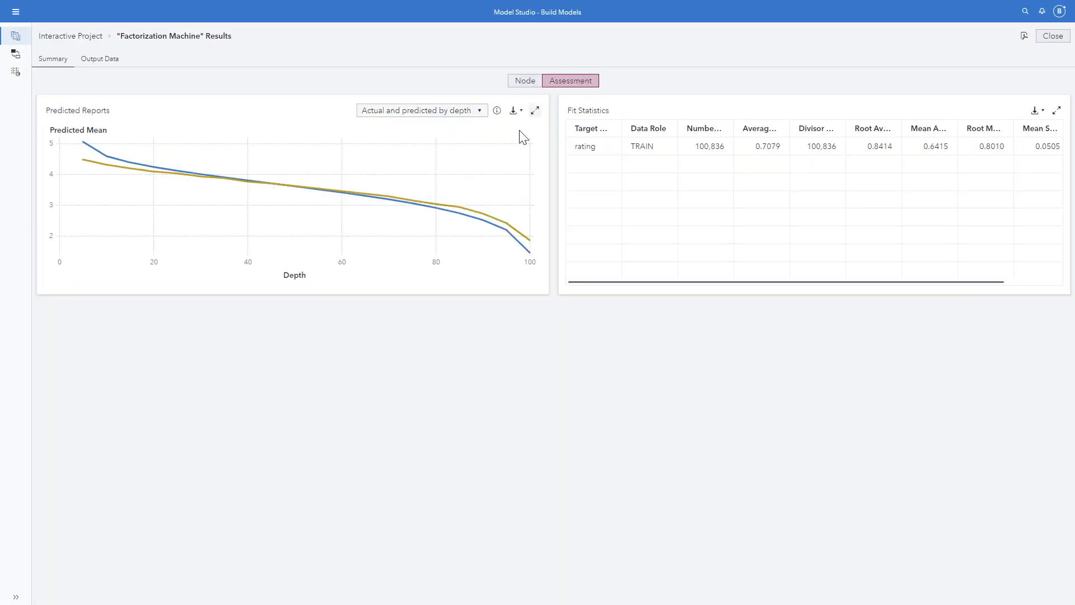
left_click(421, 110)
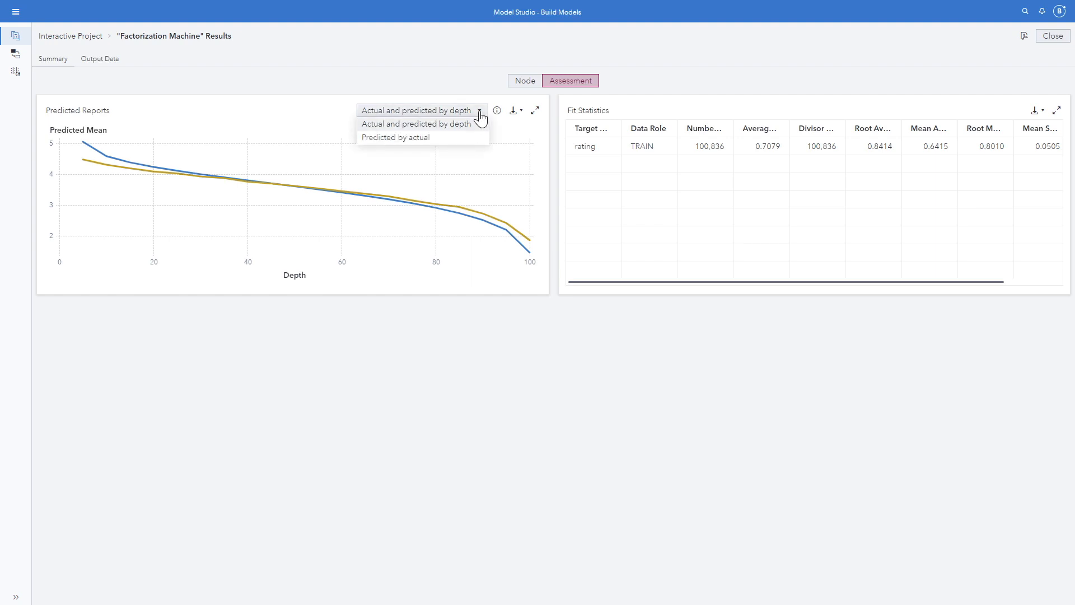
left_click(396, 138)
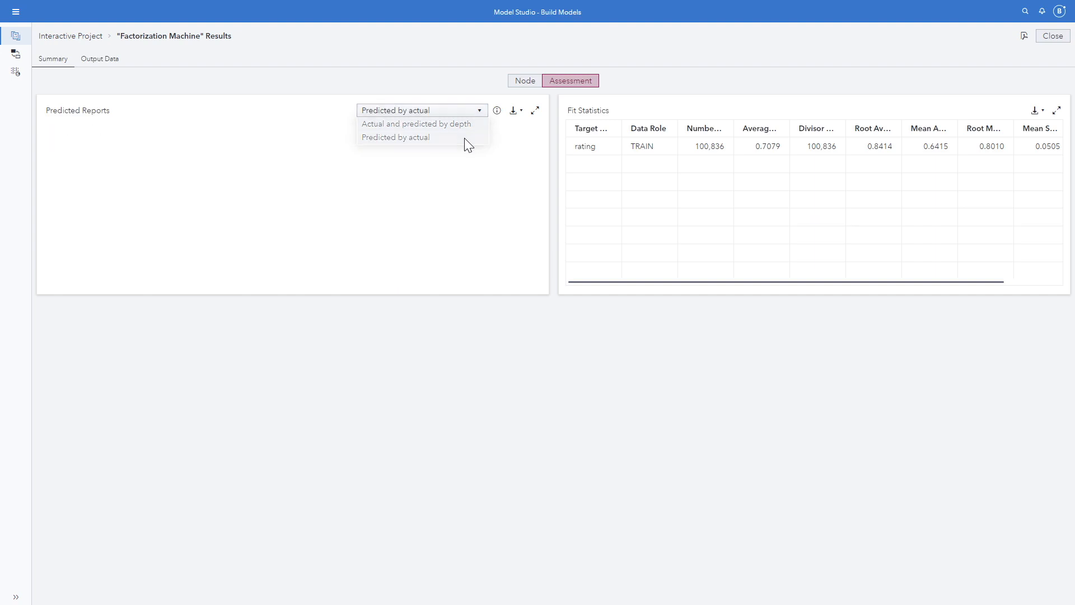
left_click(396, 137)
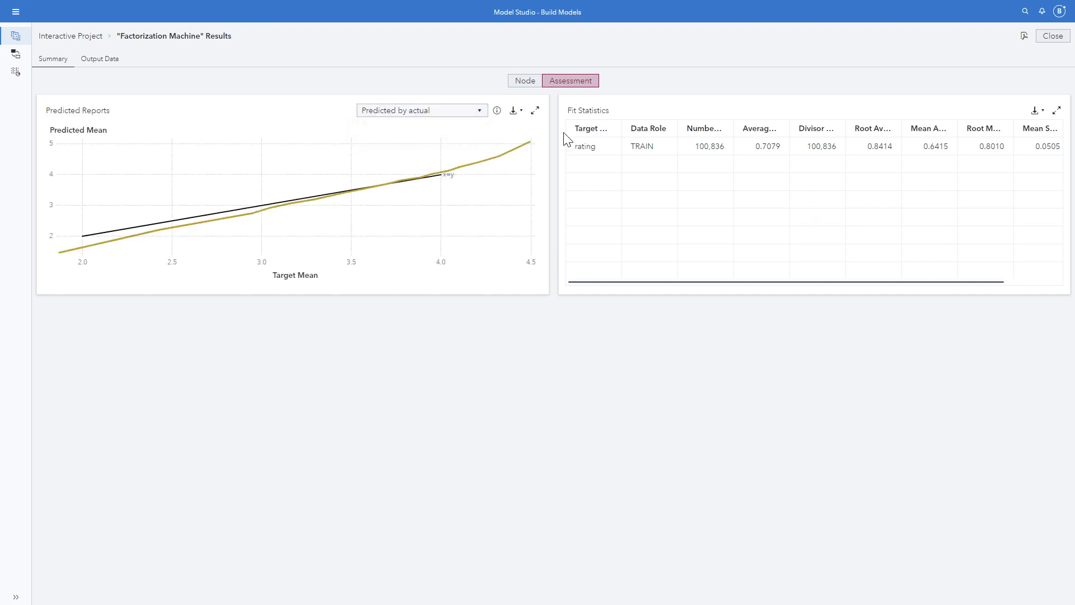
mouse_move(933, 250)
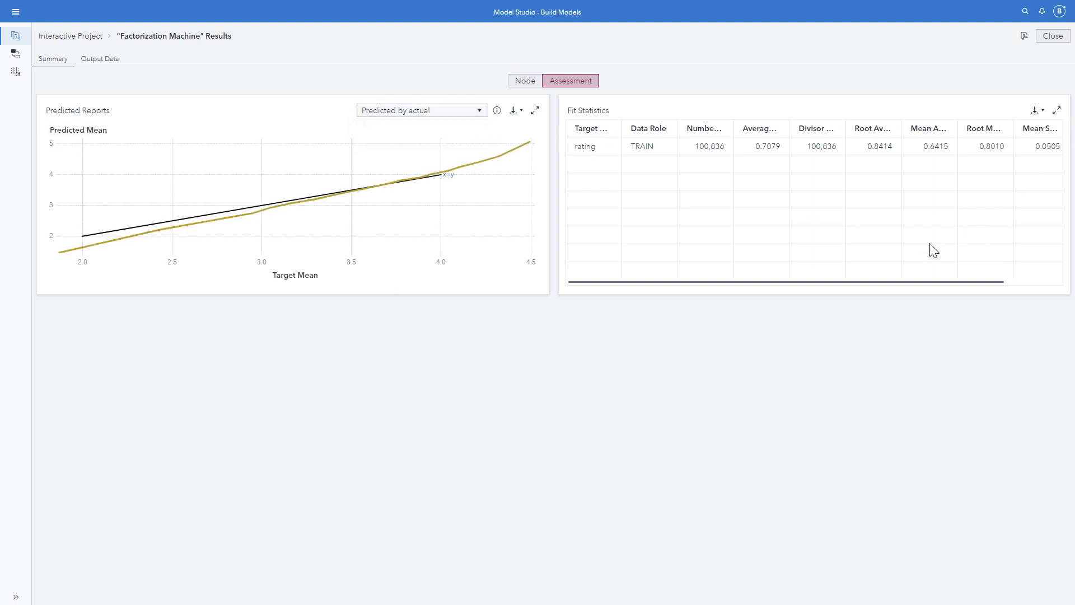
left_click(1057, 110)
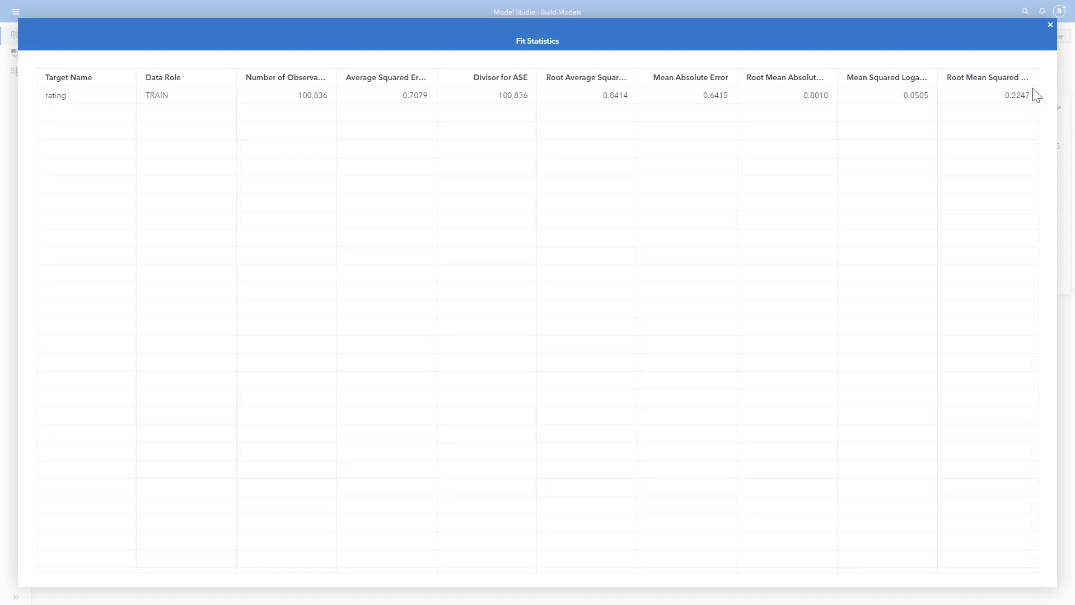
mouse_move(1021, 96)
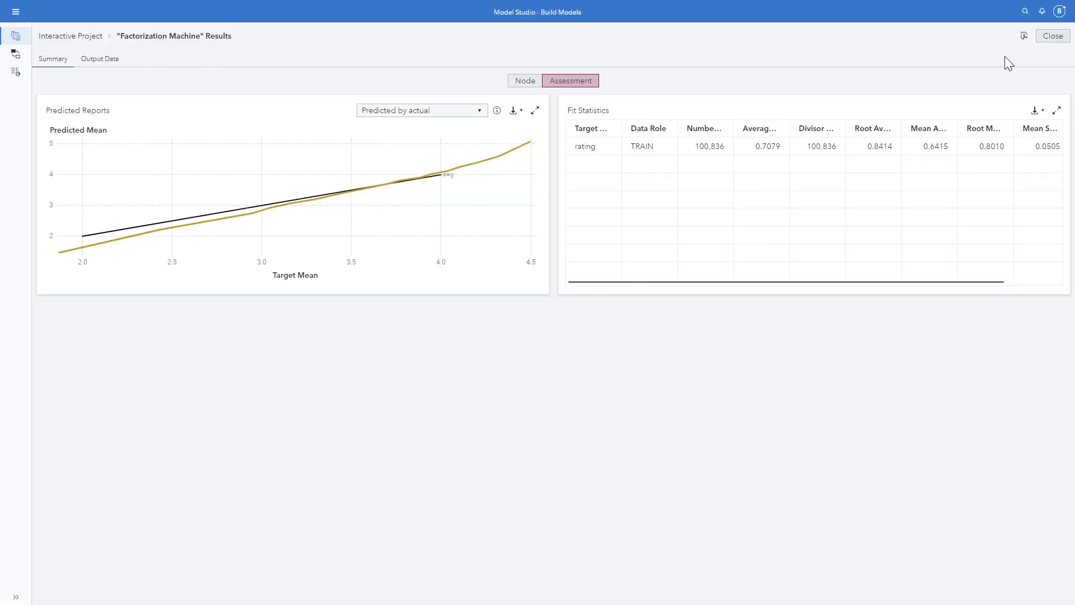
left_click(100, 58)
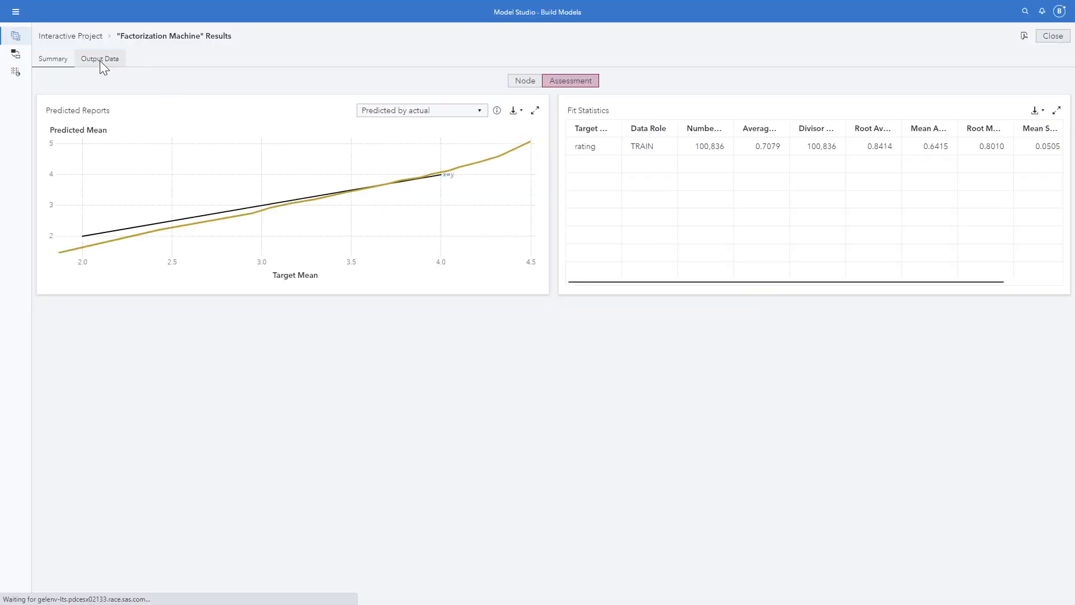
Preview a 10-row sample of the Factorization Machine output data, then close the results
left_click(100, 59)
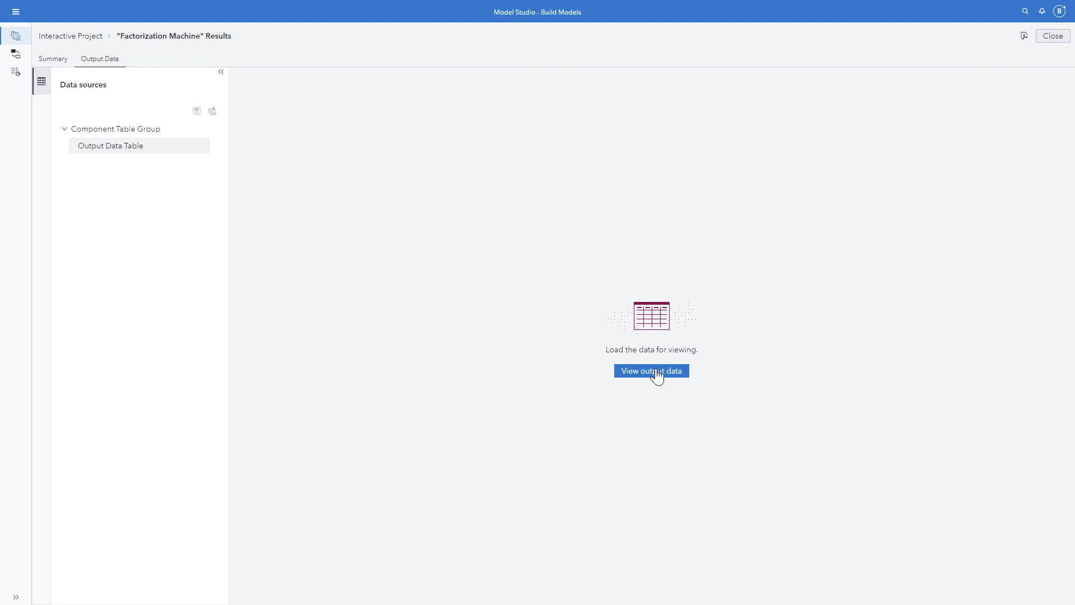
left_click(651, 371)
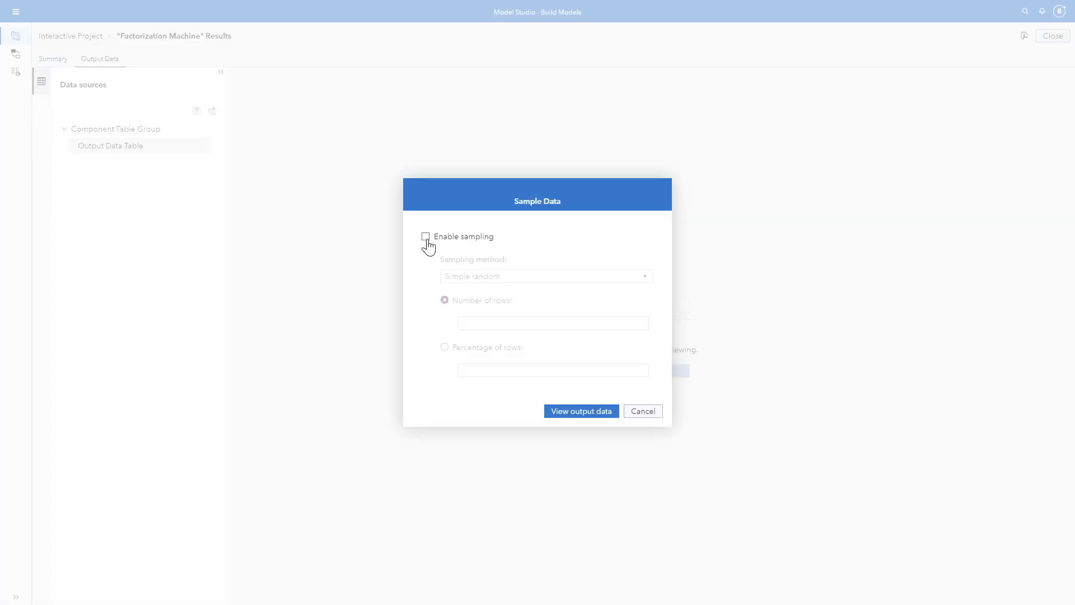
left_click(425, 237)
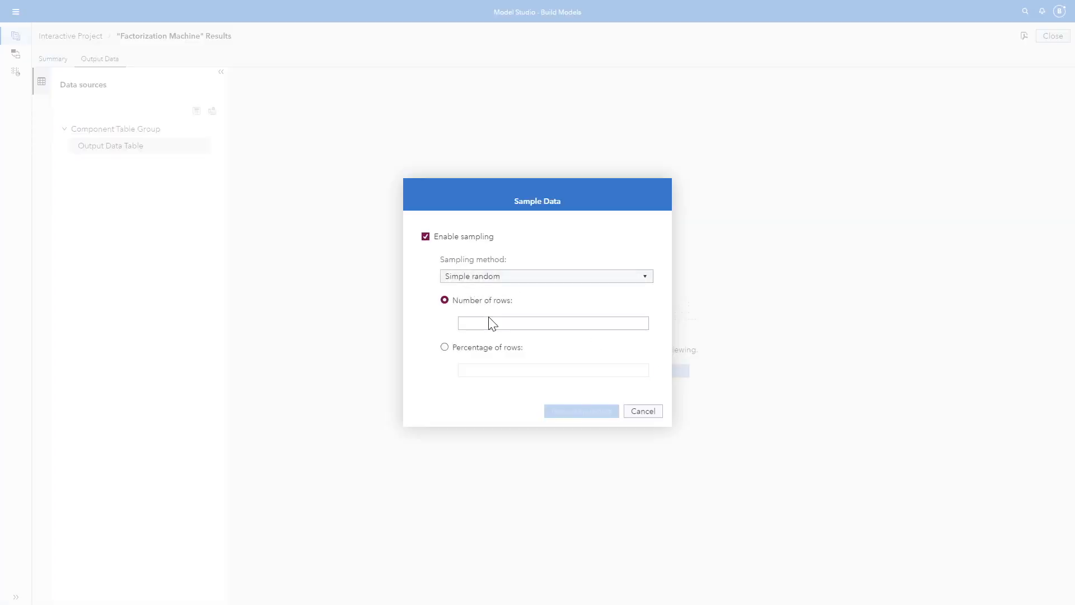
type("1")
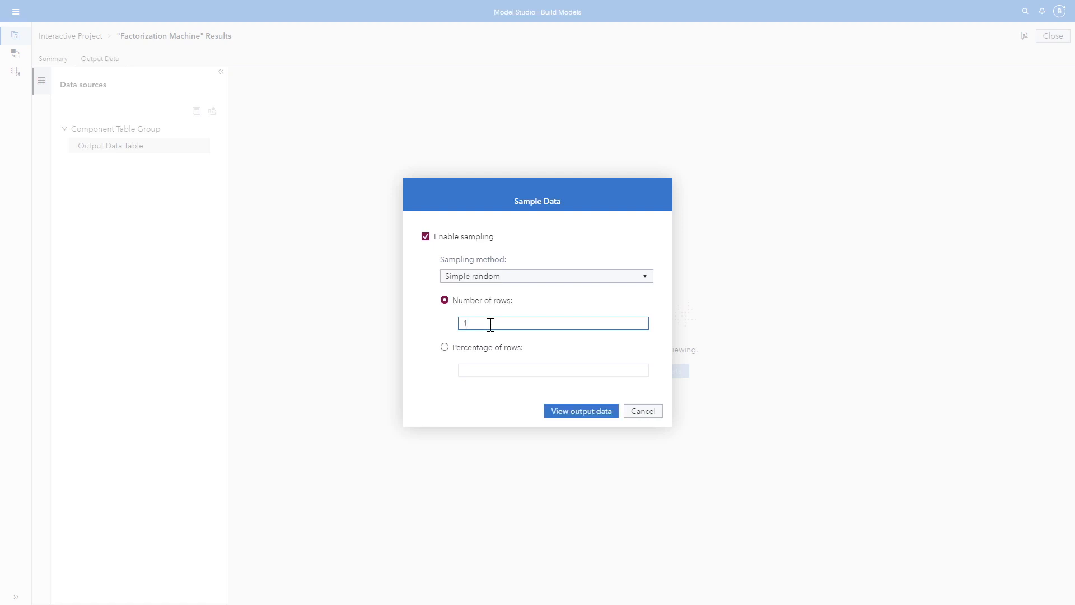
type("0")
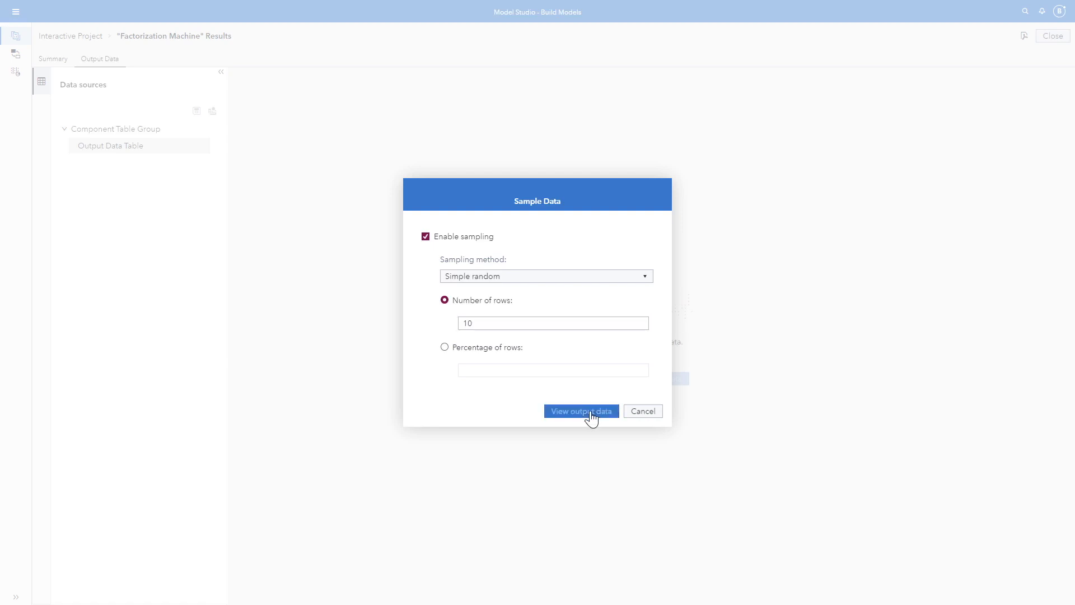
left_click(580, 411)
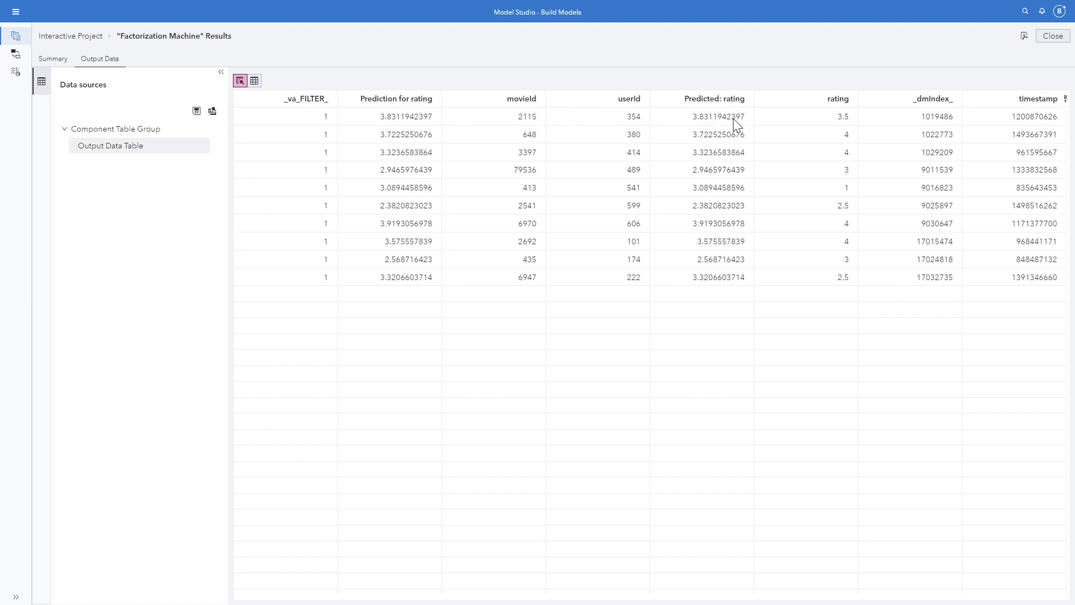
mouse_move(639, 128)
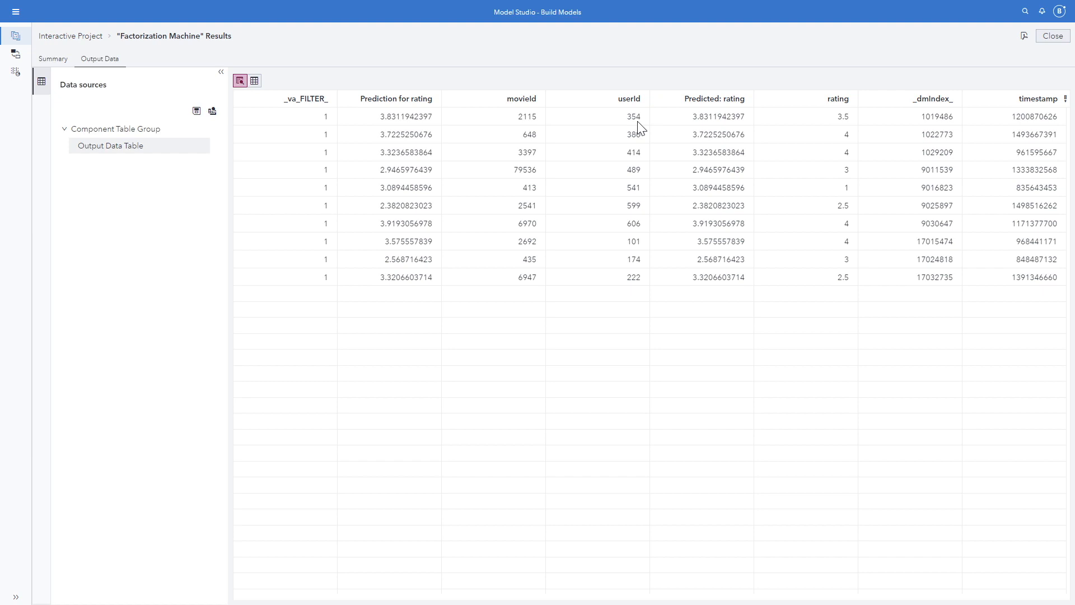
mouse_move(747, 125)
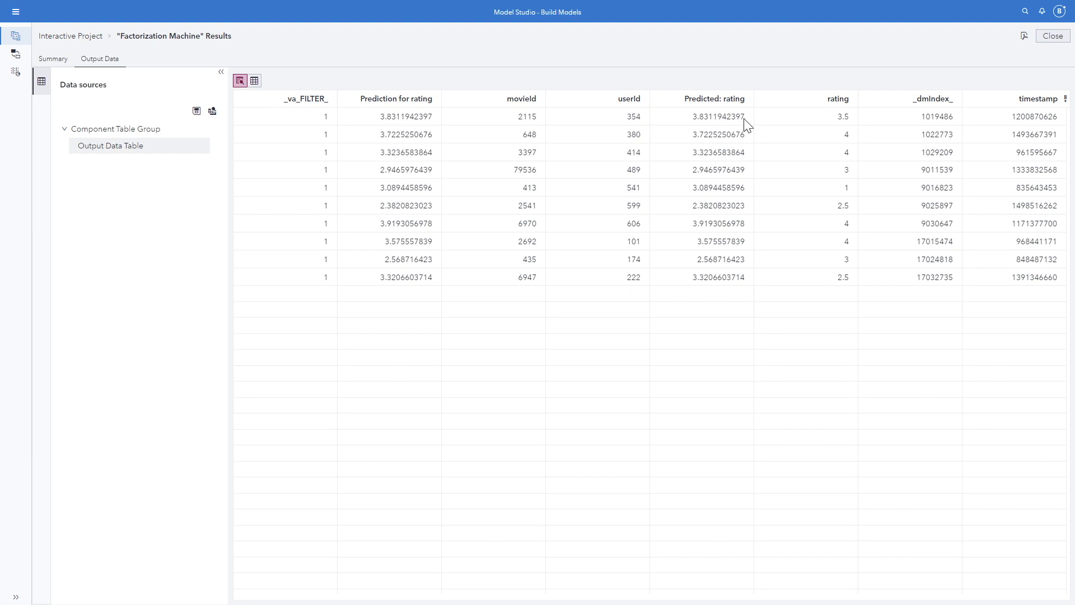
mouse_move(812, 132)
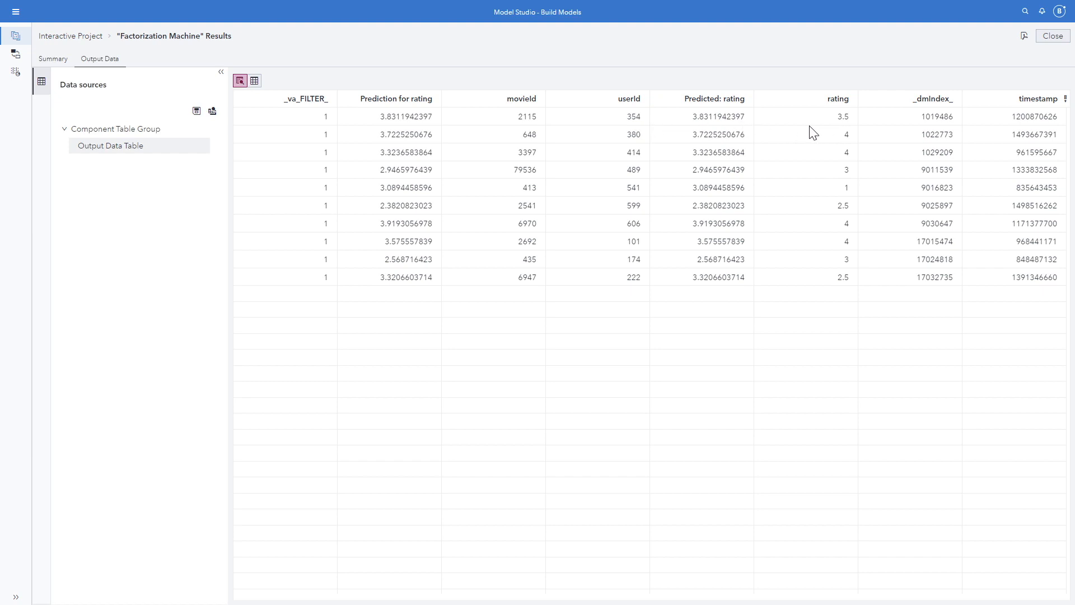
mouse_move(761, 171)
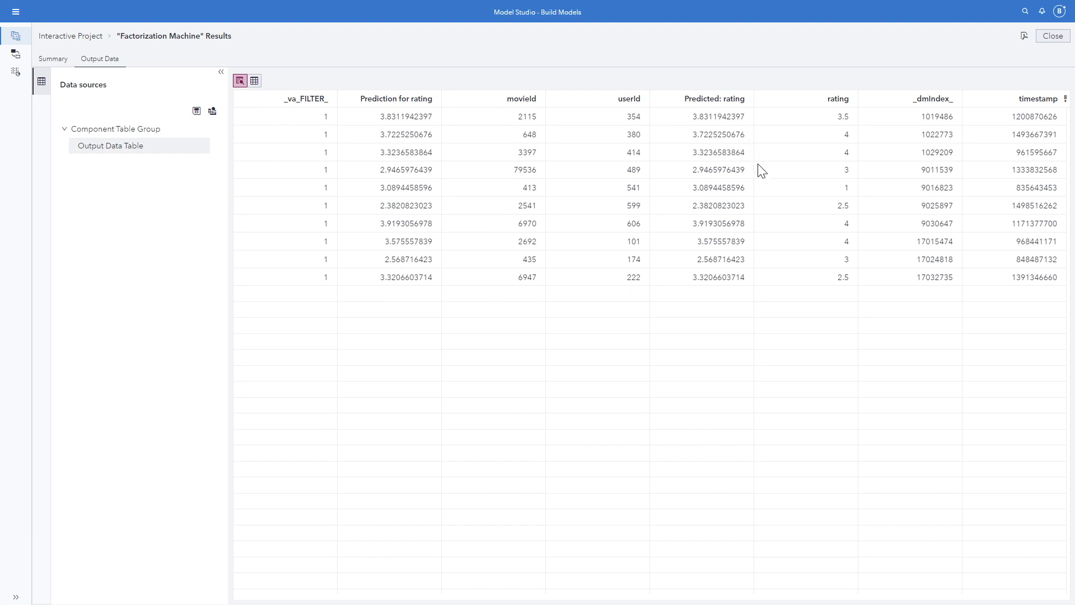
mouse_move(738, 197)
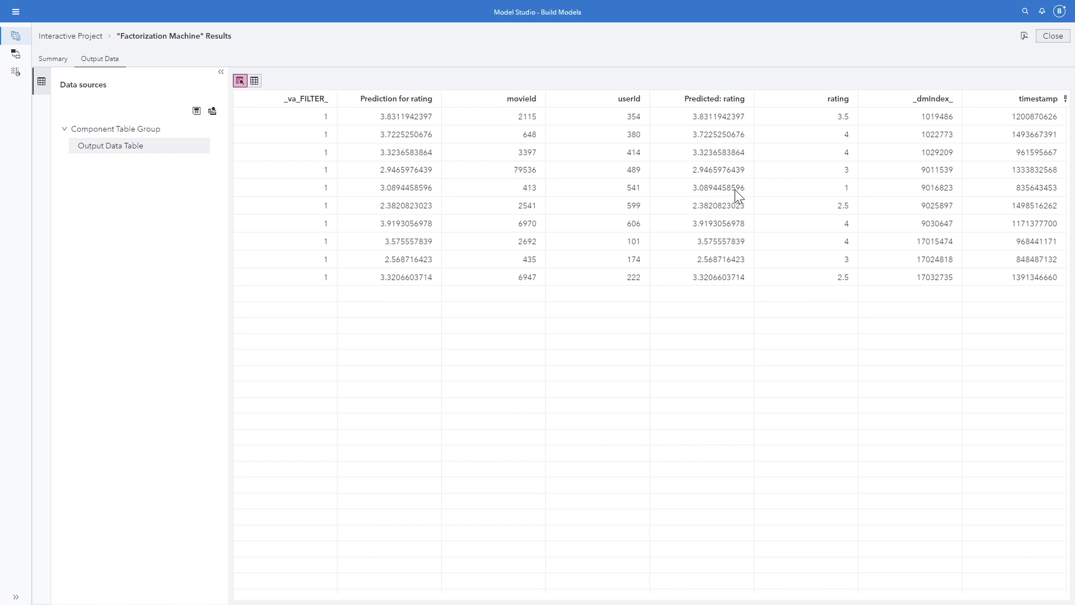
mouse_move(786, 195)
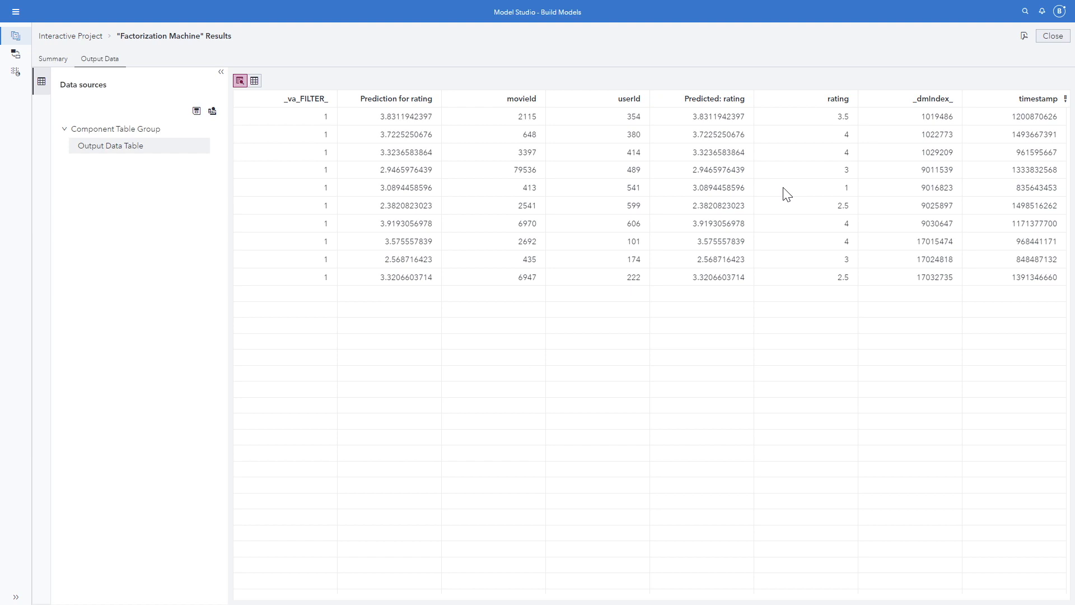
mouse_move(1014, 64)
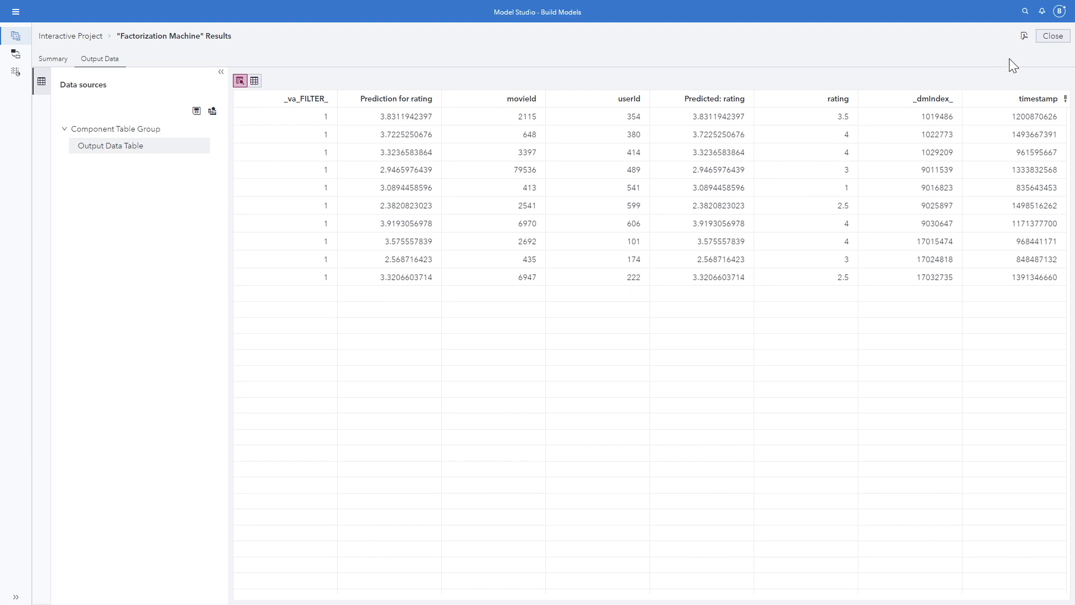
left_click(1053, 34)
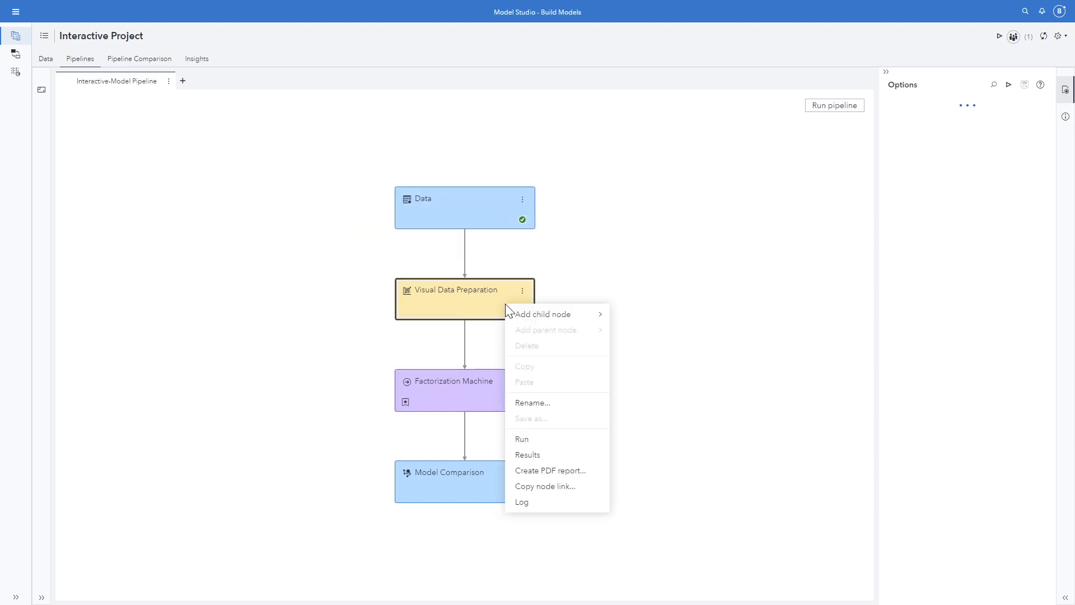
mouse_move(654, 333)
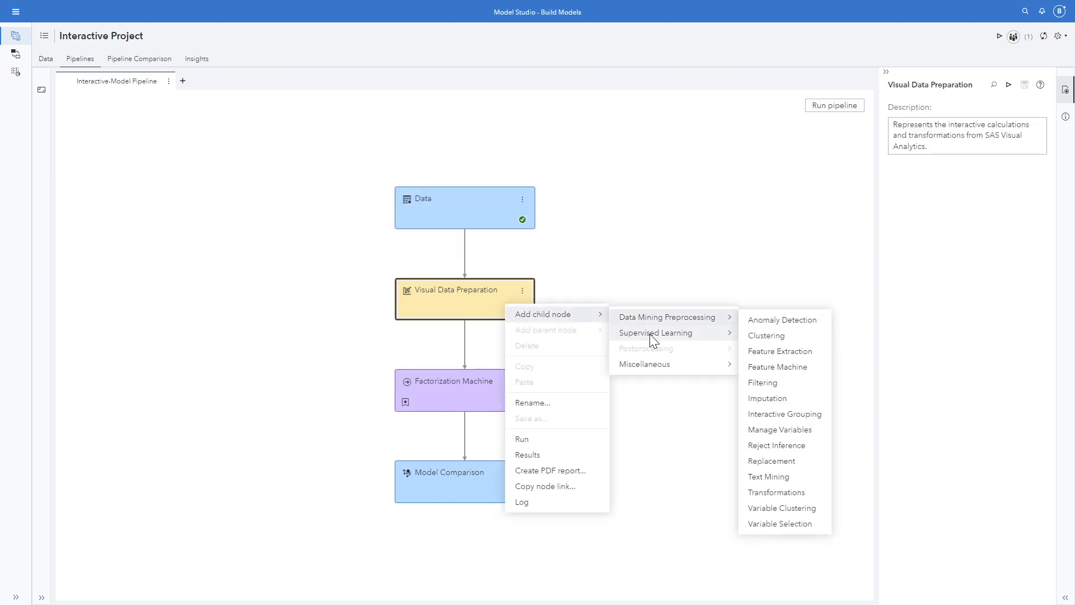
mouse_move(654, 332)
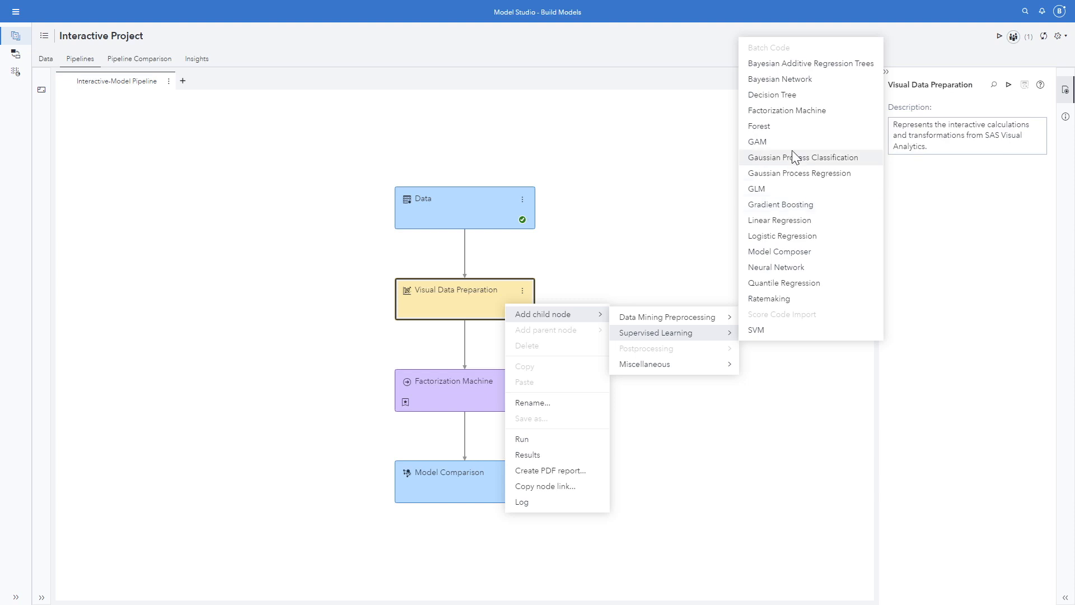
Add a Factorization Machine node under Visual Data Preparation and enable Perform Autotuning
left_click(787, 110)
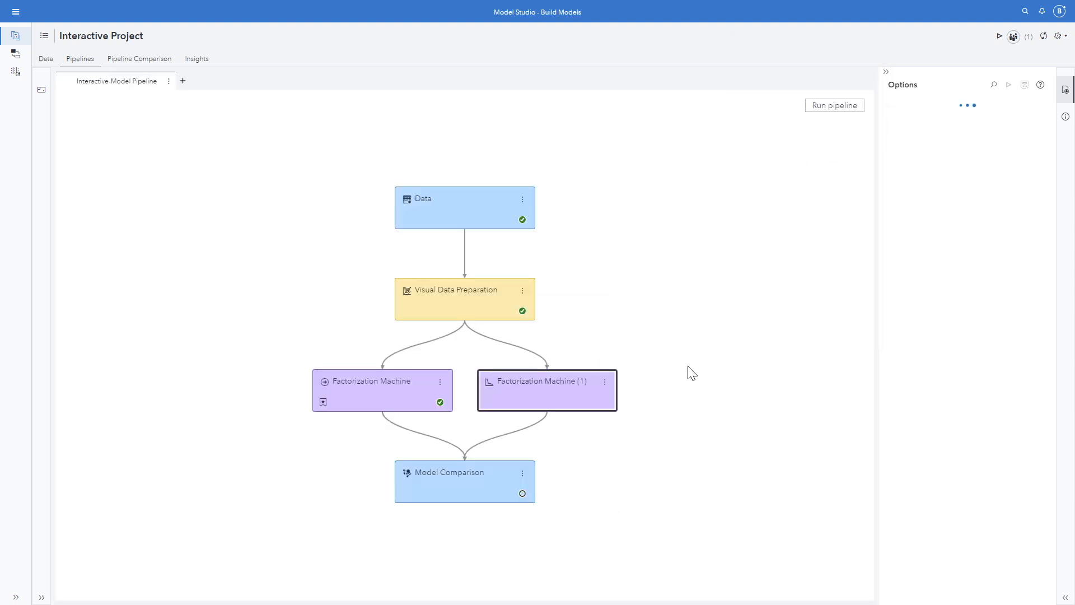
left_click(547, 390)
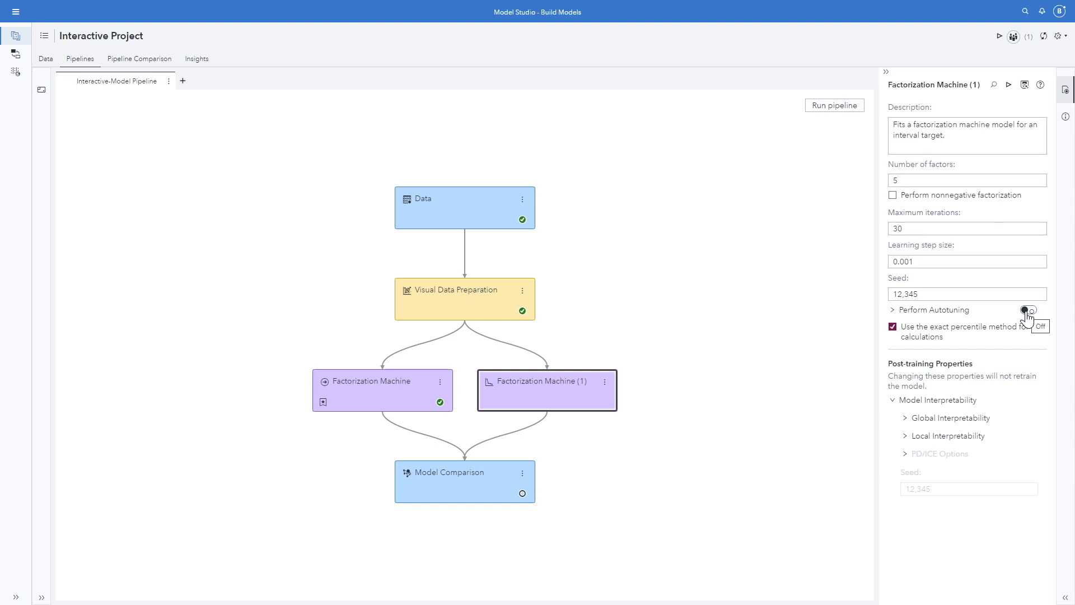
left_click(1026, 310)
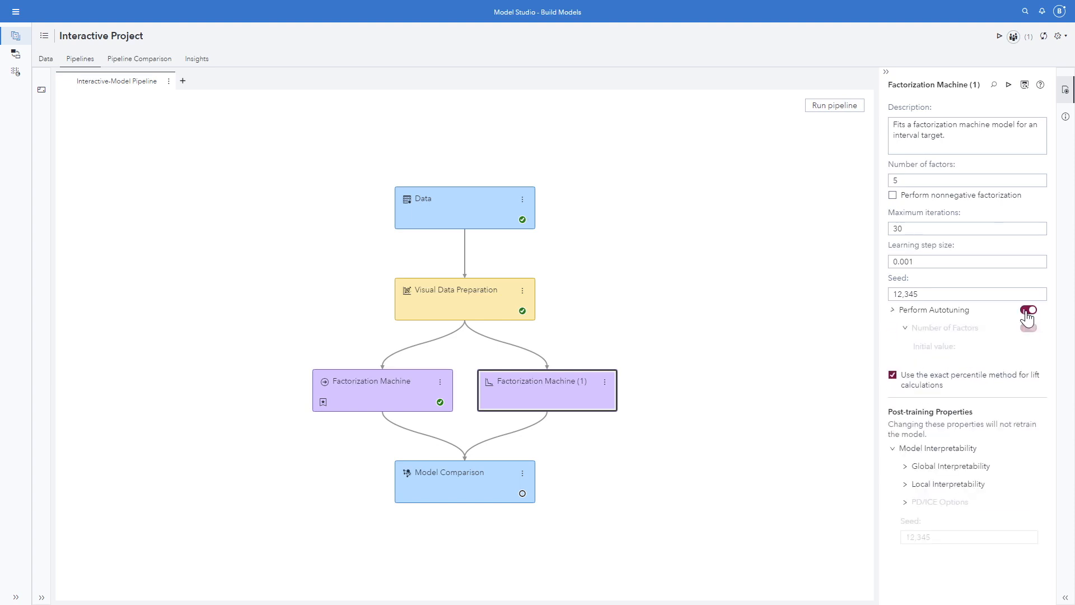
left_click(1022, 309)
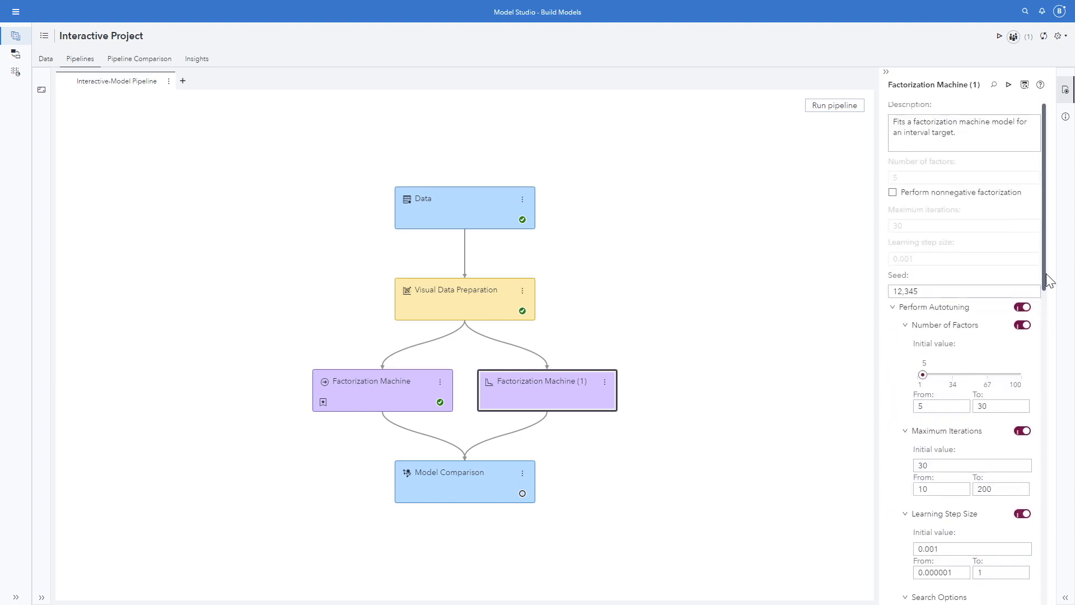
Review the autotuning search method options, which use a genetic algorithm
scroll("down", 3)
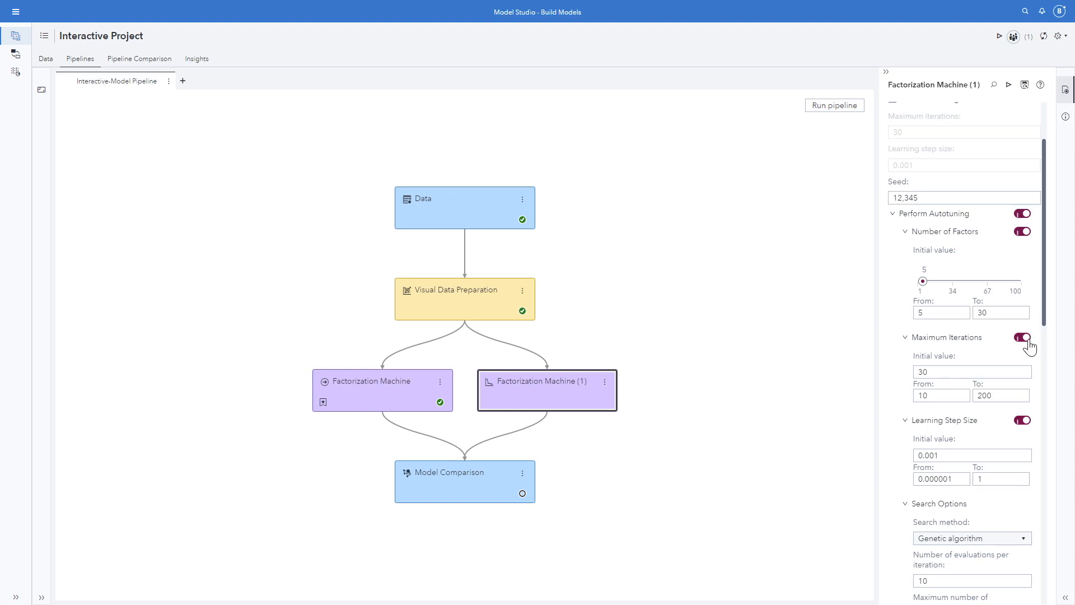
scroll("down", 3)
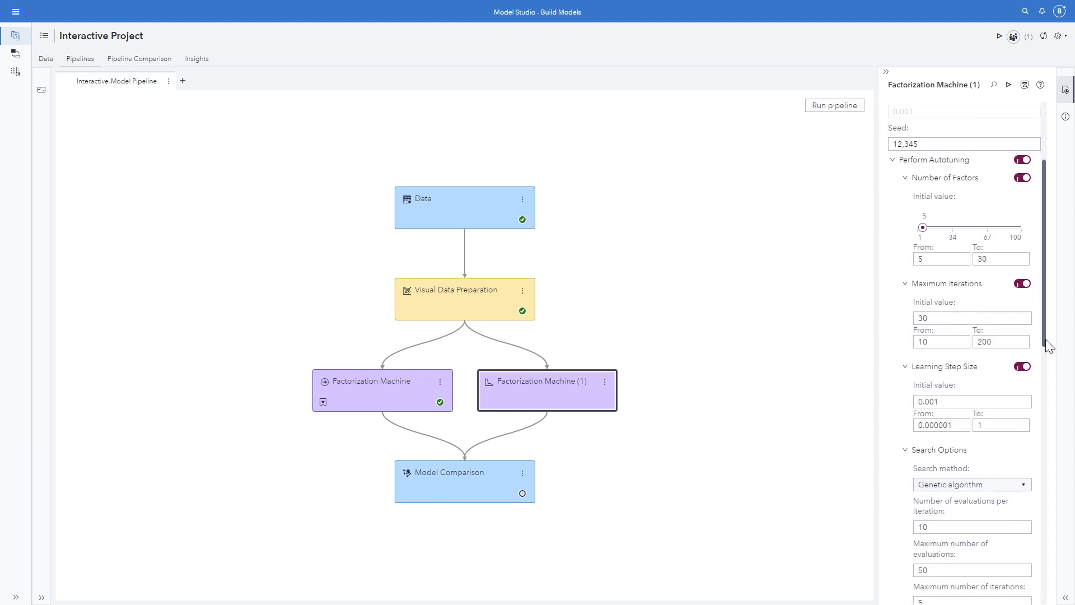
scroll("down", 3)
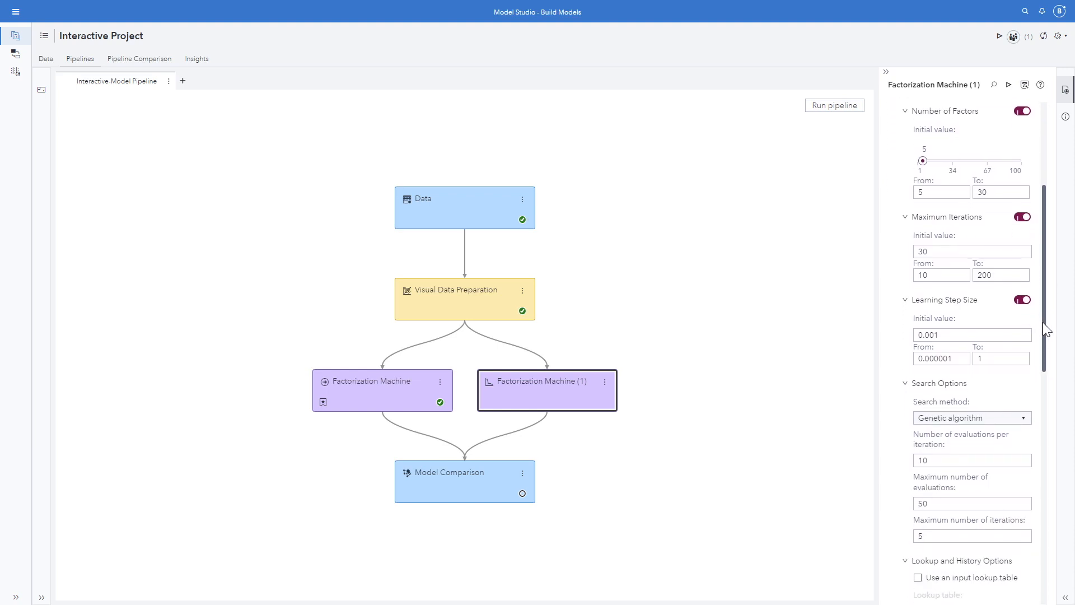
scroll("down", 3)
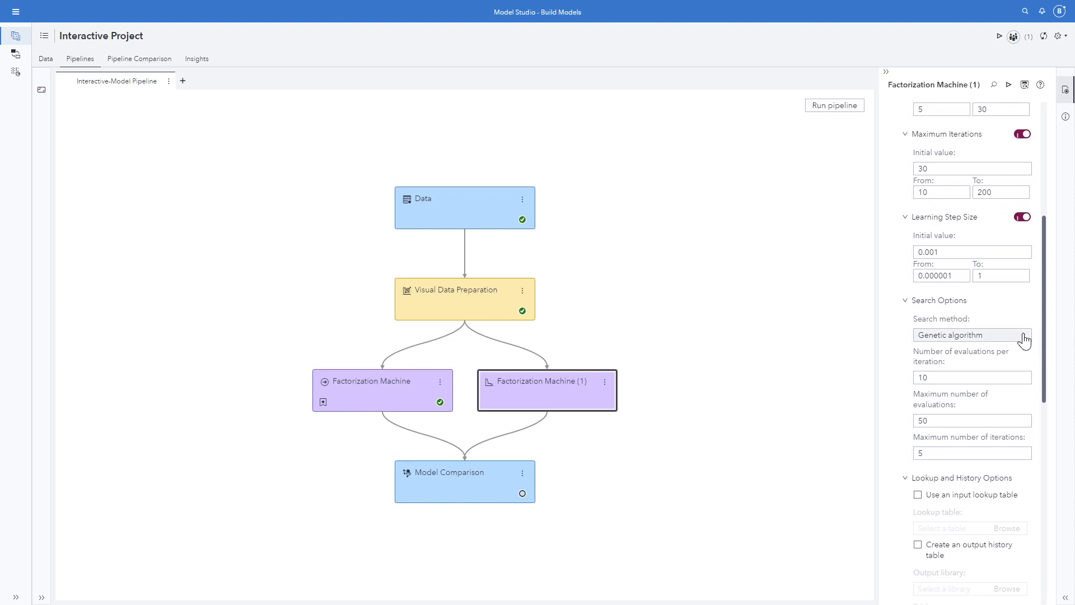
left_click(969, 335)
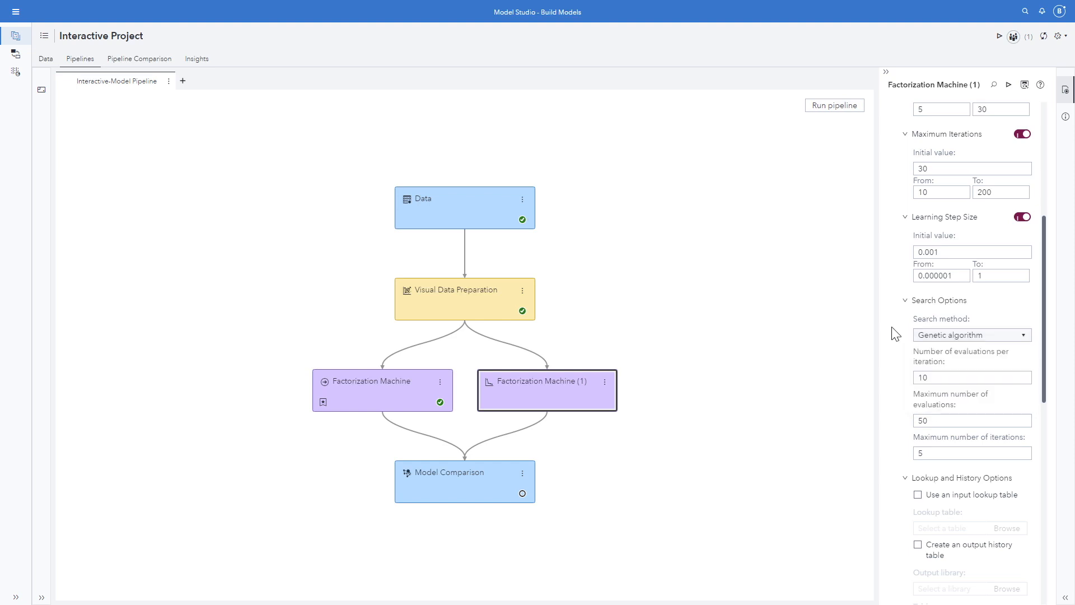
mouse_move(870, 336)
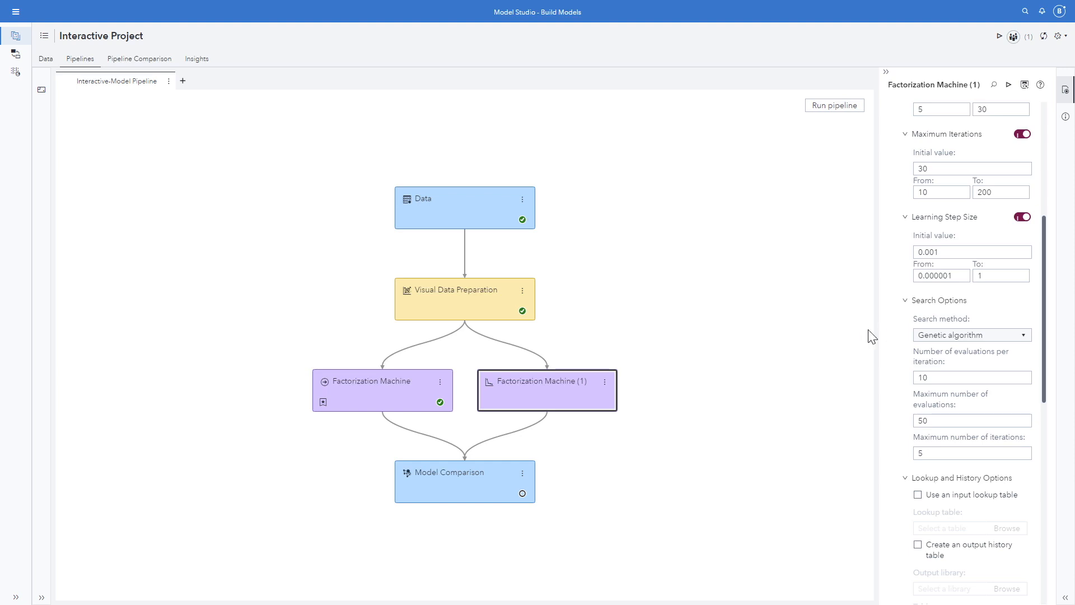
Rename the new Factorization Machine node to 'FM Autotune'
right_click(546, 389)
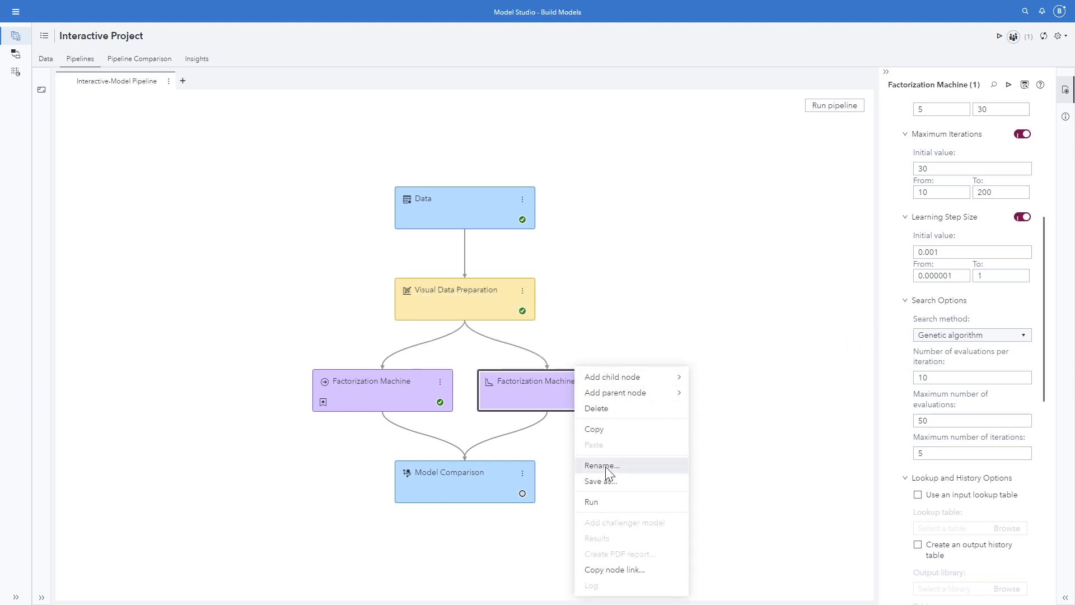
left_click(602, 466)
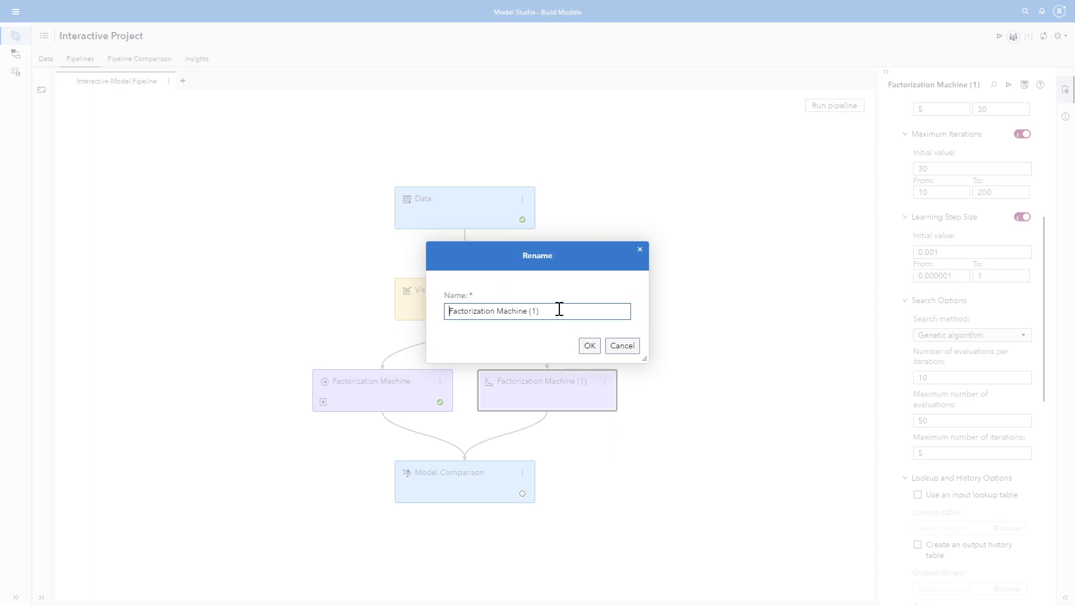
type("F")
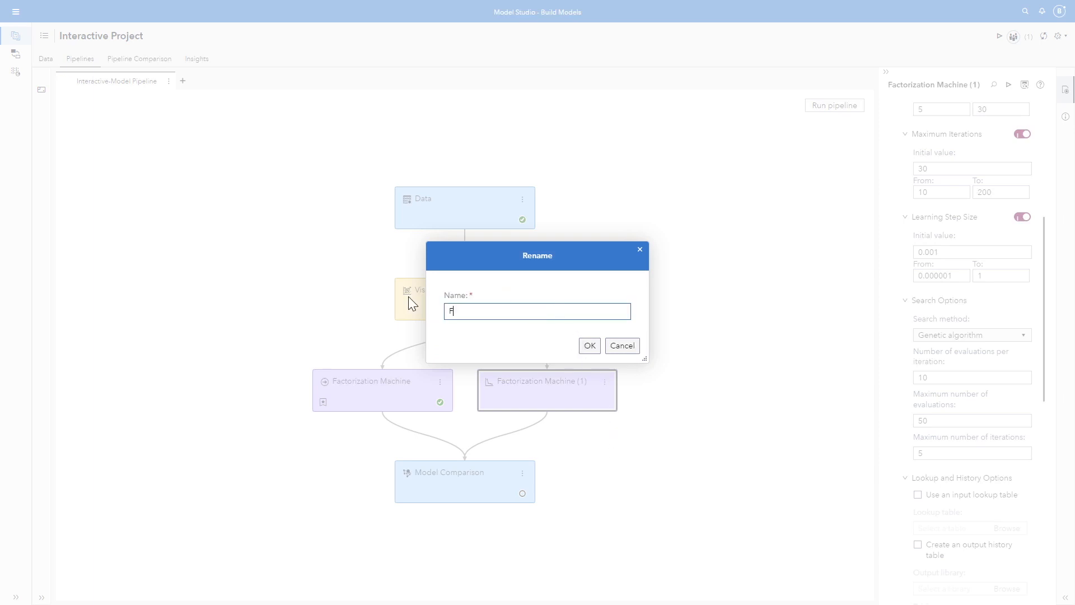
type("M Autotu")
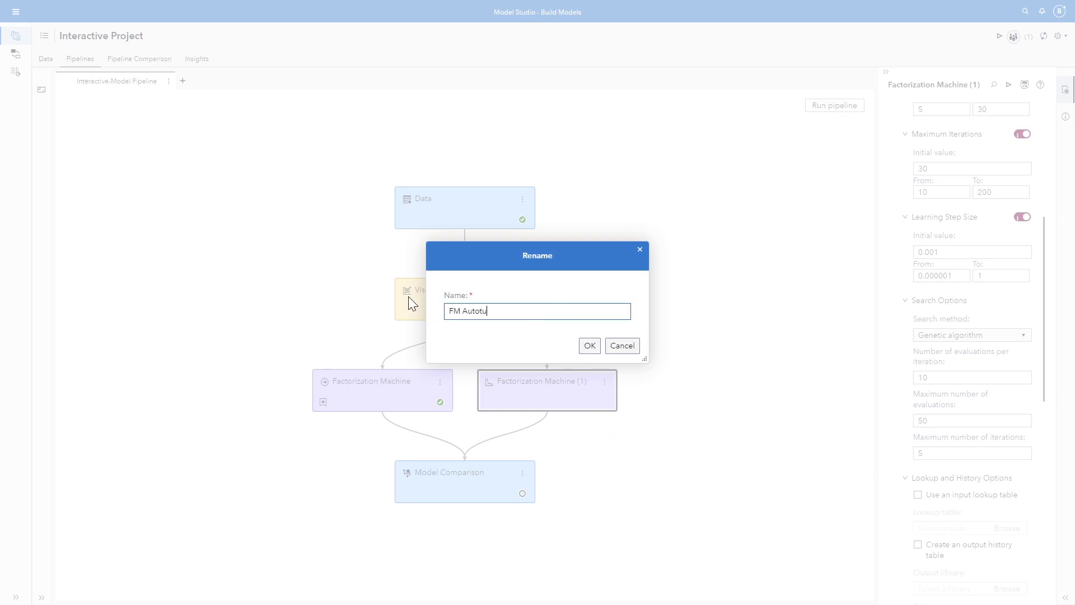
Run the FM Autotune node until it shows a completed status
left_click(589, 345)
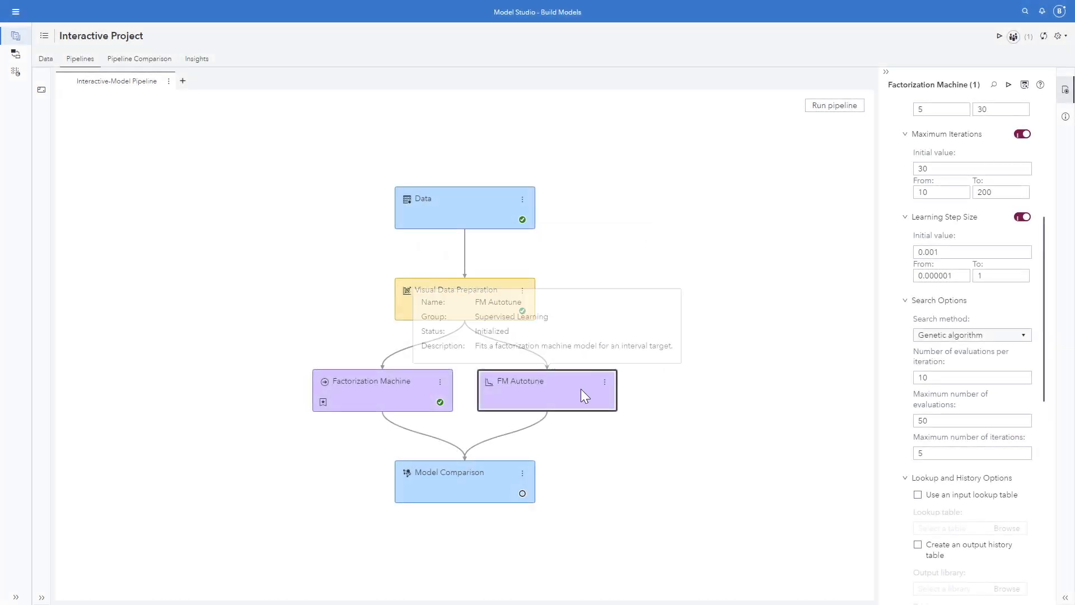
left_click(834, 104)
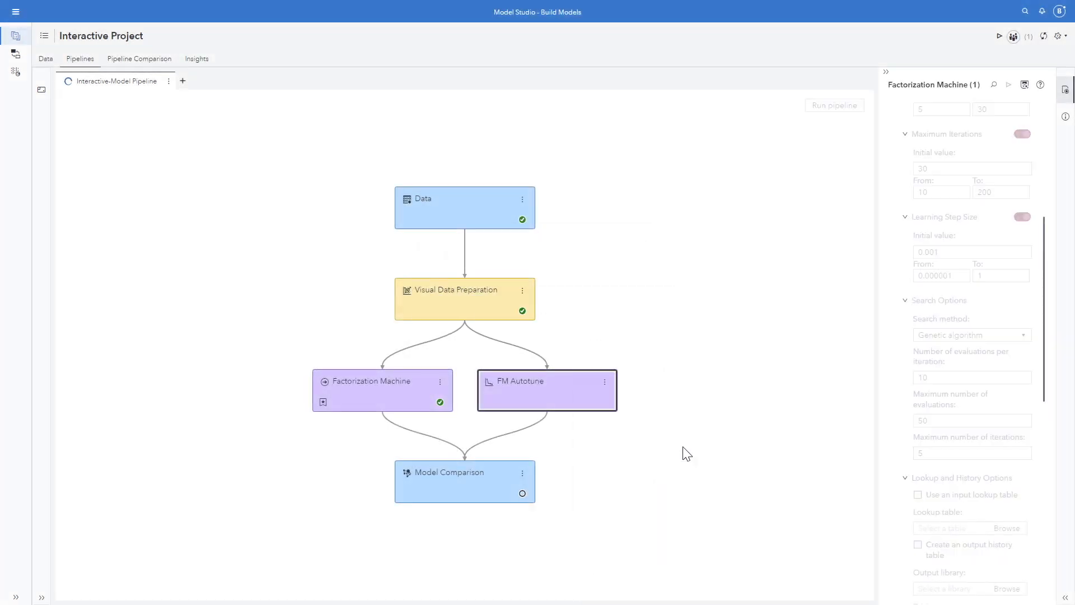
left_click(547, 381)
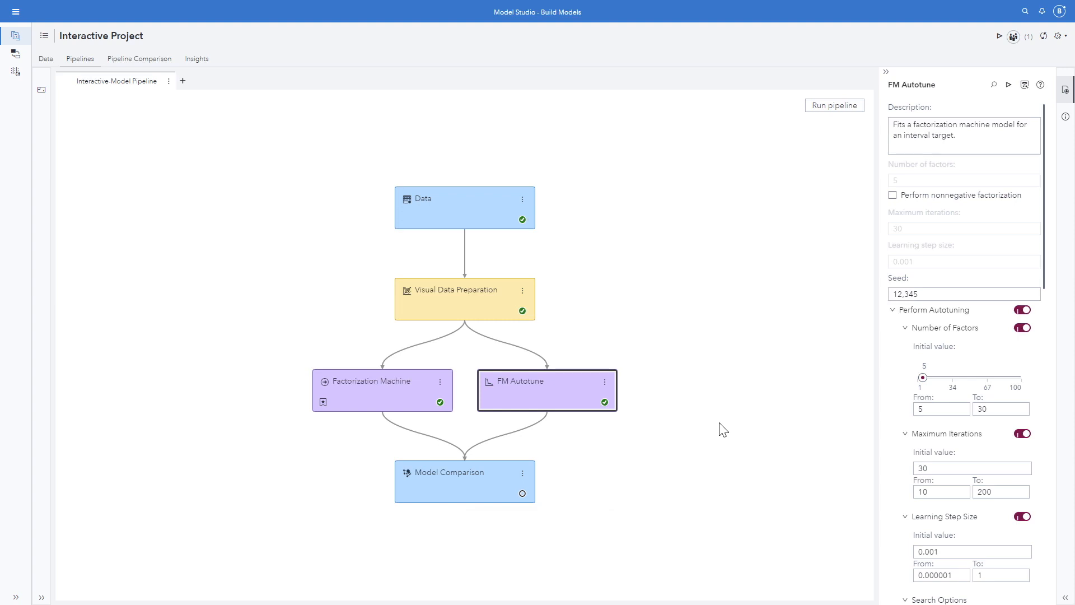
right_click(545, 388)
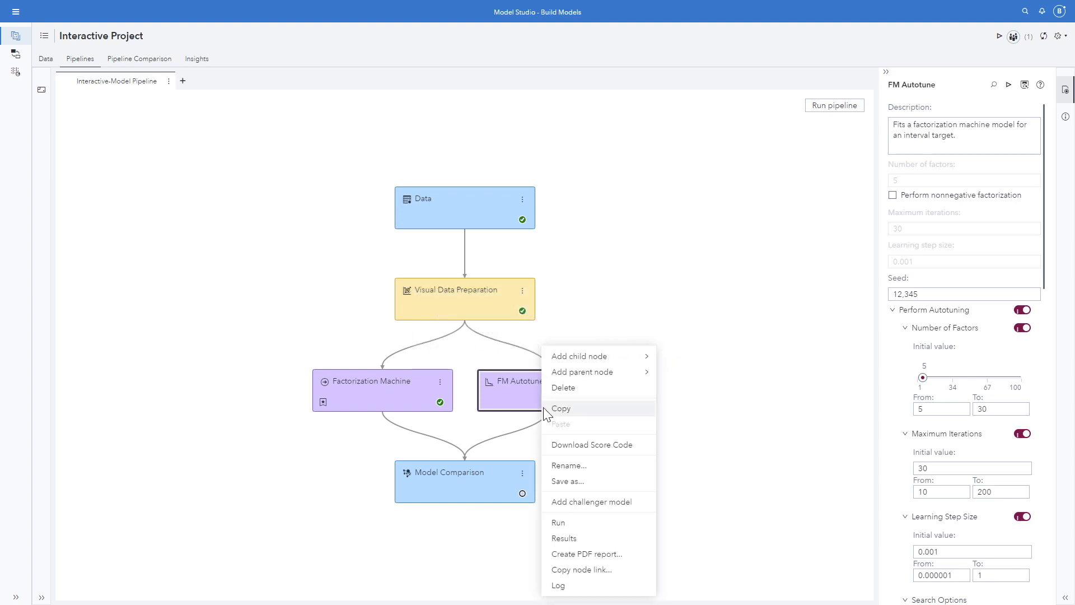
Review FM Autotune loss, best configuration (27th evaluation, 5 factors, 125 iterations), and score code
left_click(564, 537)
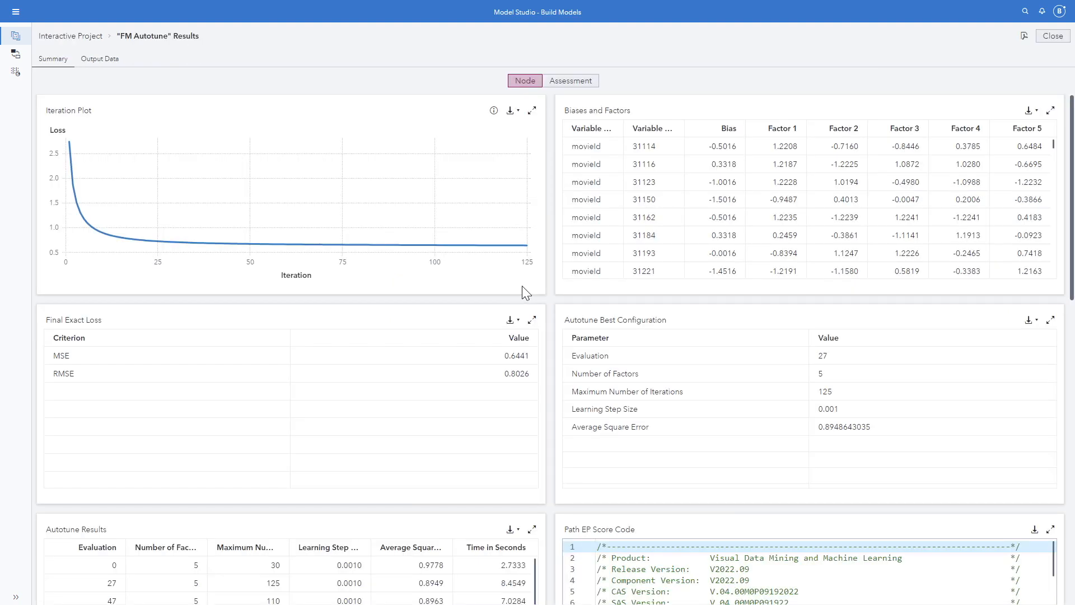
mouse_move(485, 401)
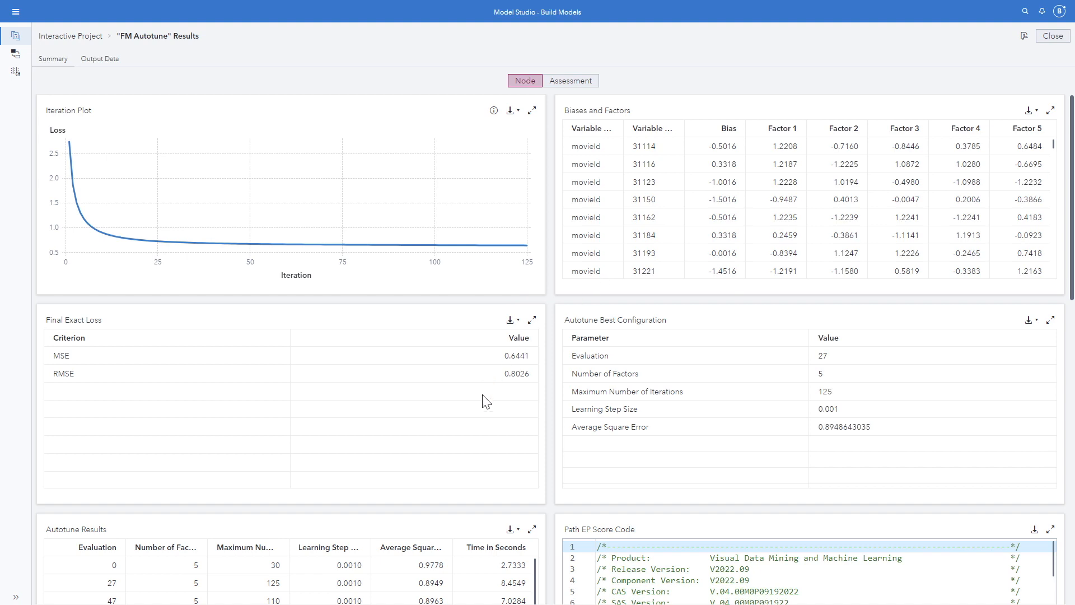
mouse_move(522, 384)
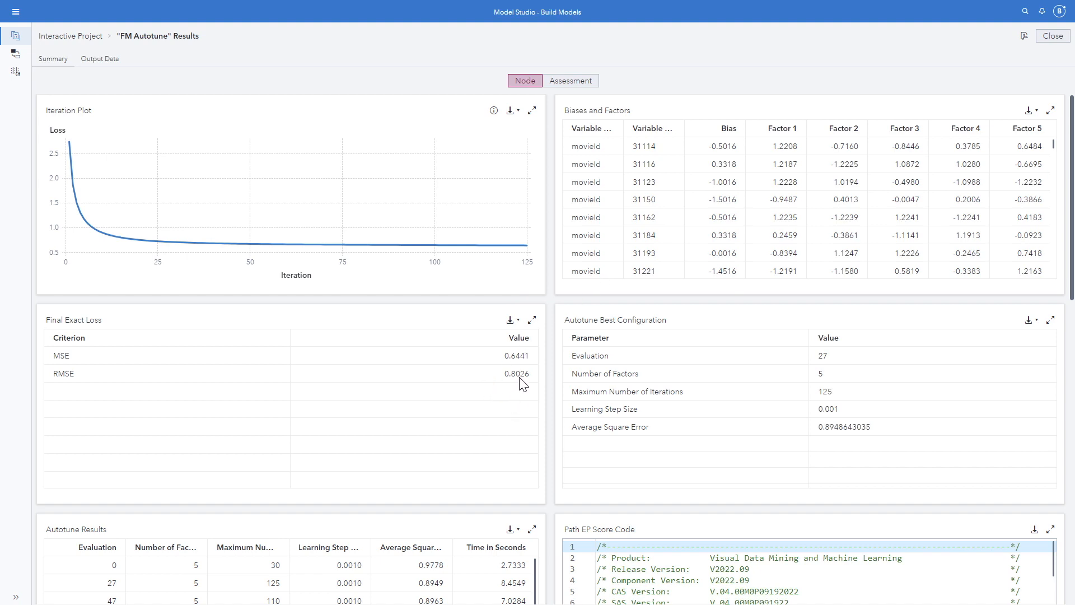
mouse_move(535, 410)
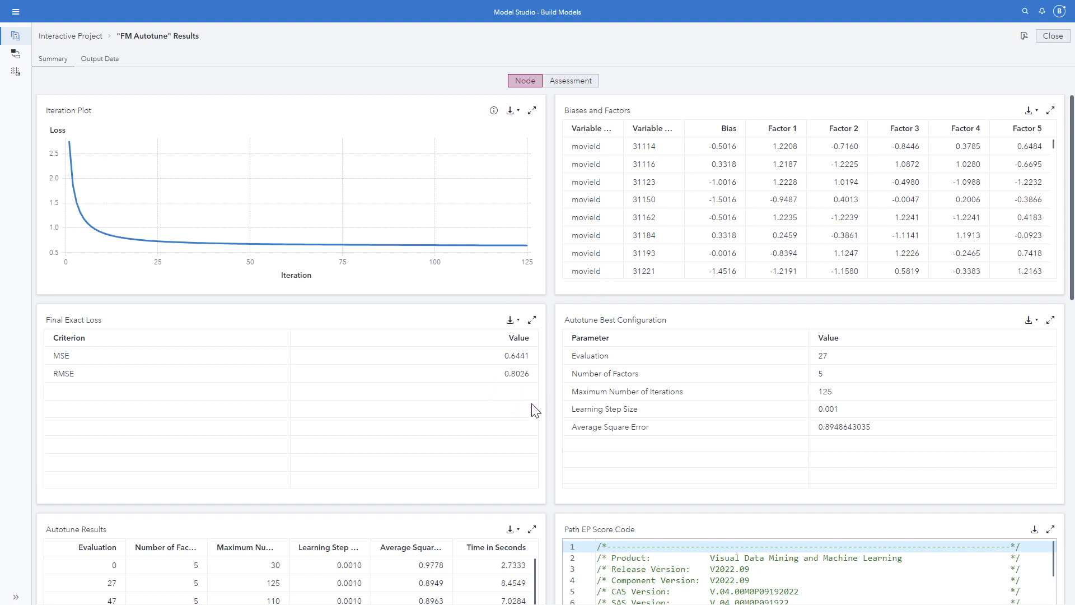
mouse_move(918, 317)
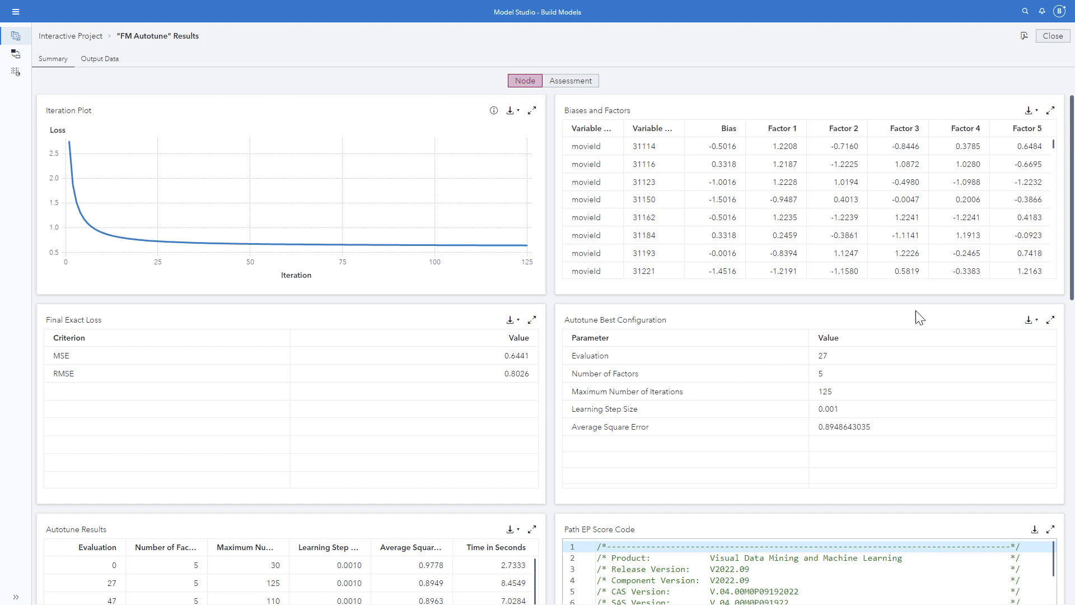
scroll("down", 3)
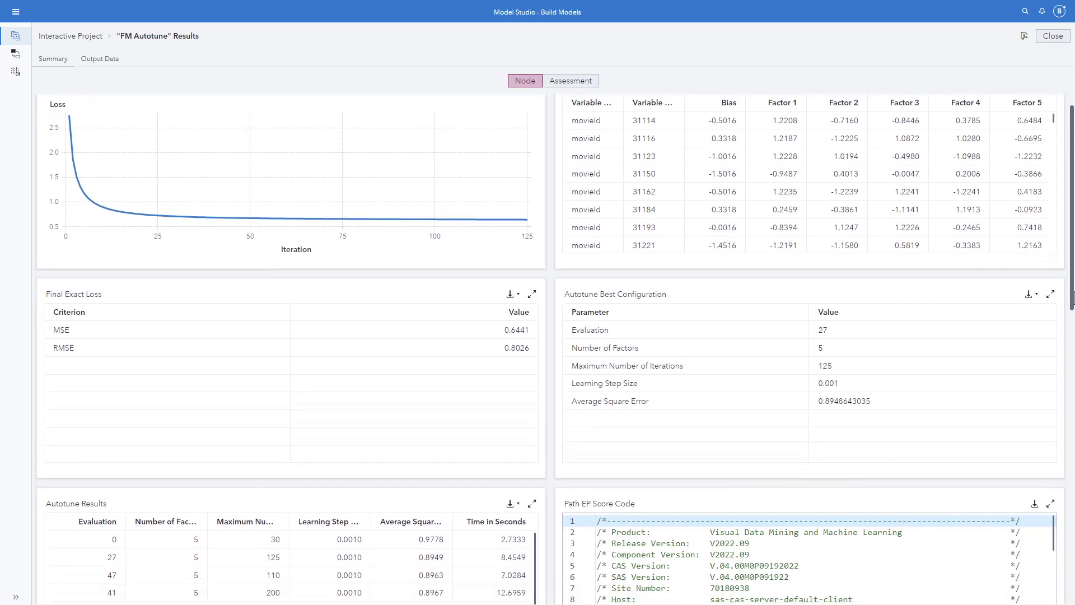
scroll("down", 3)
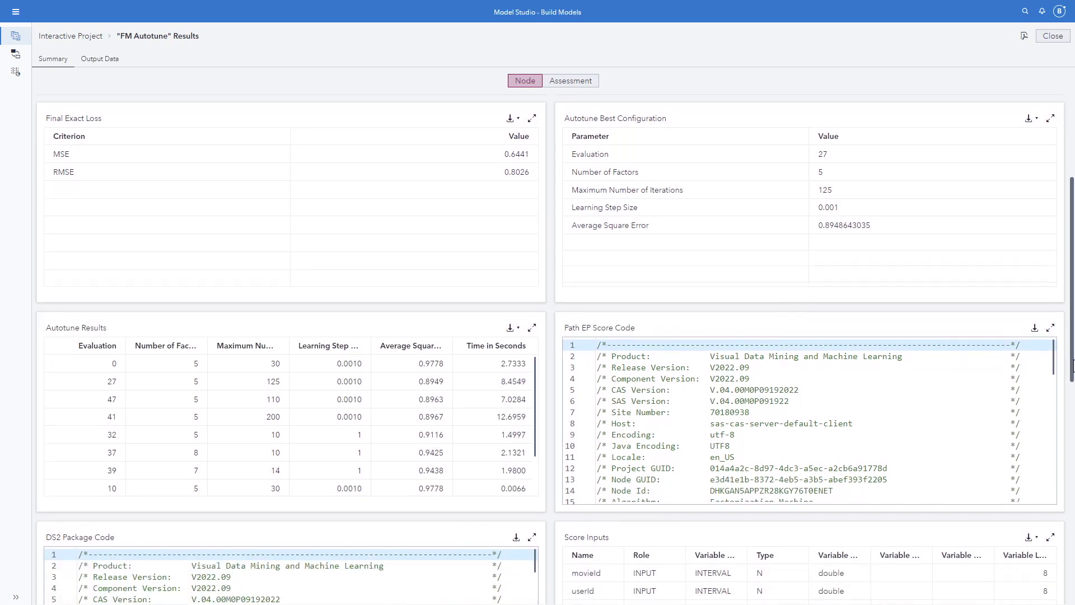
scroll("down", 3)
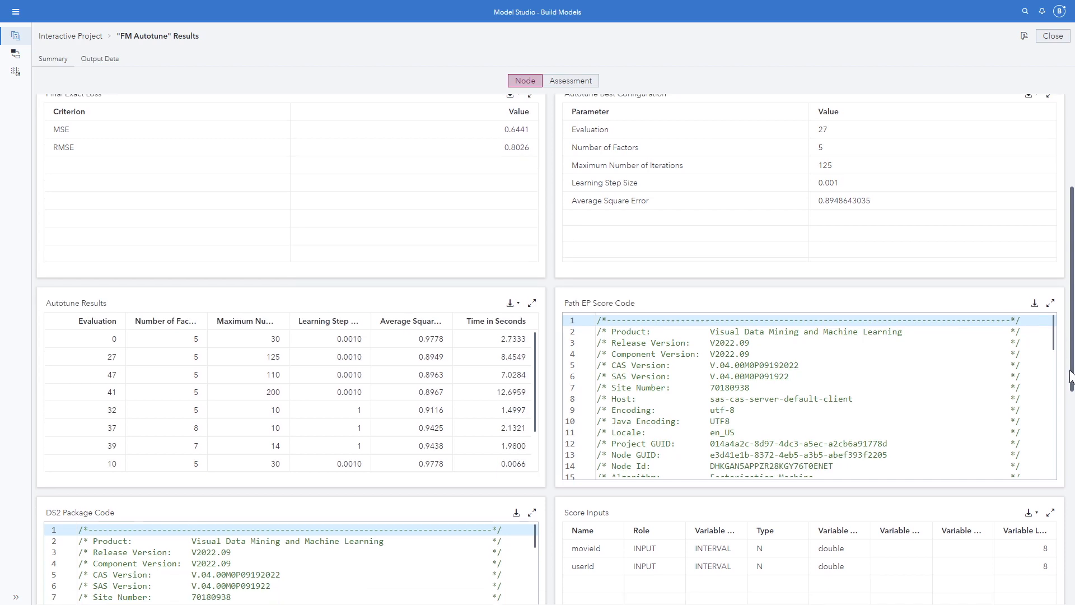
scroll("down", 3)
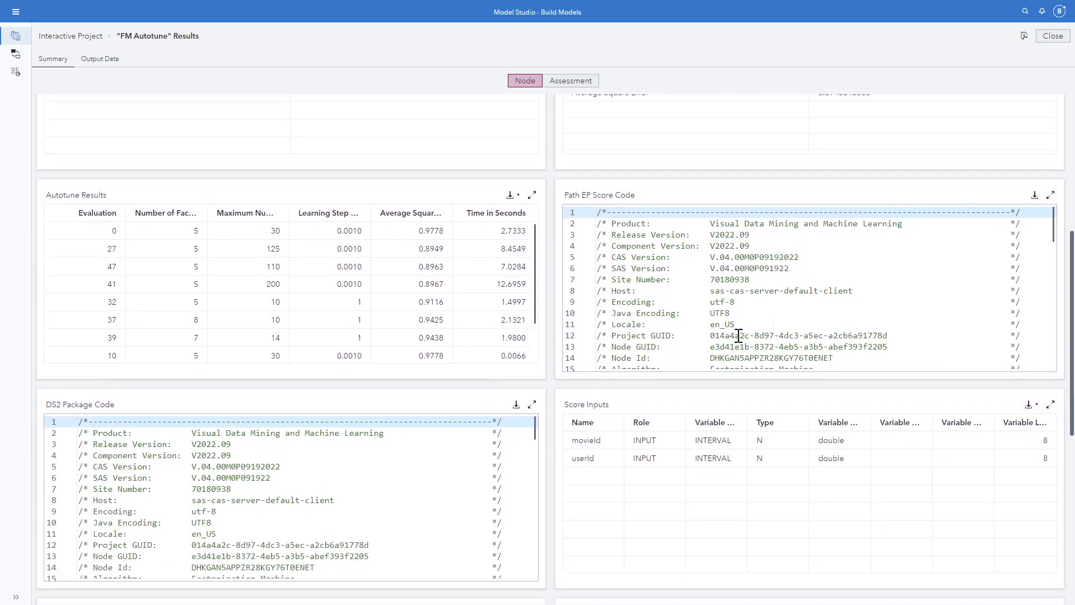
mouse_move(663, 470)
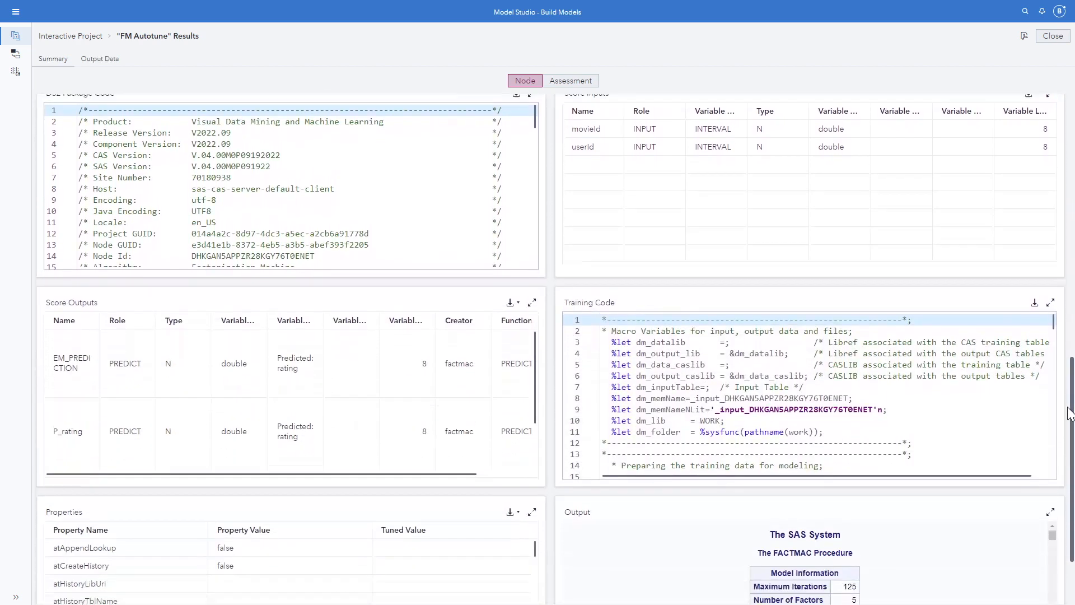
scroll("down", 3)
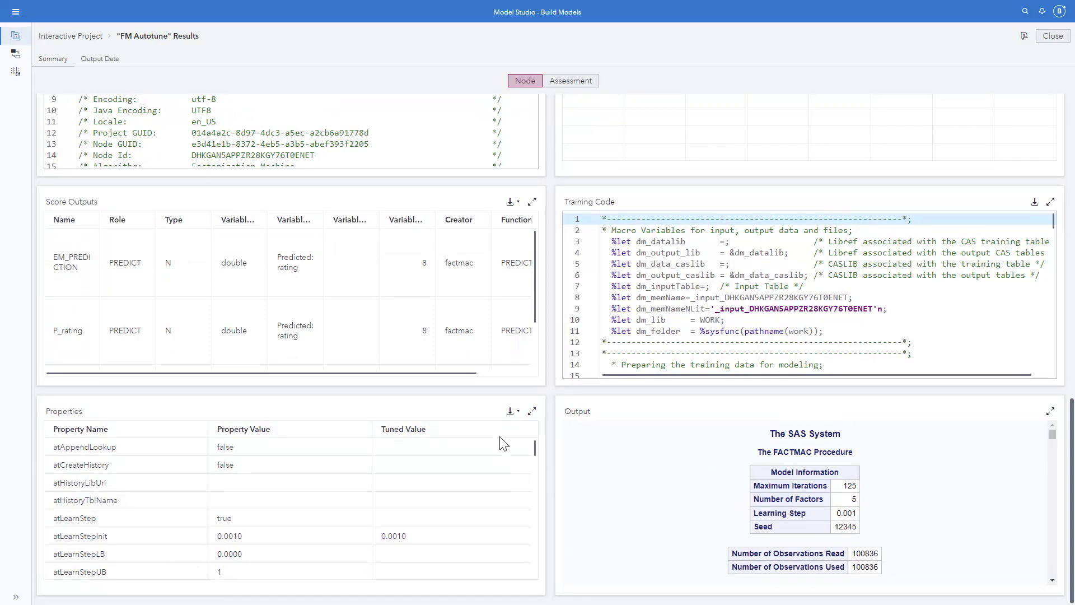
mouse_move(621, 425)
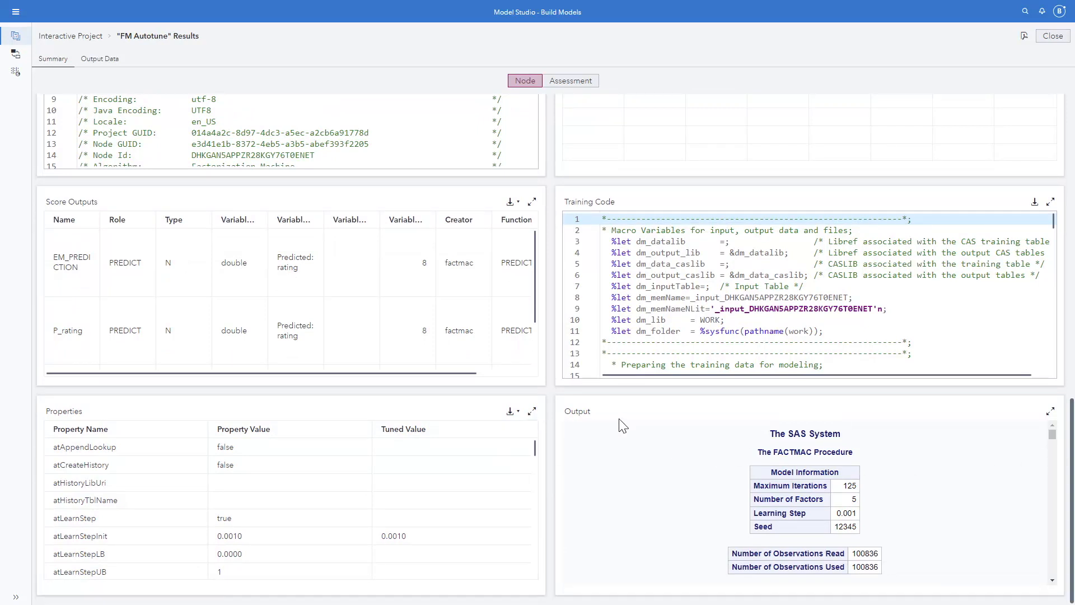
View FM Autotune's Predicted by actual assessment plot (training ASE 0.6441), then close results
left_click(570, 80)
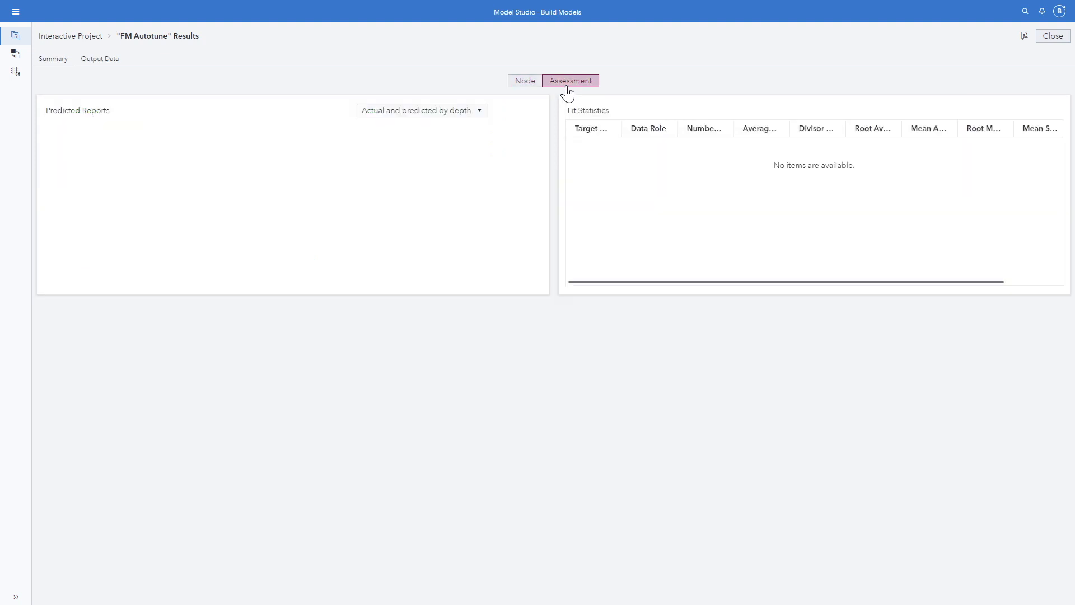
left_click(569, 80)
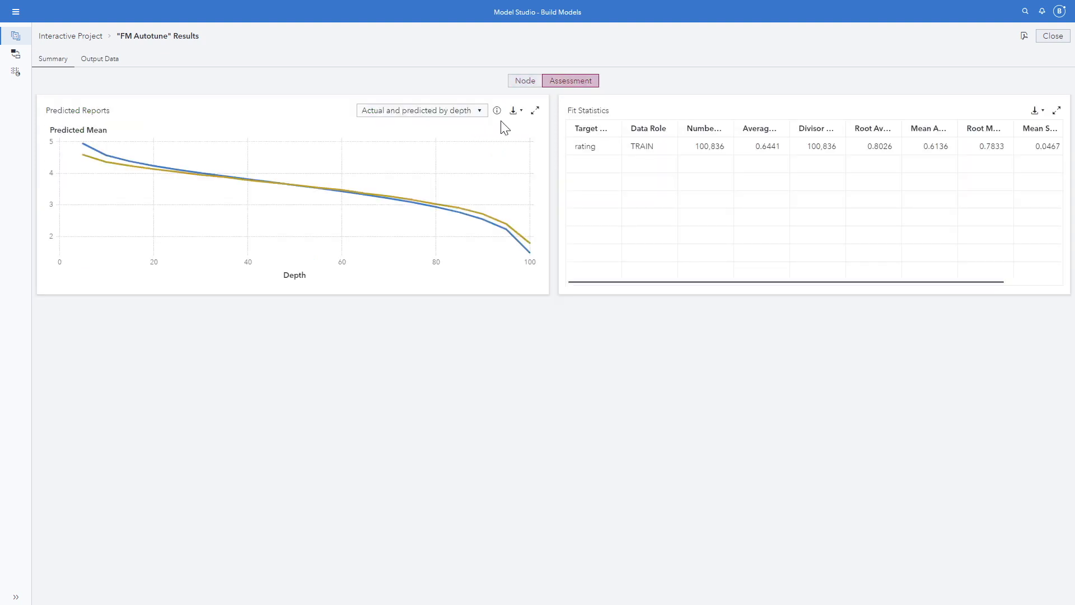
left_click(420, 110)
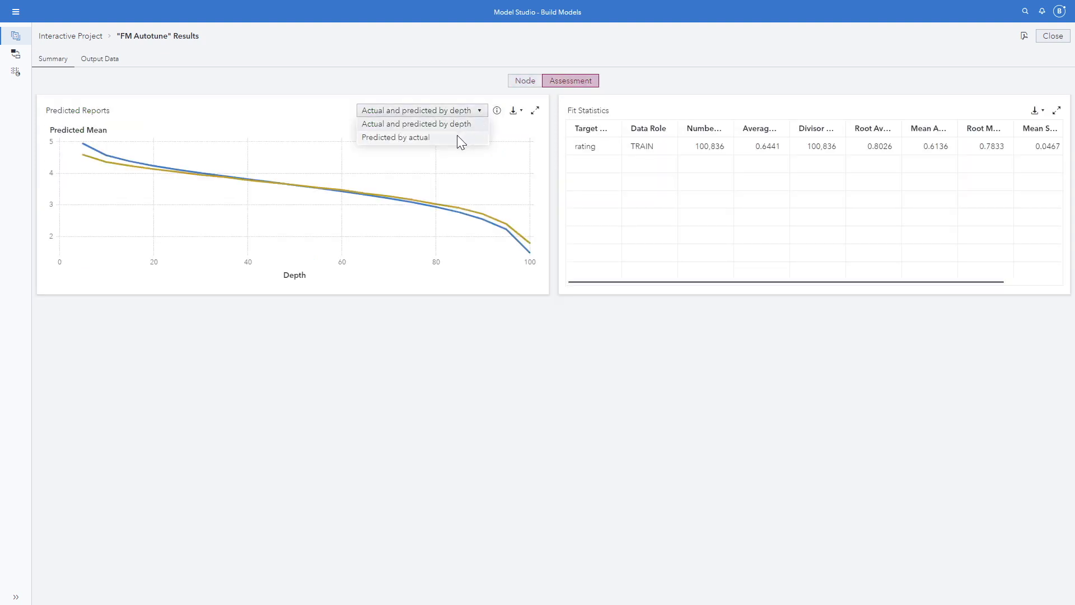
left_click(396, 137)
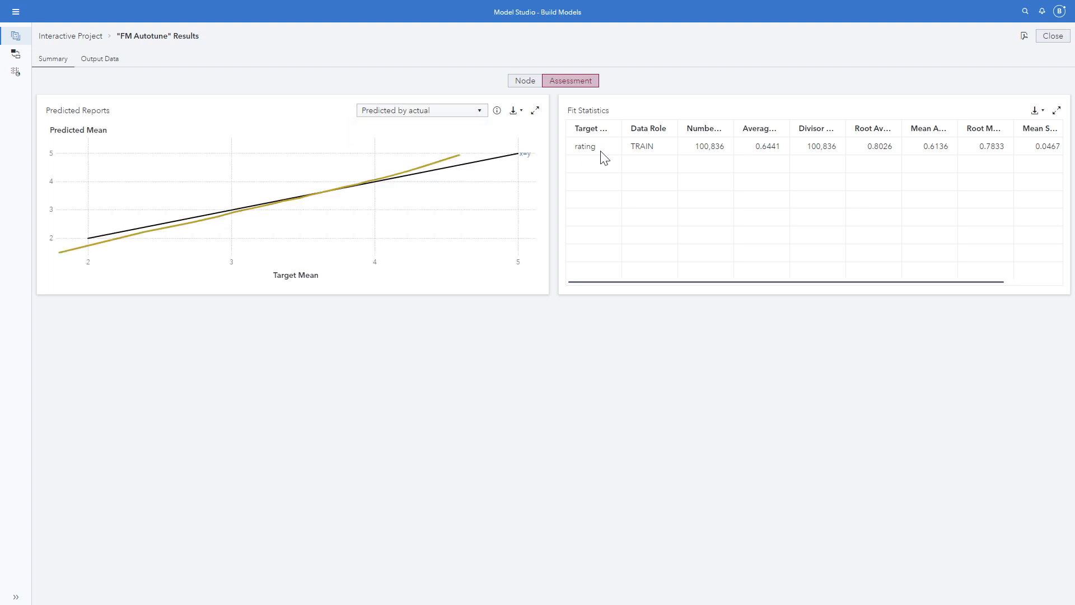
mouse_move(764, 160)
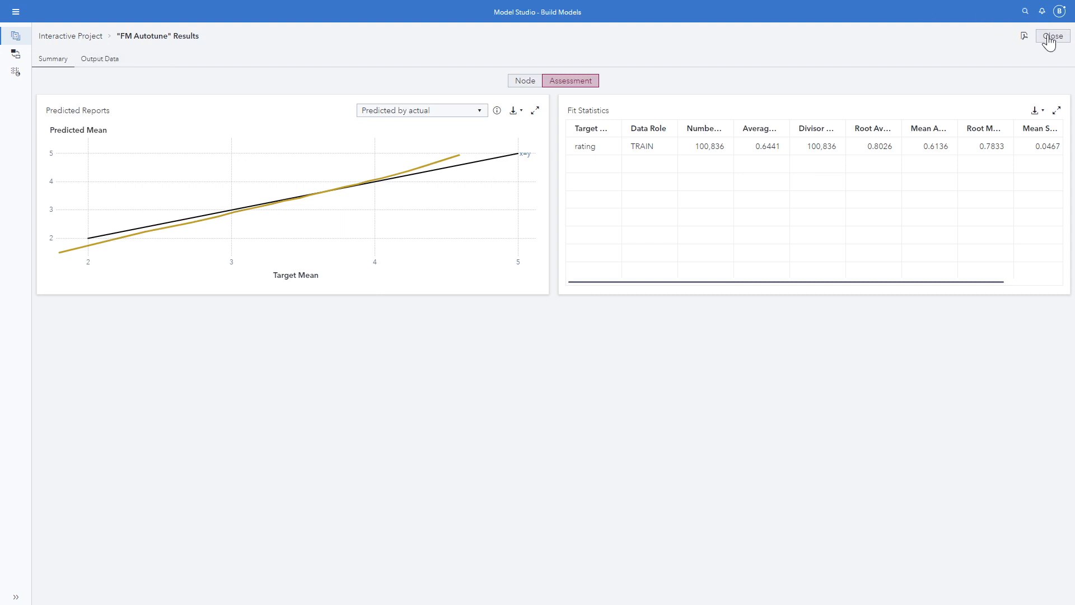
left_click(1053, 35)
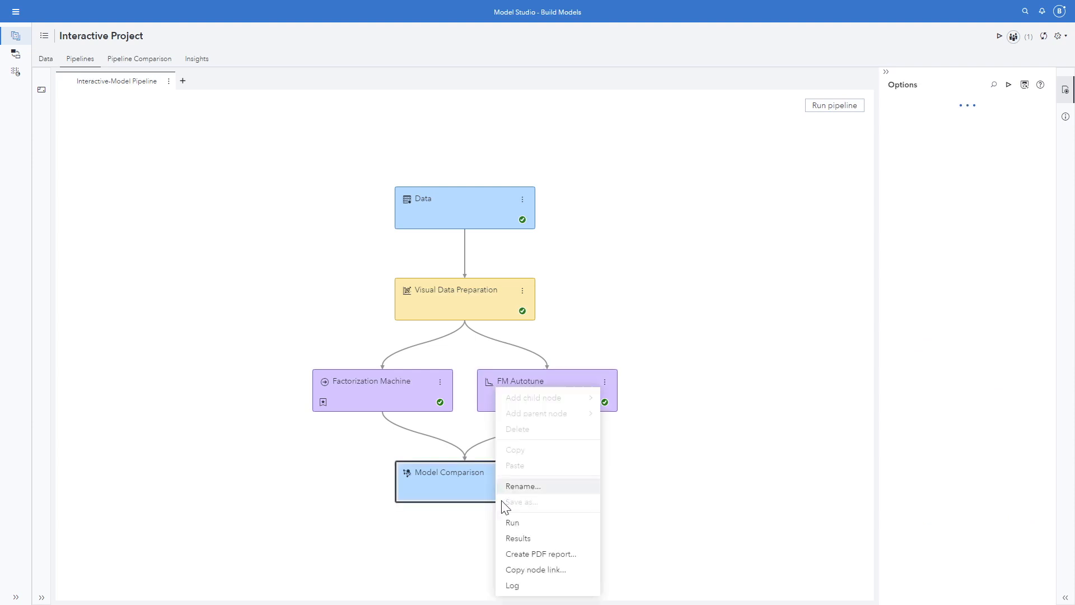
Run Model Comparison and view results: FM Autotune champion, ASE 0.6441 versus 0.7079
left_click(464, 482)
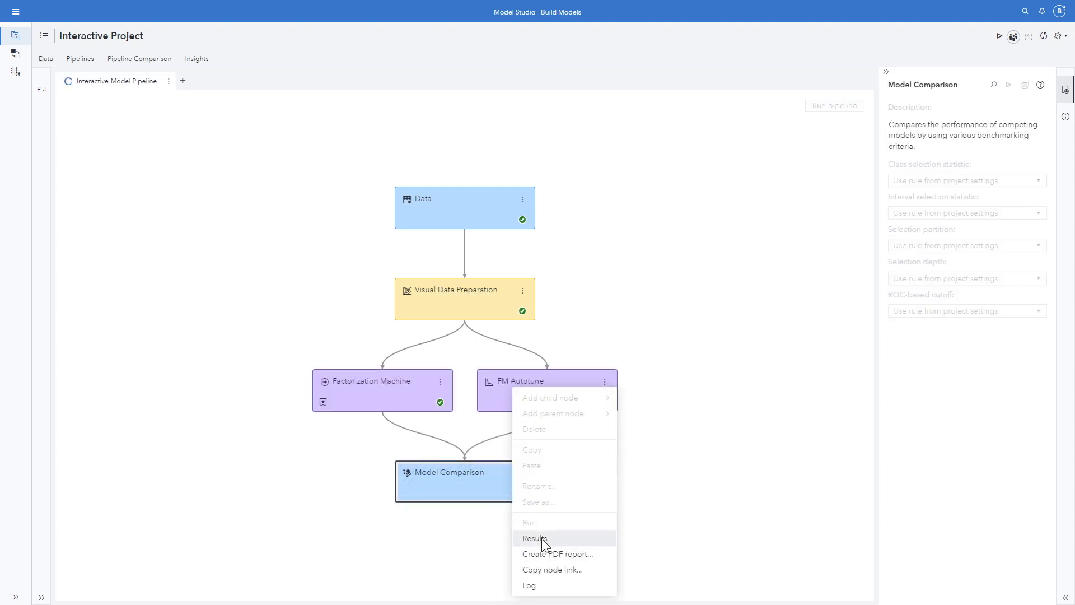
left_click(535, 537)
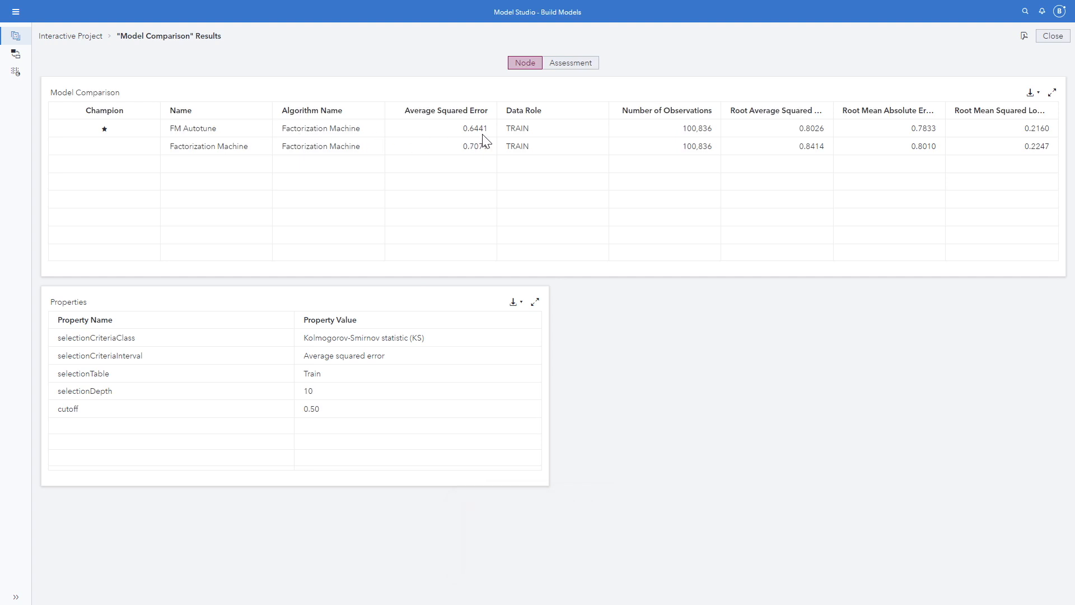
mouse_move(850, 176)
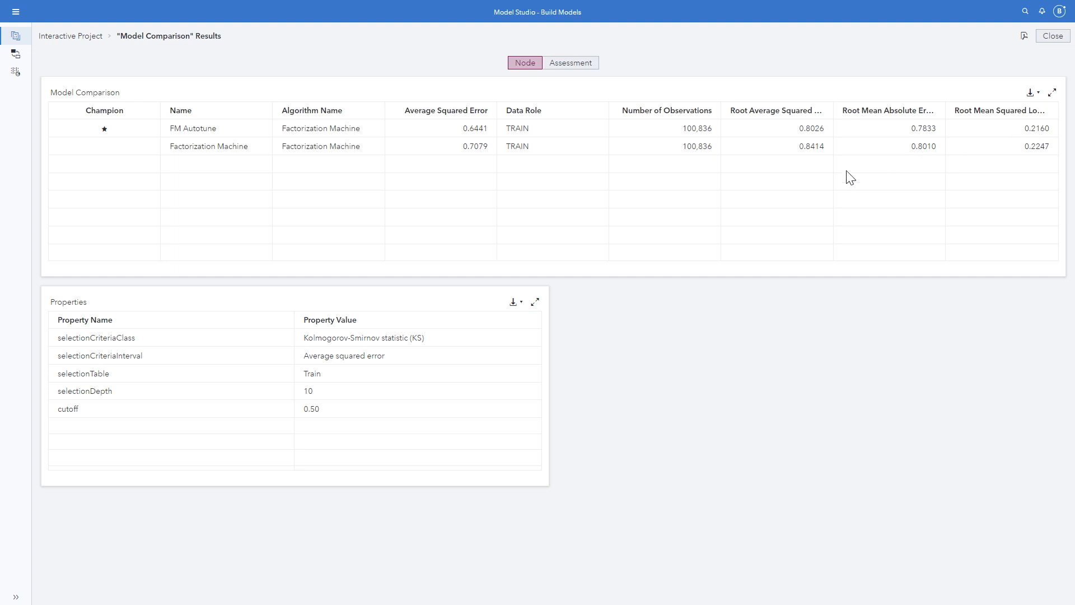
mouse_move(269, 342)
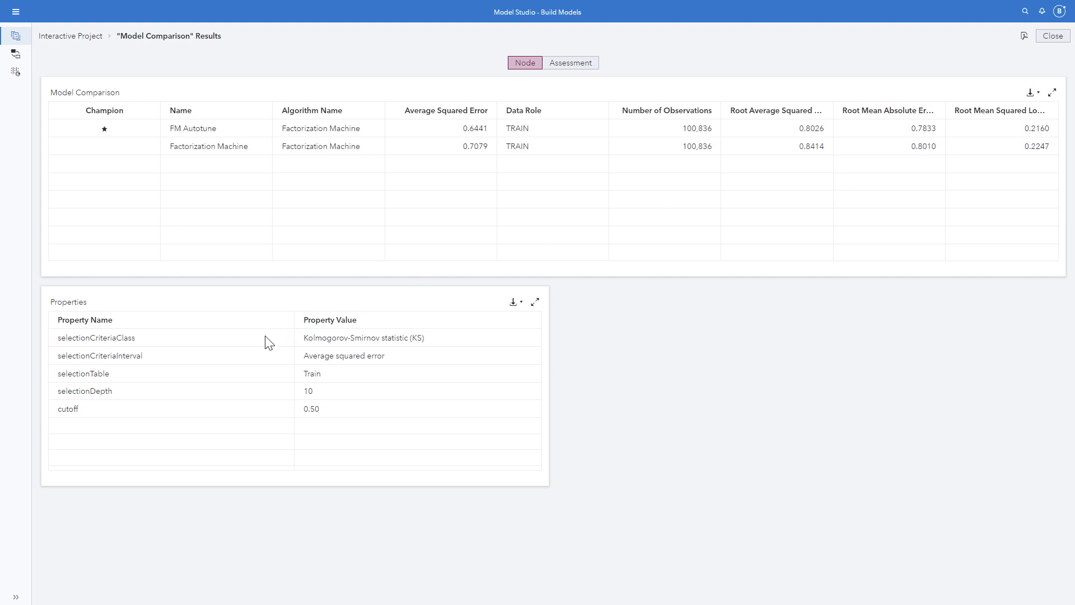
mouse_move(349, 346)
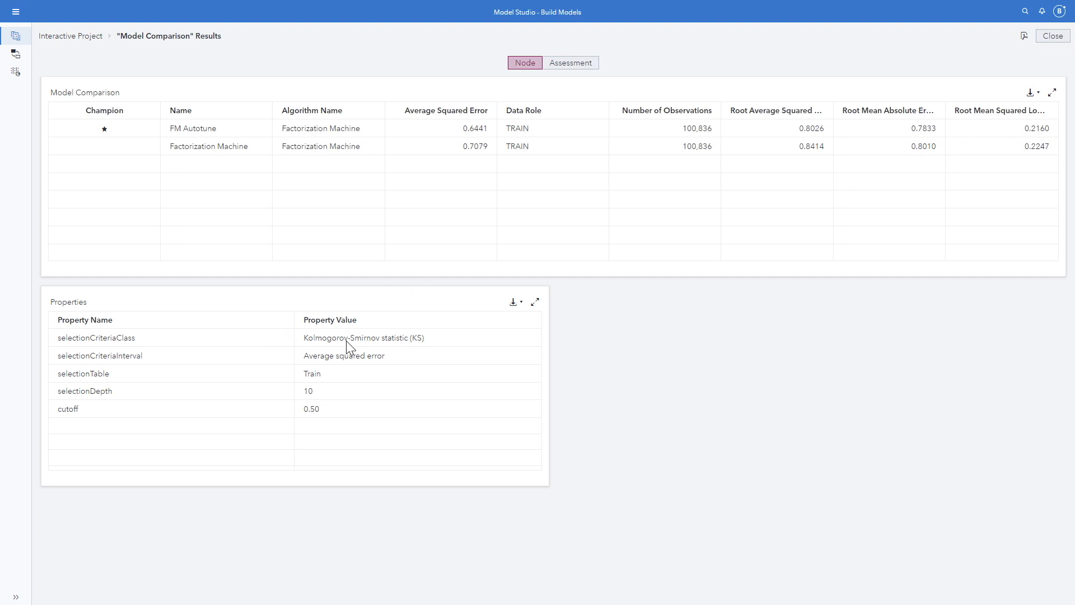